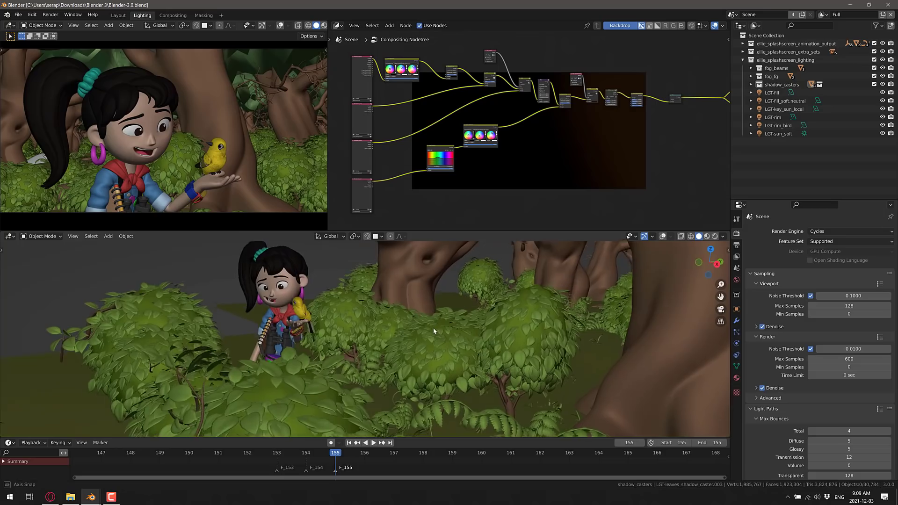
# Zoom the rendered viewport in toward the child on the bed.
pyautogui.moveTo(433, 332); pyautogui.dragTo(488, 317)
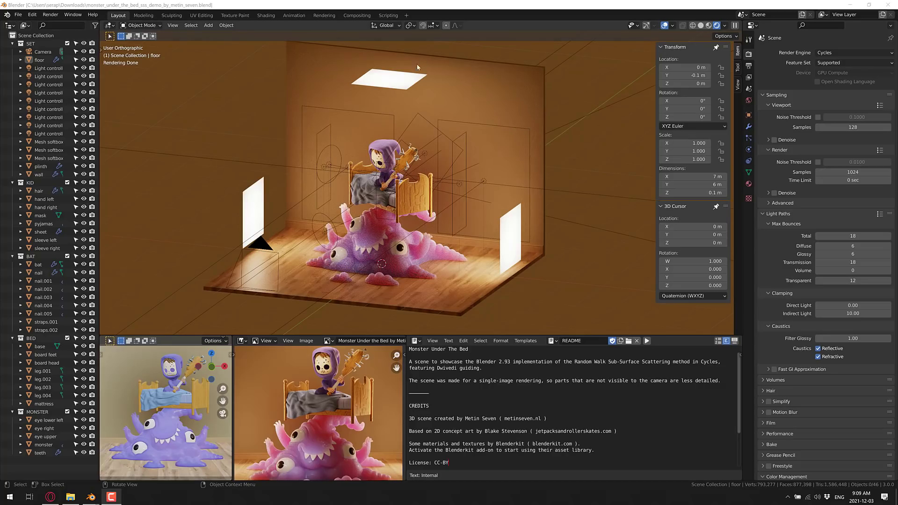
pyautogui.moveTo(425, 75)
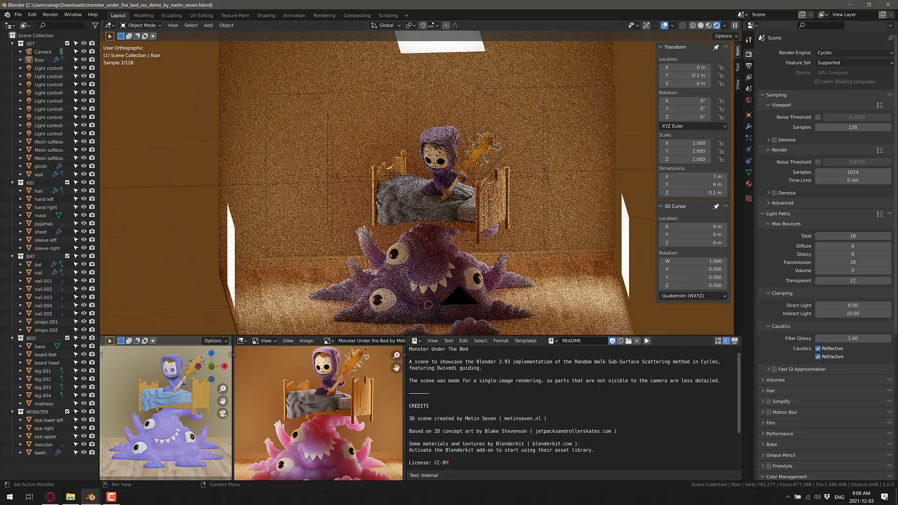
pyautogui.moveTo(854, 63)
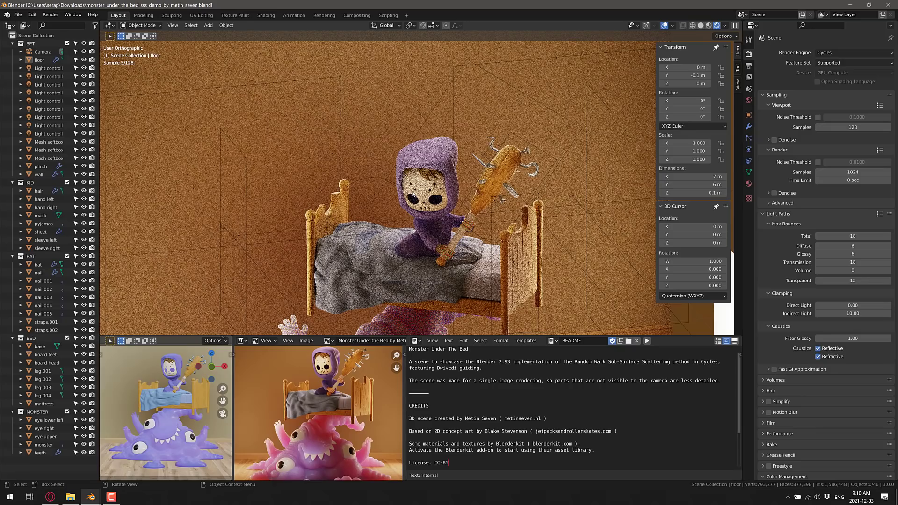
pyautogui.moveTo(468, 175)
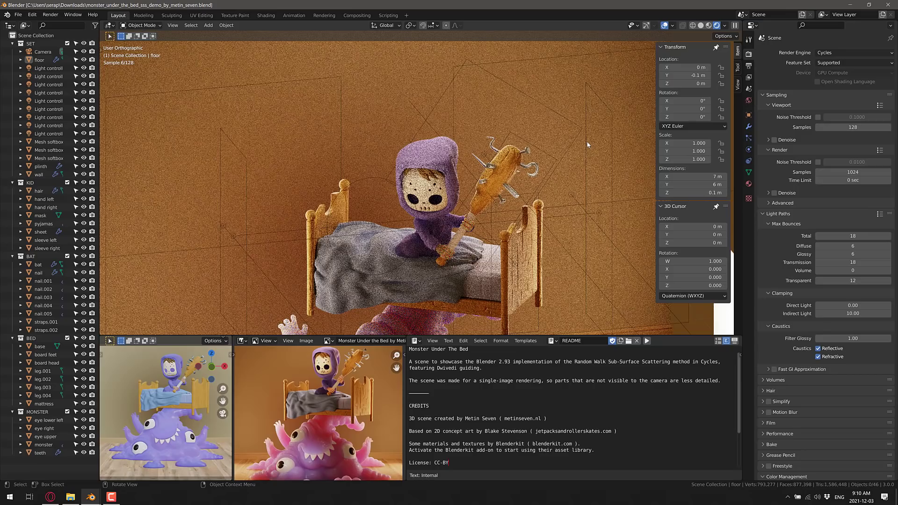
pyautogui.moveTo(537, 195)
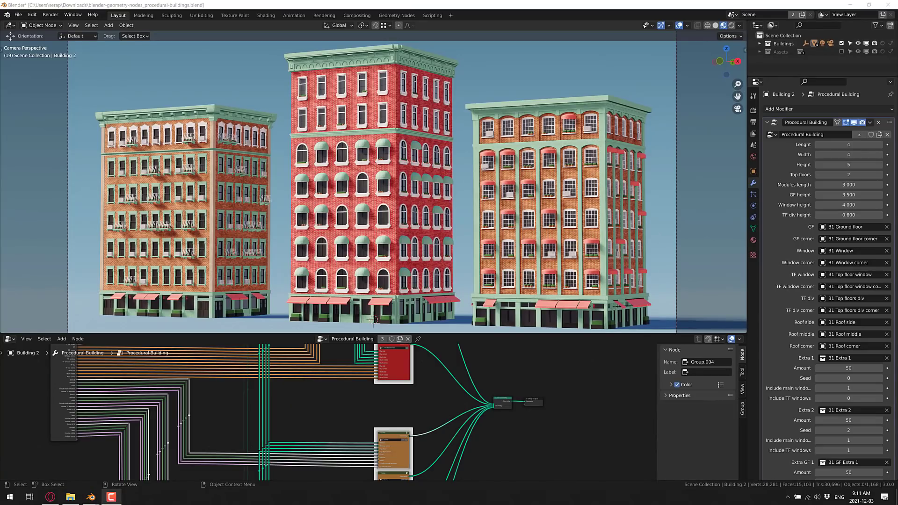
pyautogui.moveTo(611, 140)
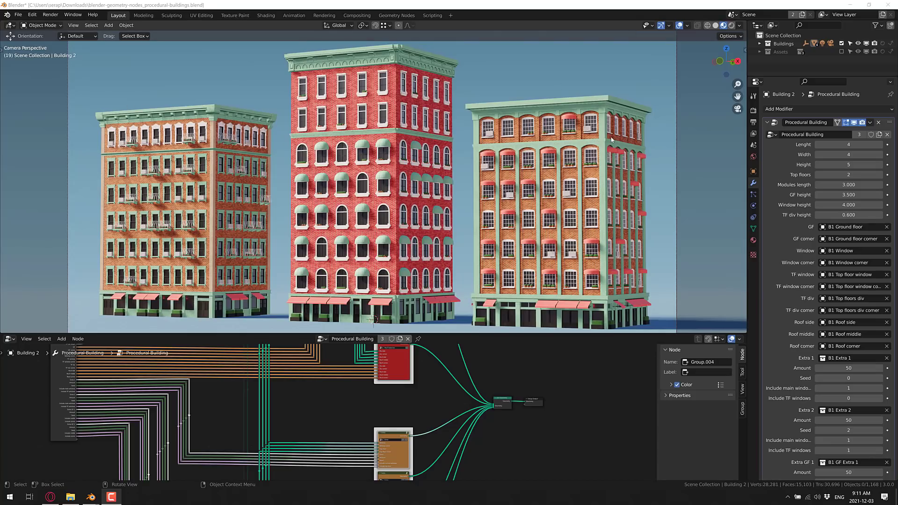
pyautogui.moveTo(586, 158)
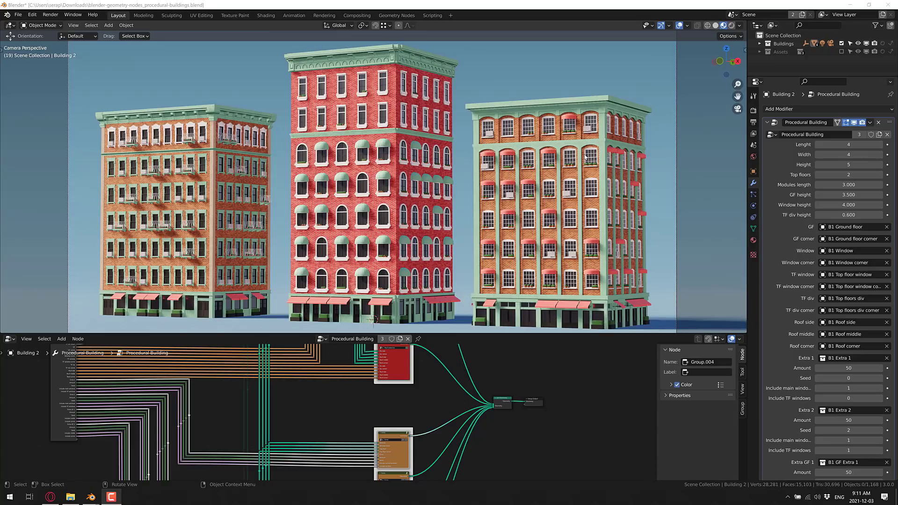
pyautogui.moveTo(780, 358)
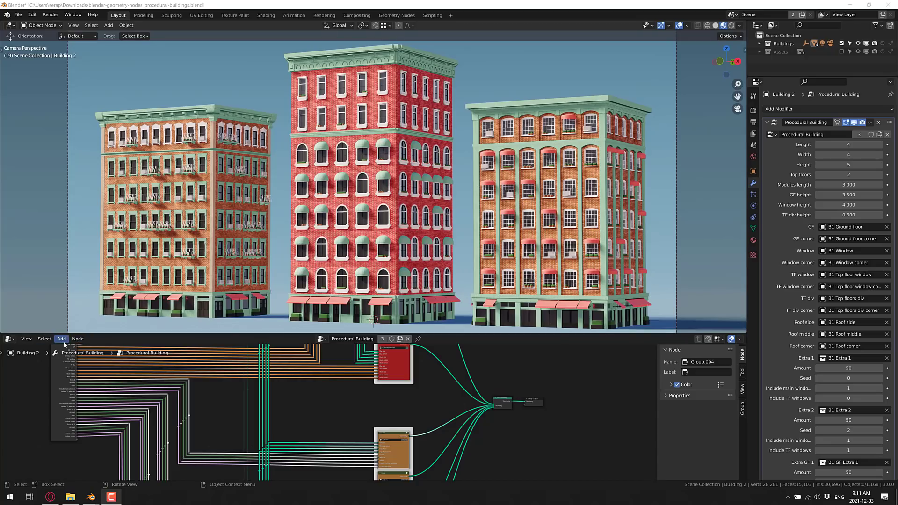
pyautogui.moveTo(61, 339)
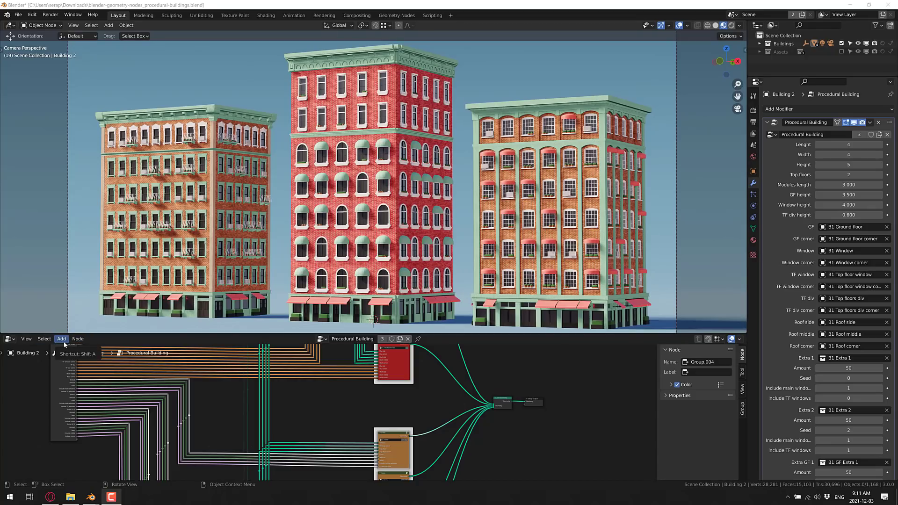
# Show the node Add list and change the Length modifier value, later restored to 4.
pyautogui.click(61, 339)
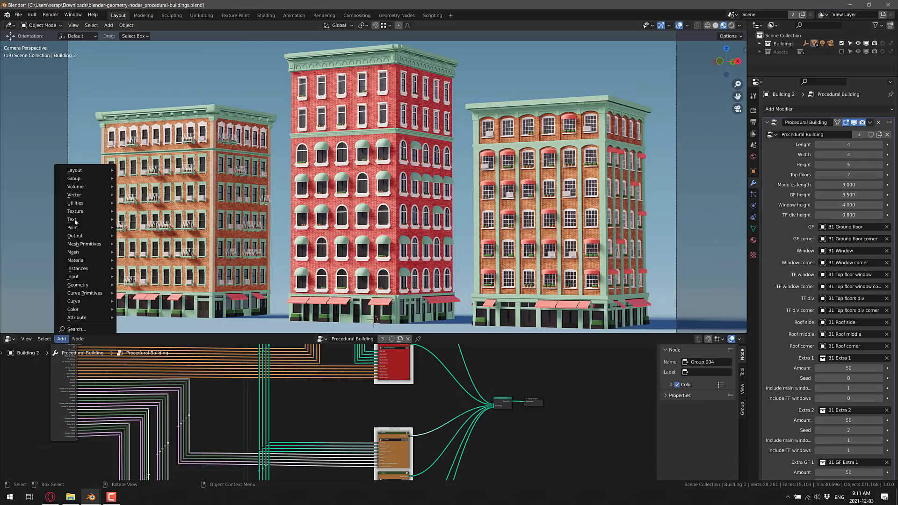
pyautogui.moveTo(72, 219)
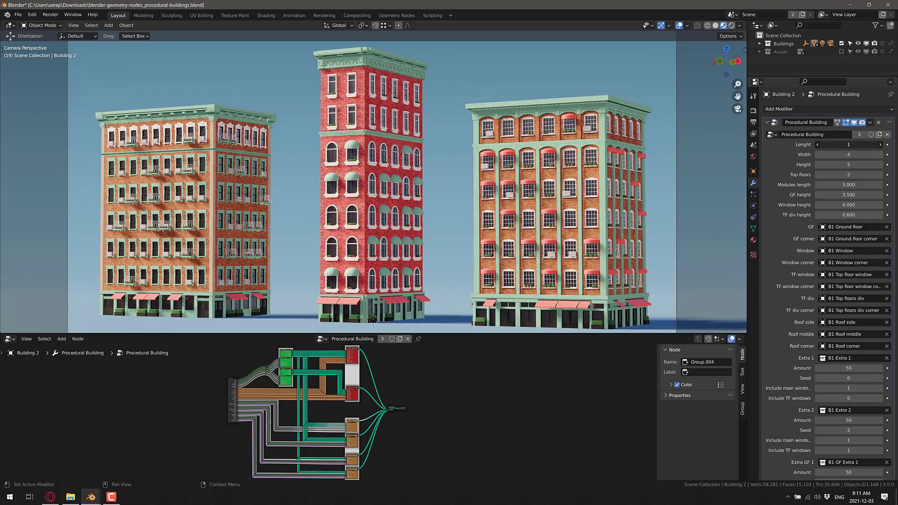
pyautogui.write('15')
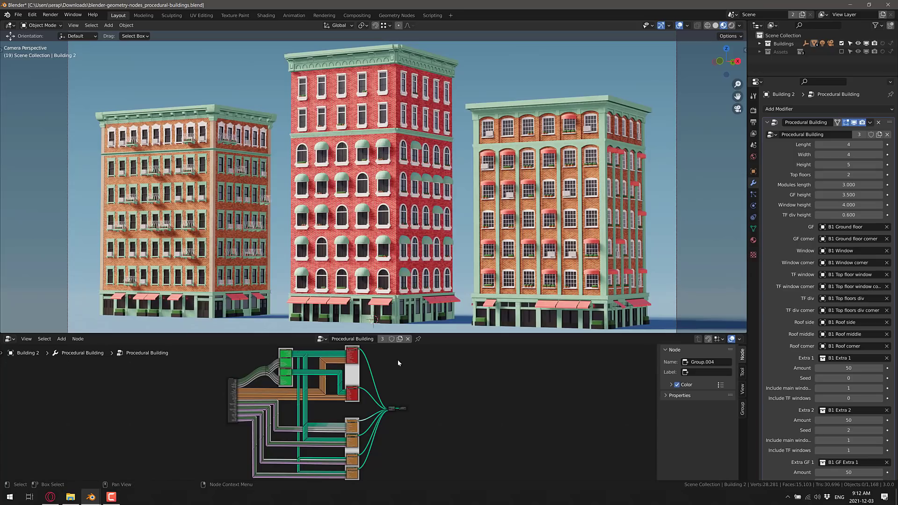
pyautogui.moveTo(431, 343)
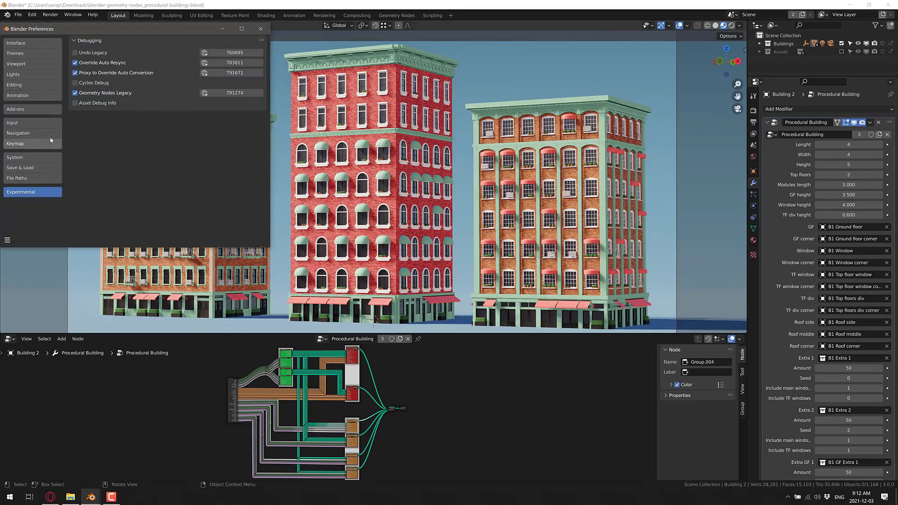
pyautogui.moveTo(32, 109)
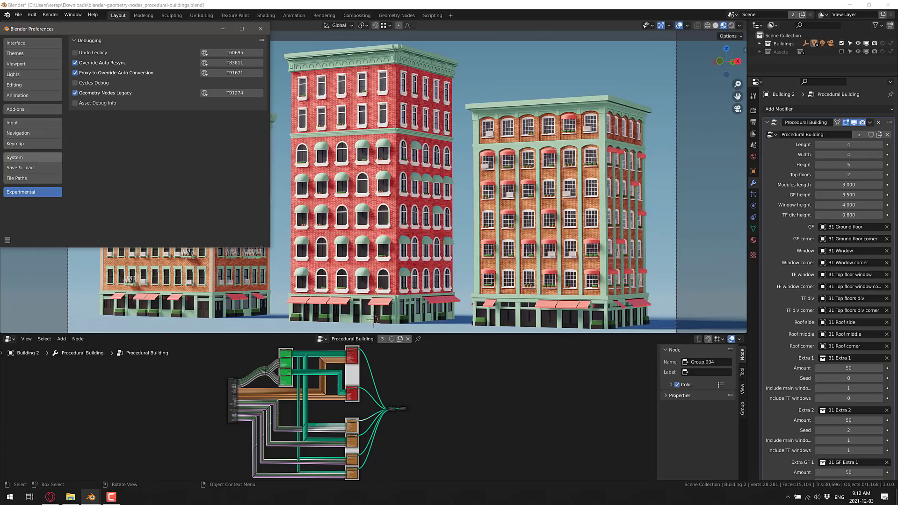
# Show the Interface settings, then the Experimental debugging checkboxes in Preferences.
pyautogui.click(16, 42)
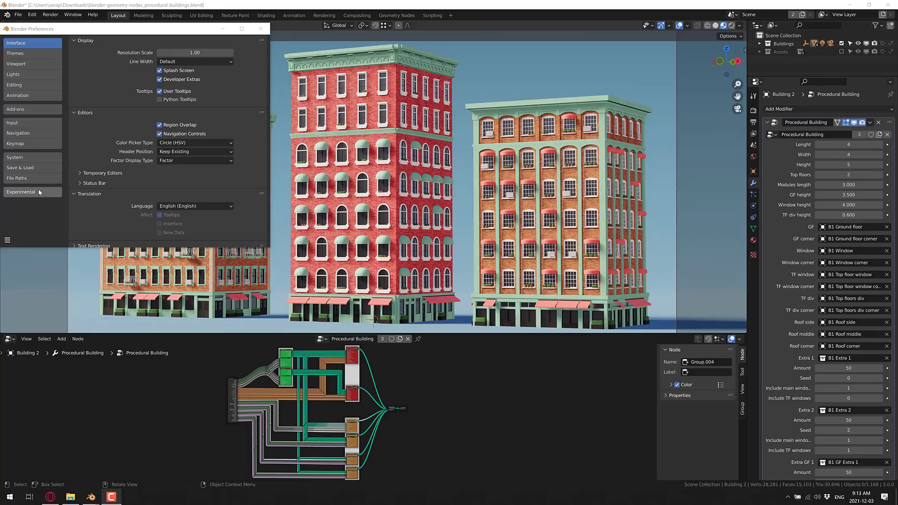
pyautogui.click(21, 192)
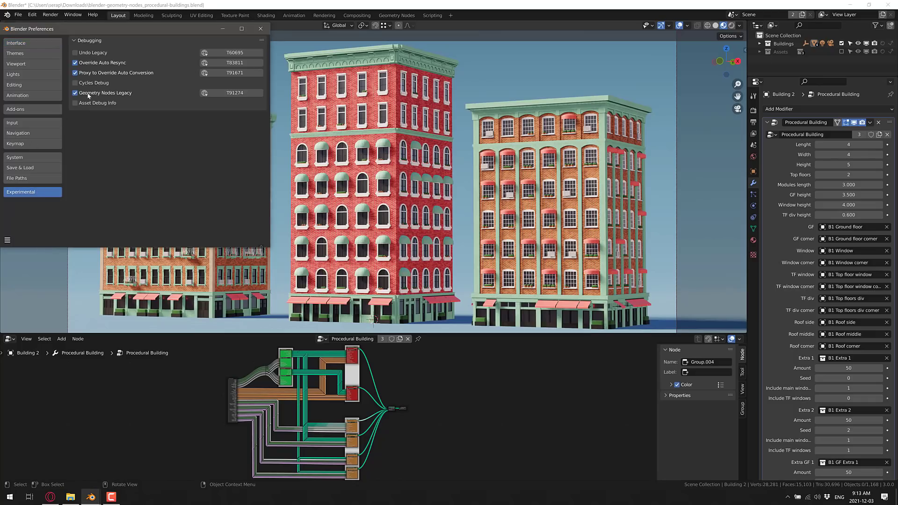
pyautogui.click(75, 92)
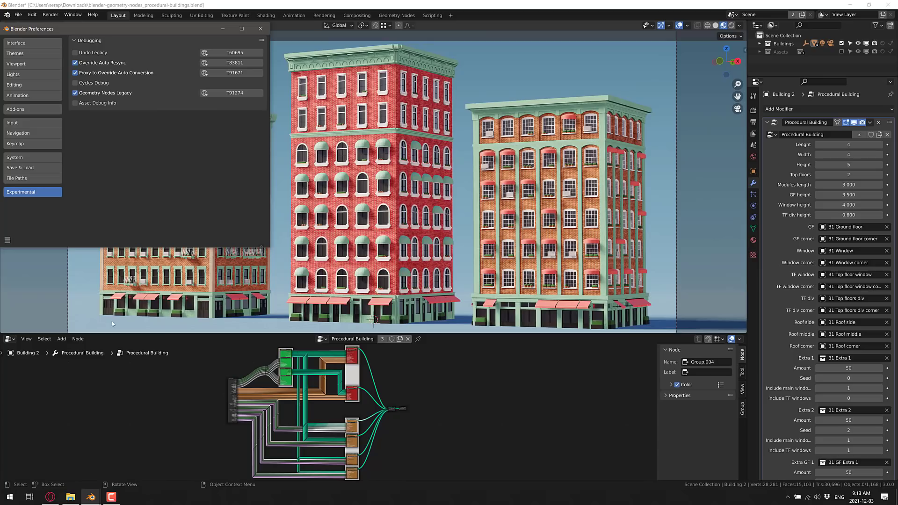
pyautogui.moveTo(61, 339)
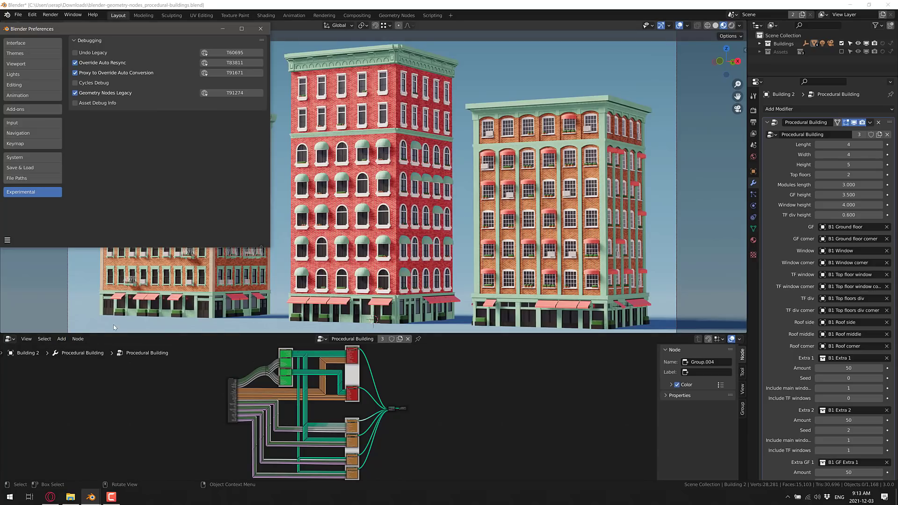
pyautogui.moveTo(193, 374)
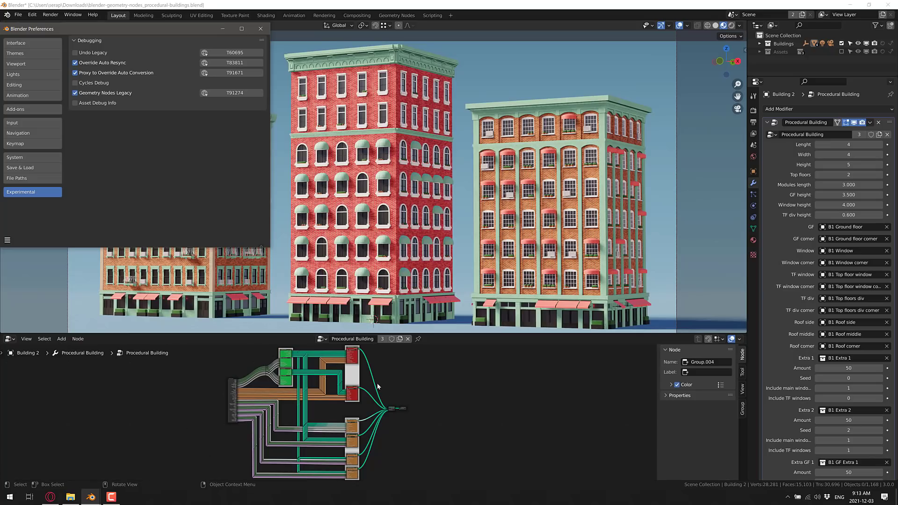
pyautogui.moveTo(251, 419)
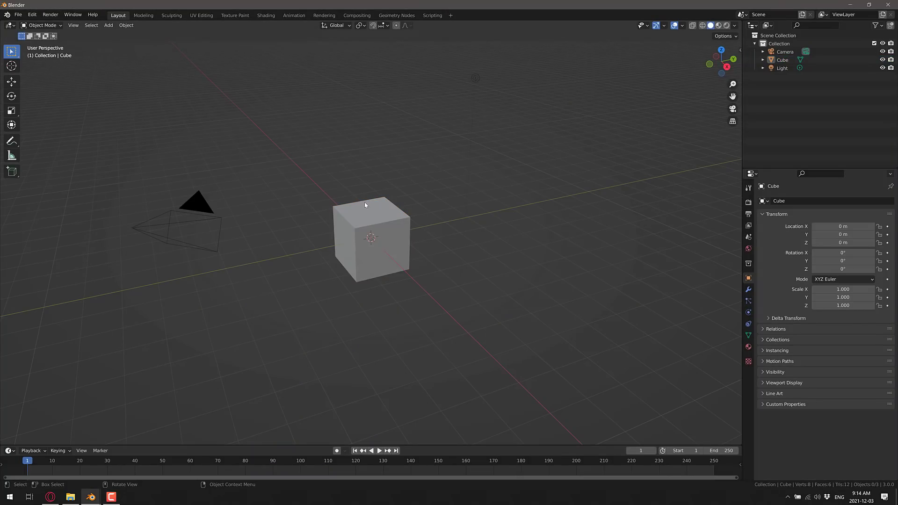
# Edit the default cube with the Knife tool, then return to Object Mode.
pyautogui.click(371, 238)
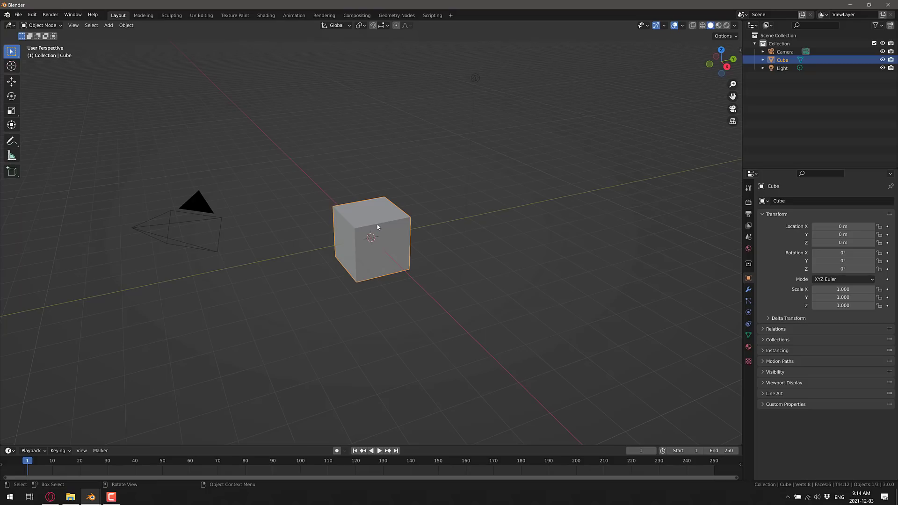
pyautogui.press('Tab')
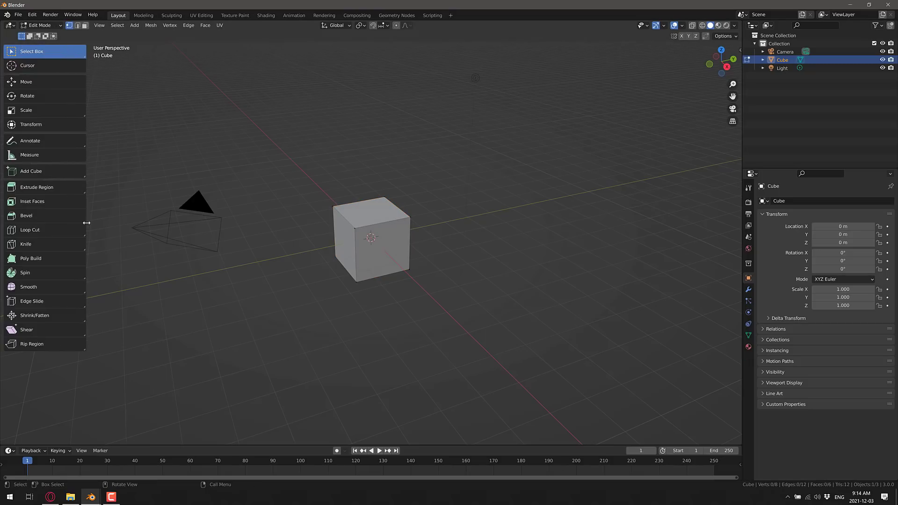
pyautogui.click(26, 244)
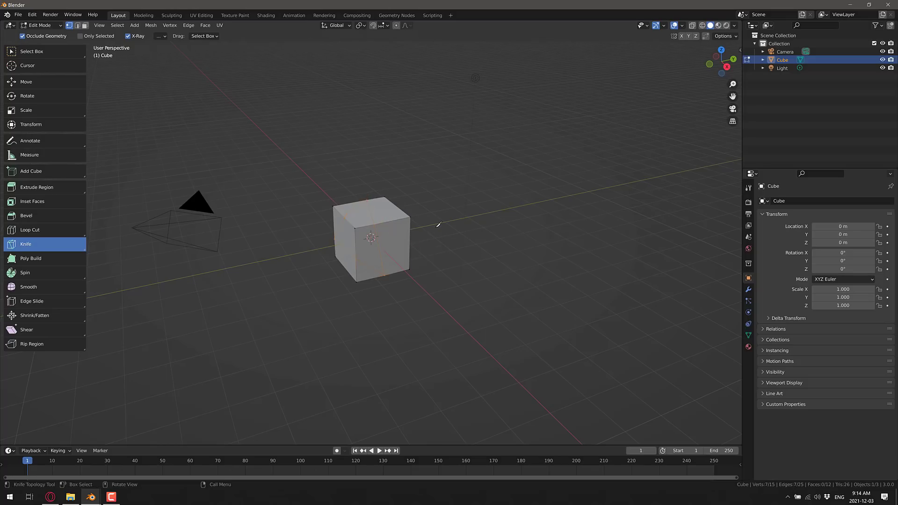
pyautogui.moveTo(472, 215)
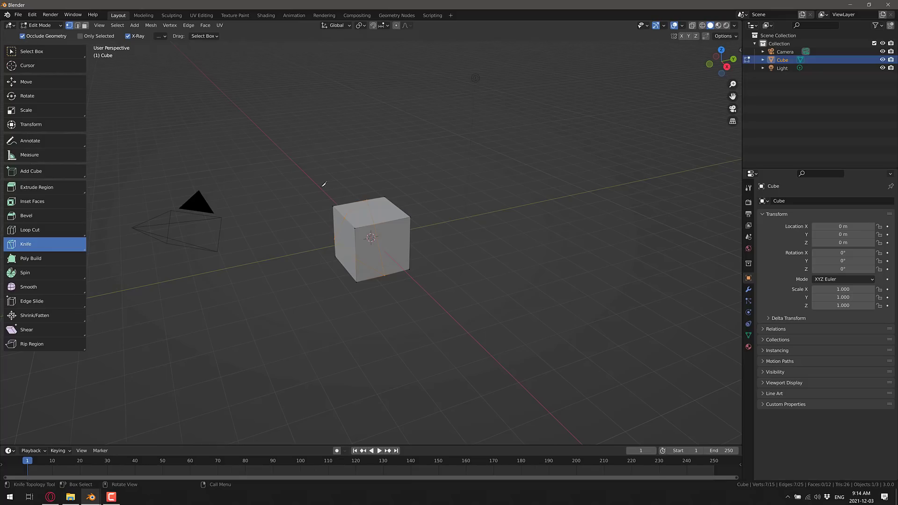
pyautogui.click(39, 26)
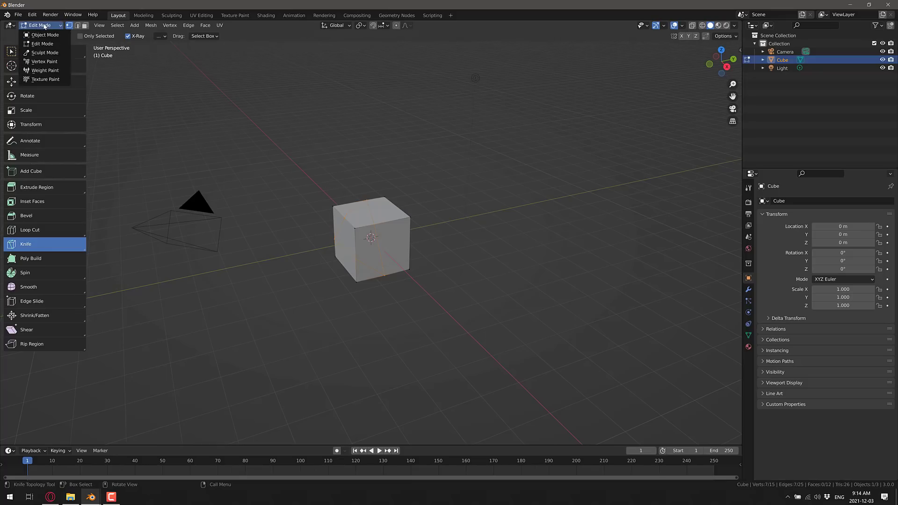
pyautogui.click(108, 25)
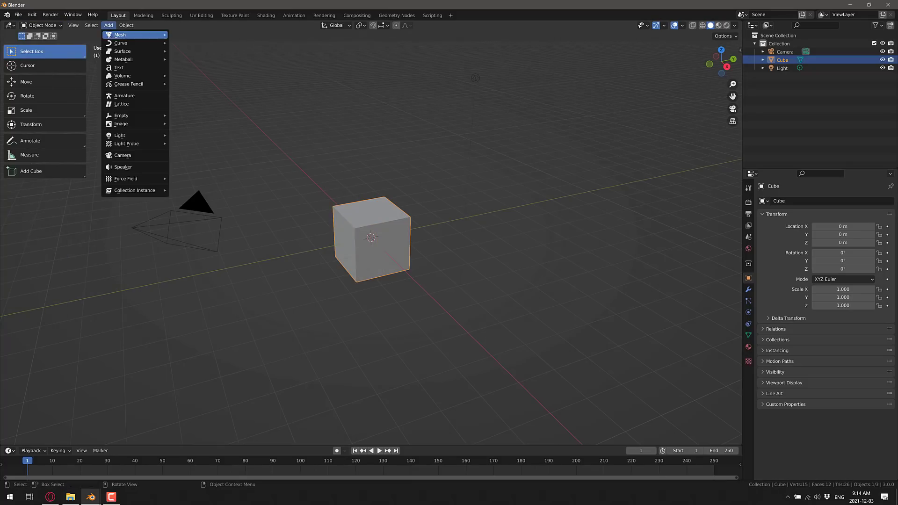
# Add a Suzanne monkey on top of the cube and enter Edit Mode with both objects.
pyautogui.click(123, 34)
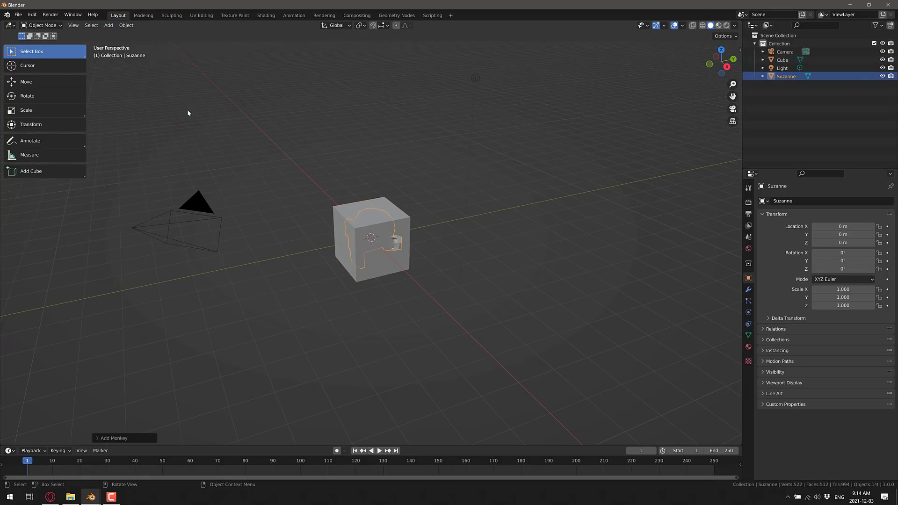
pyautogui.moveTo(371, 237); pyautogui.dragTo(375, 175)
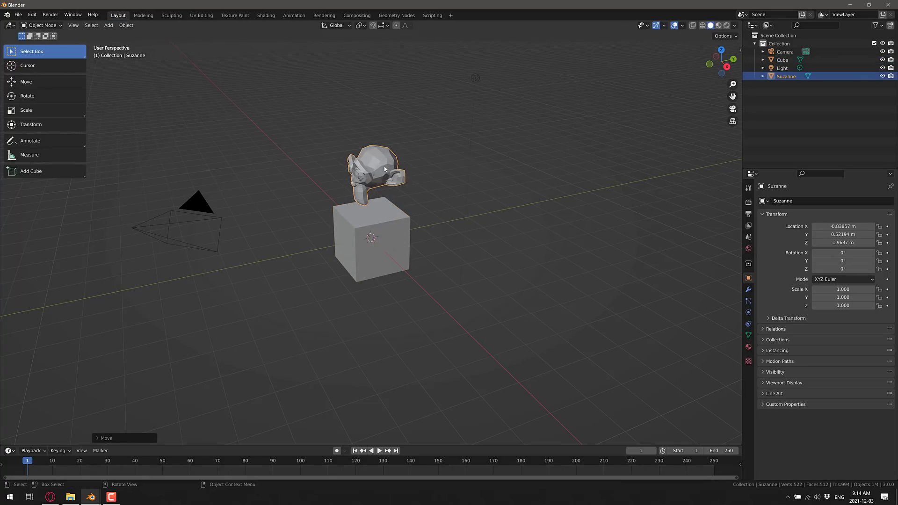
pyautogui.click(40, 24)
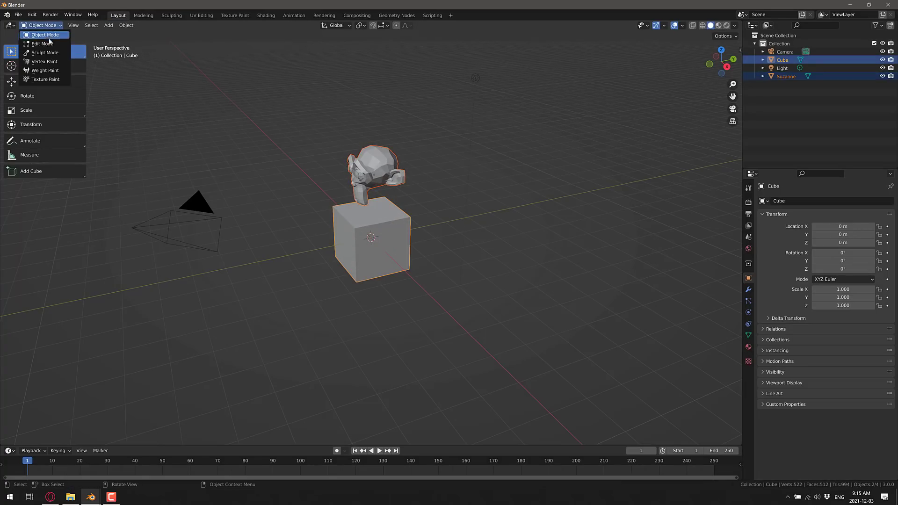
pyautogui.click(40, 43)
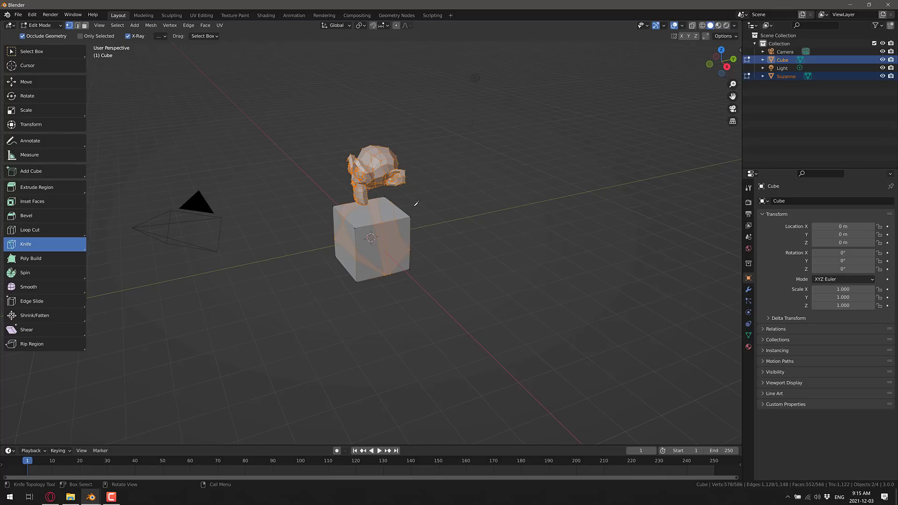
pyautogui.moveTo(290, 235)
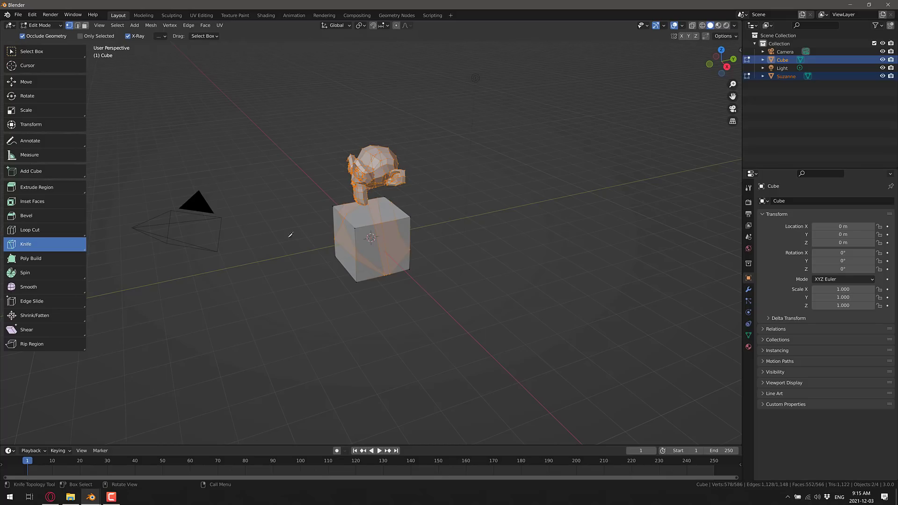
pyautogui.moveTo(275, 263)
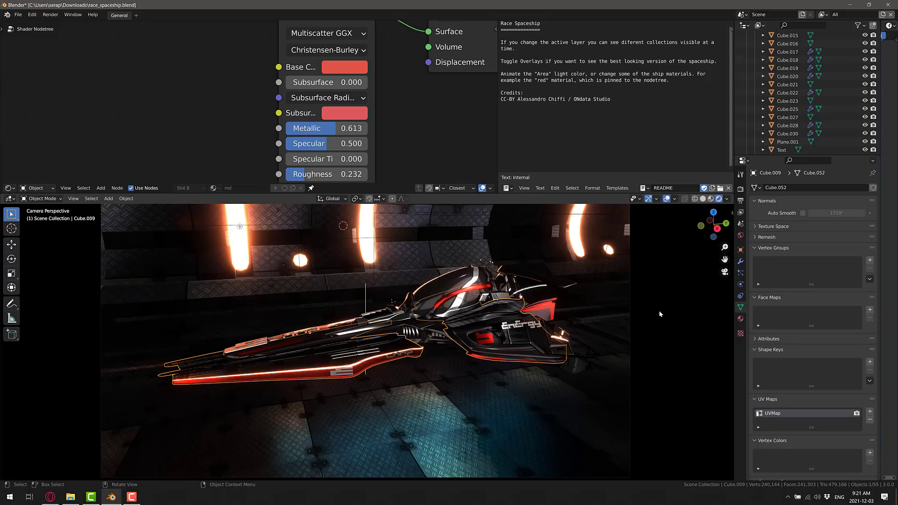
pyautogui.moveTo(630, 222)
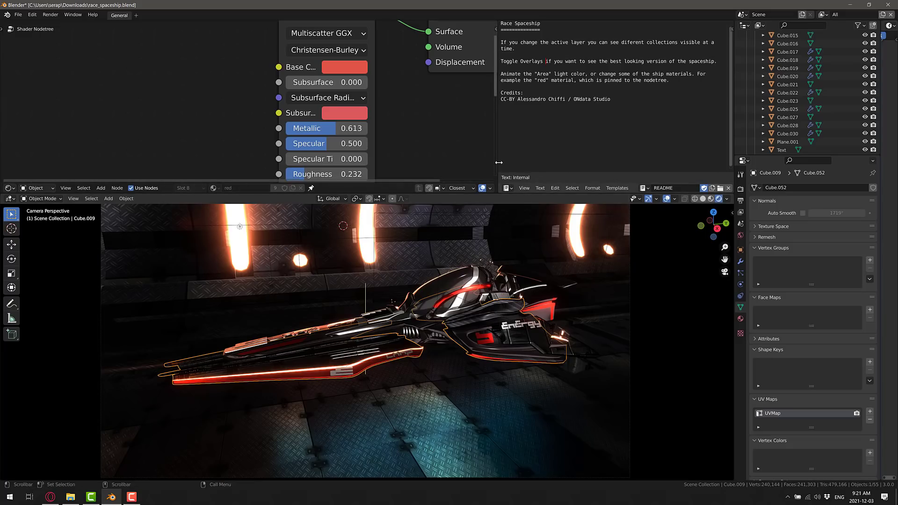
# Change the README text editor area into an Asset Browser.
pyautogui.click(254, 189)
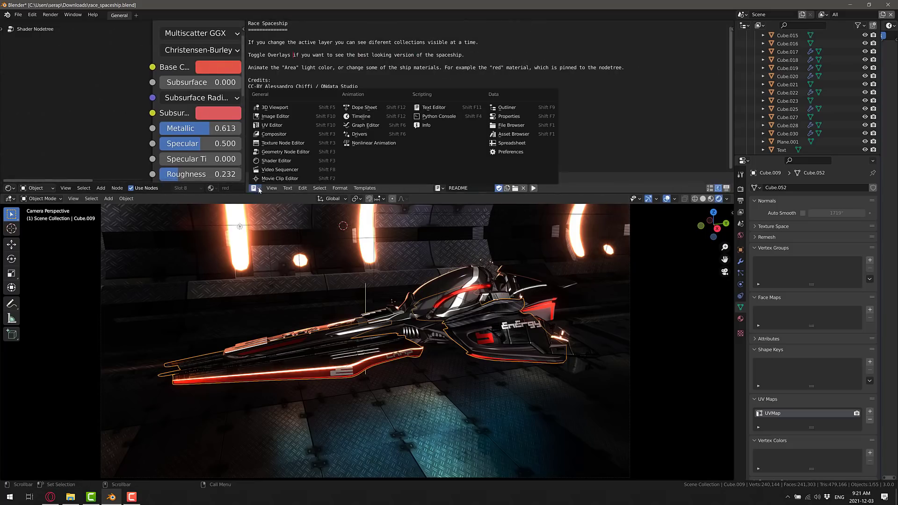
pyautogui.moveTo(513, 134)
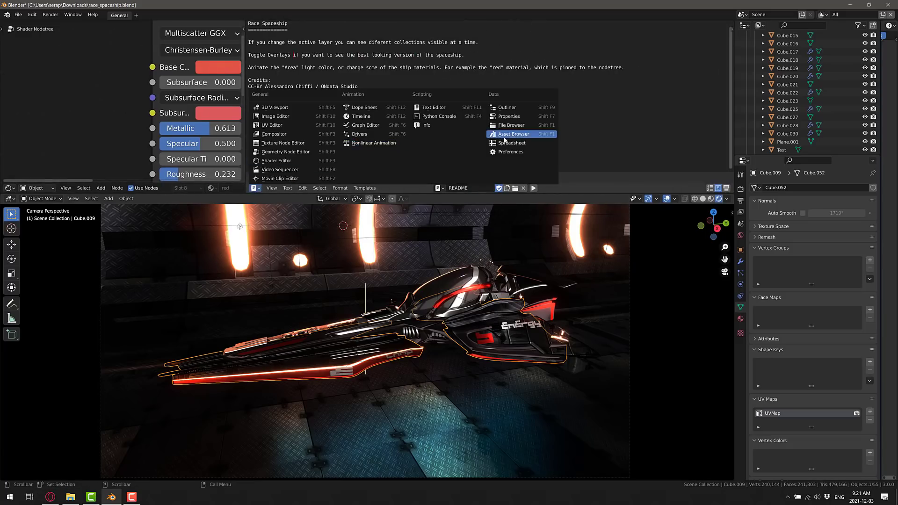
pyautogui.click(512, 134)
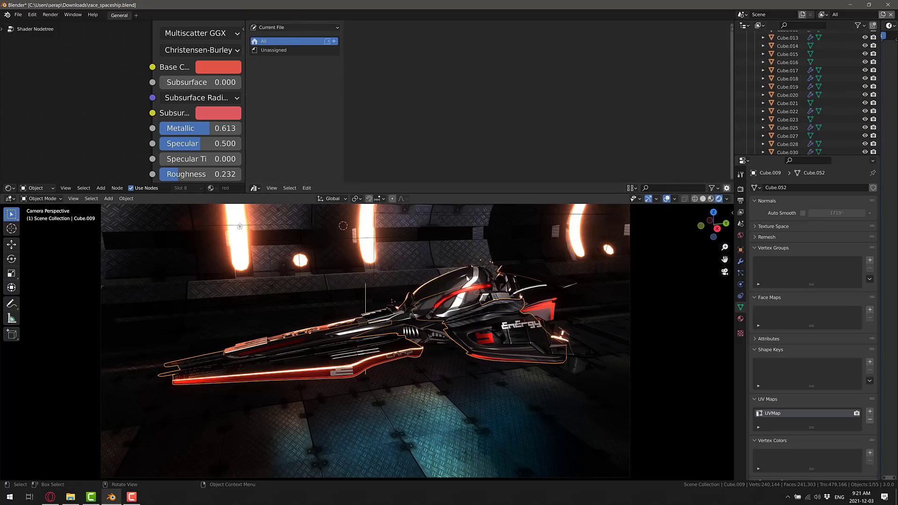
# Mark the Cube.021 object and its vetro material as assets.
pyautogui.click(787, 103)
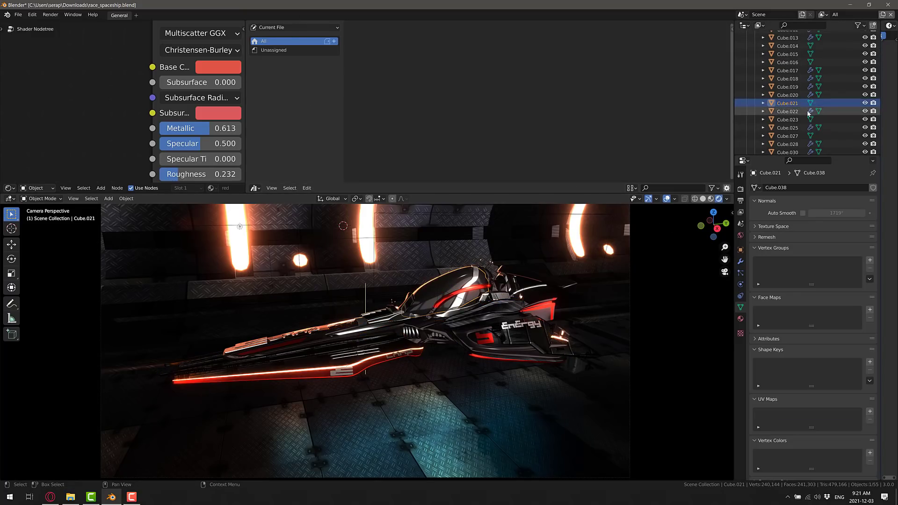
pyautogui.rightClick(787, 103)
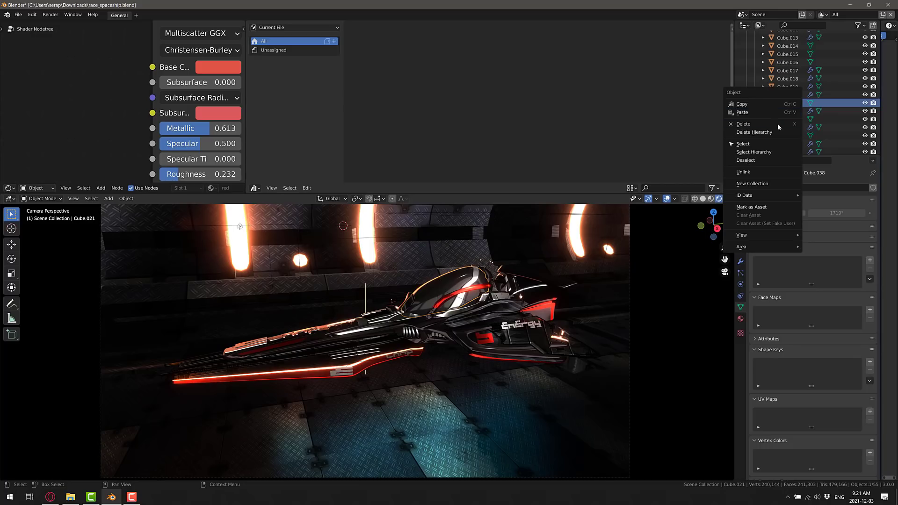
pyautogui.click(751, 207)
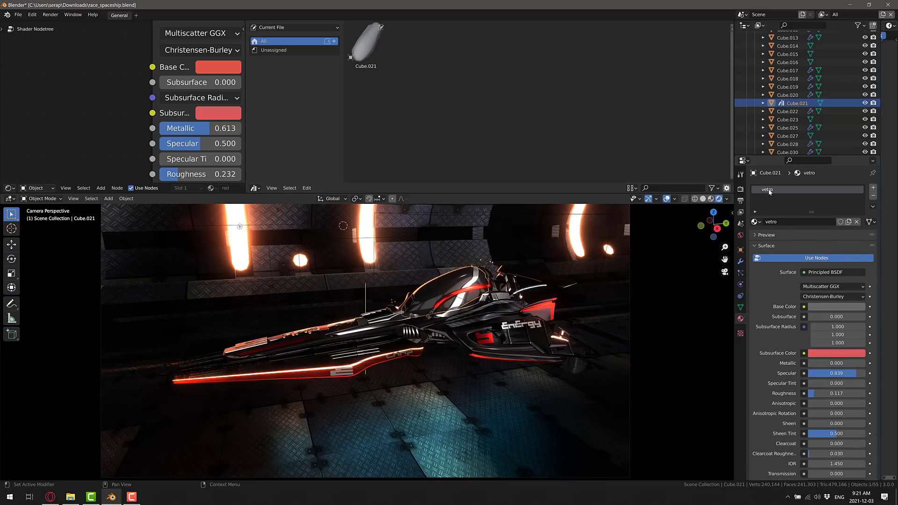
pyautogui.rightClick(767, 190)
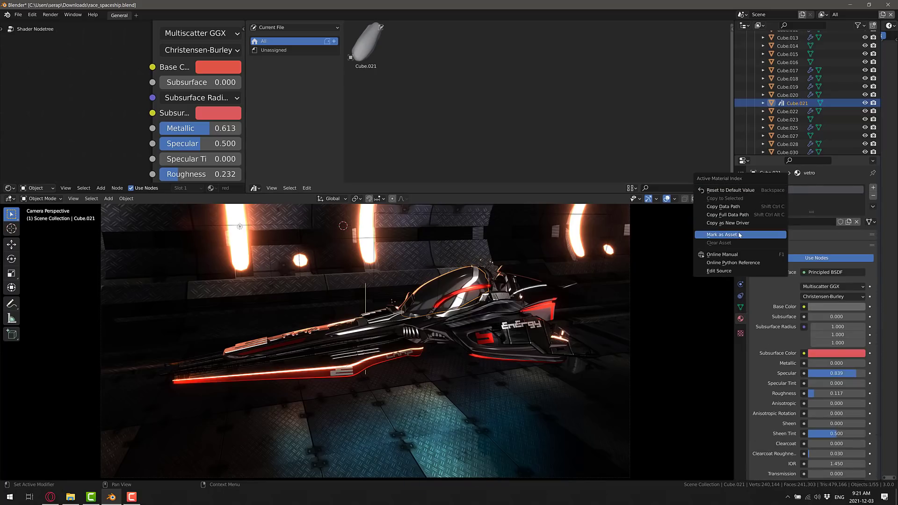
pyautogui.click(721, 234)
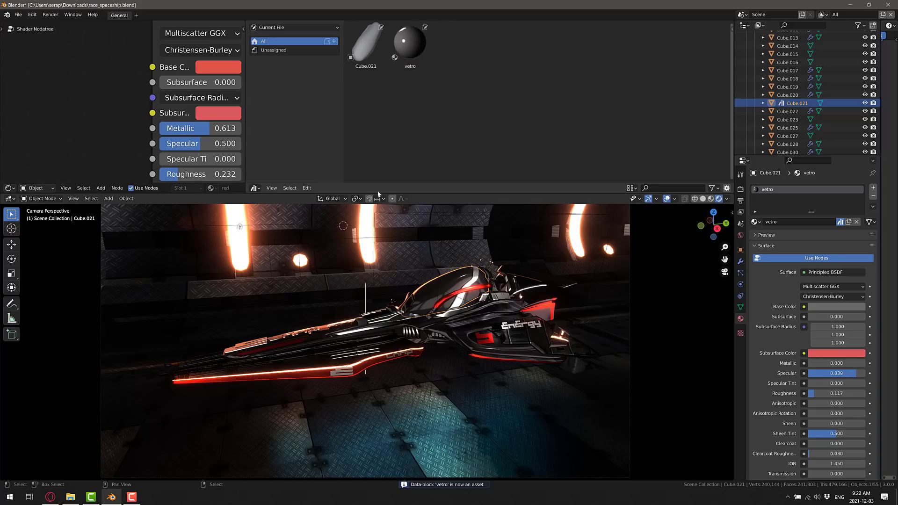
# Create a new empty scene and drag the Cube.021 asset into its viewport.
pyautogui.click(818, 14)
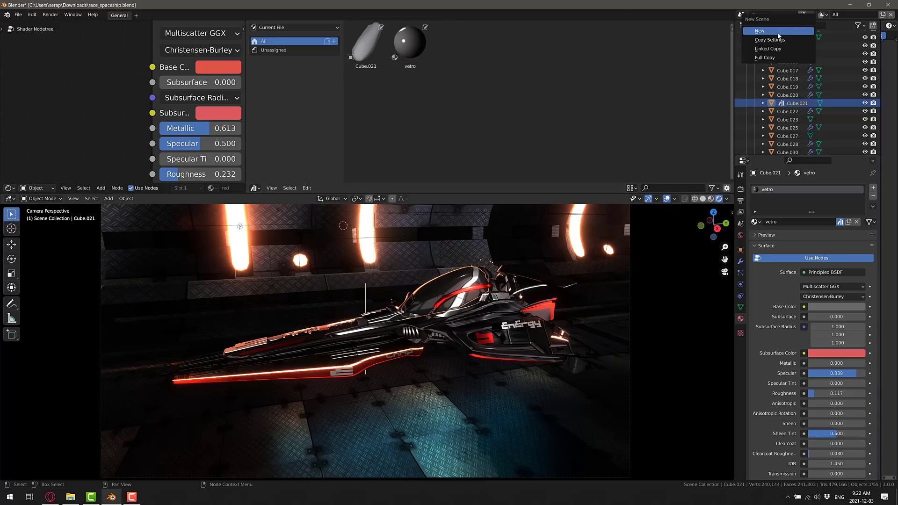
pyautogui.click(760, 30)
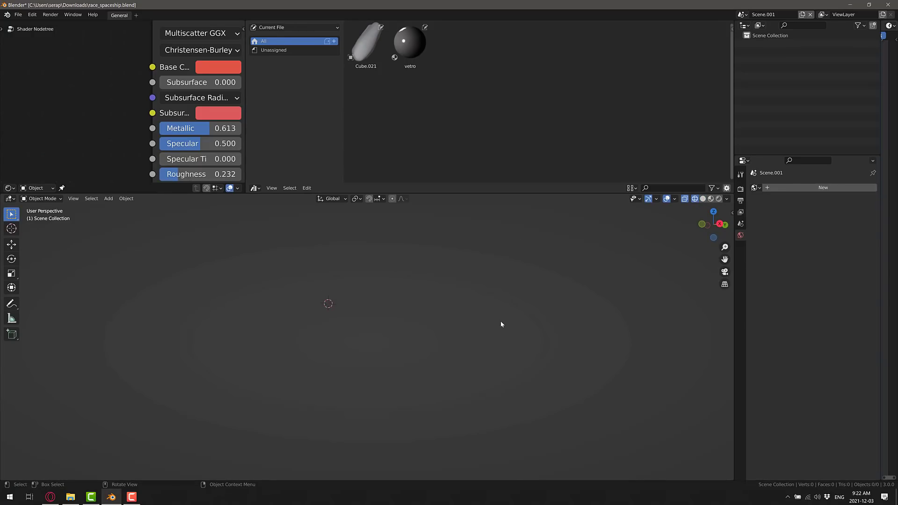
pyautogui.click(410, 43)
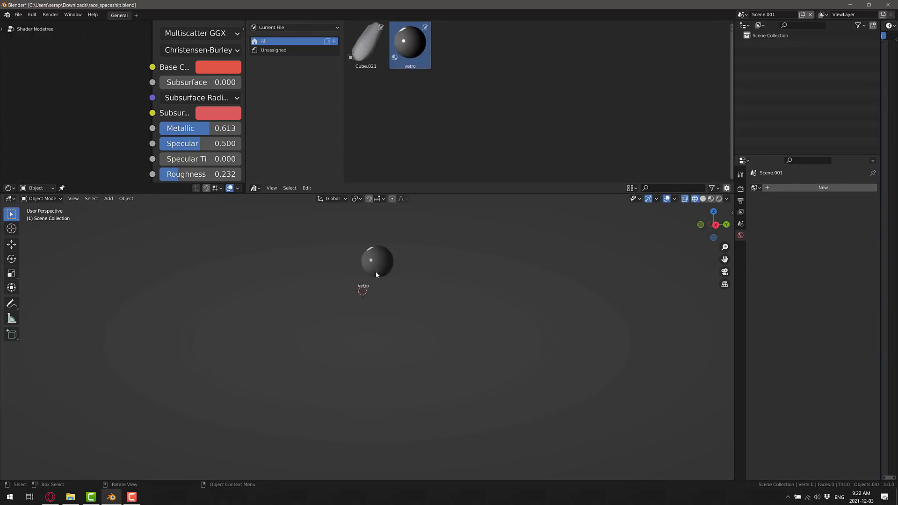
pyautogui.click(366, 43)
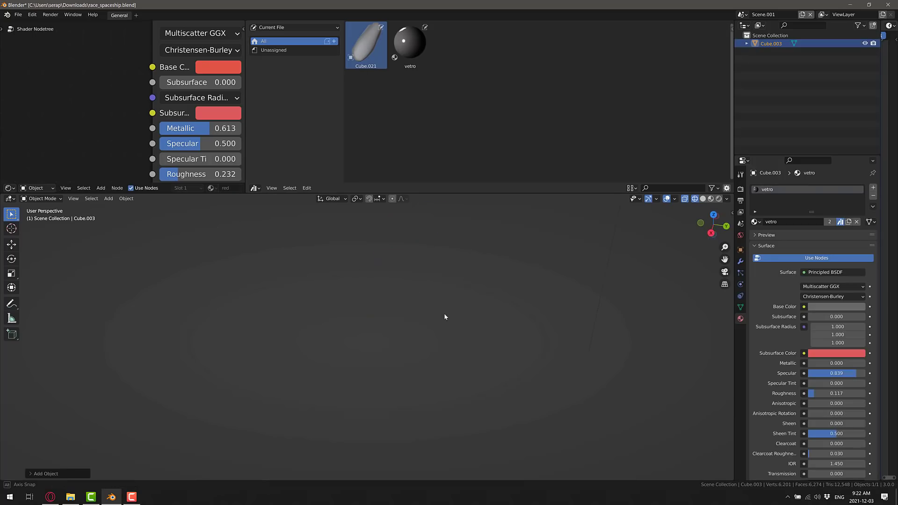
pyautogui.click(410, 44)
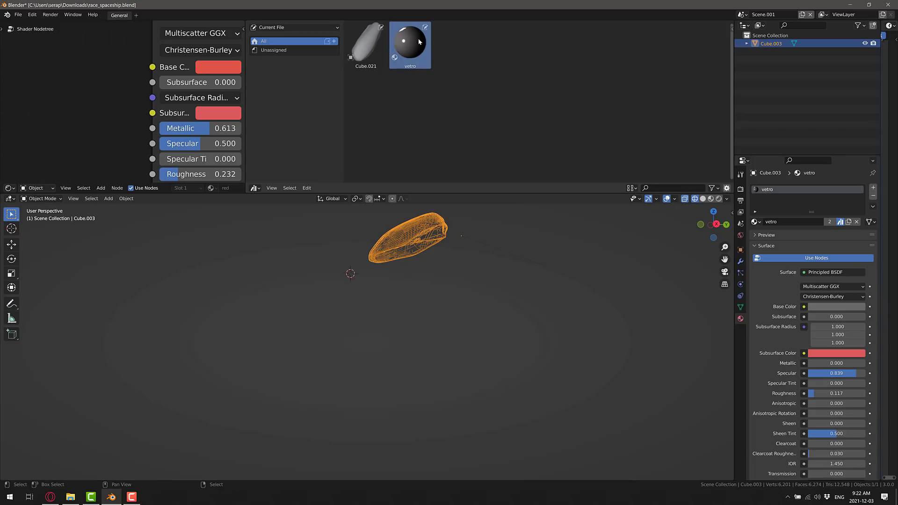
pyautogui.click(32, 14)
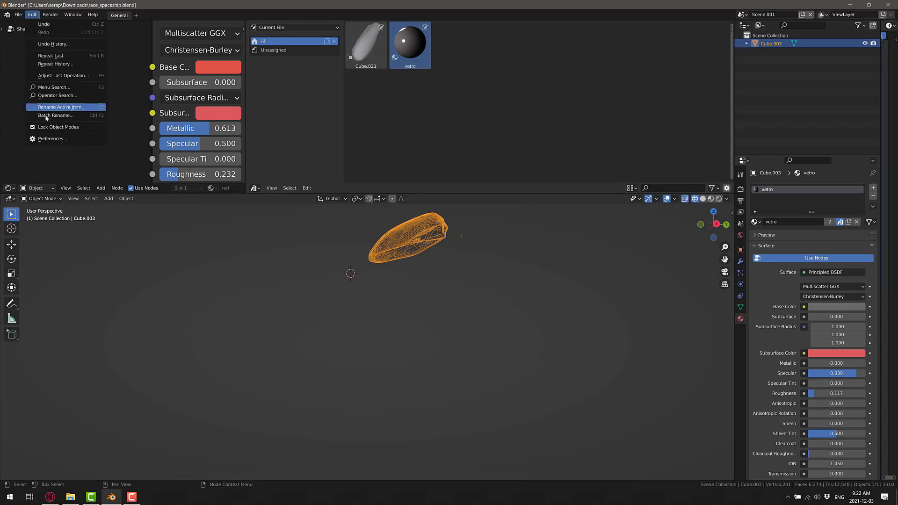
pyautogui.click(52, 139)
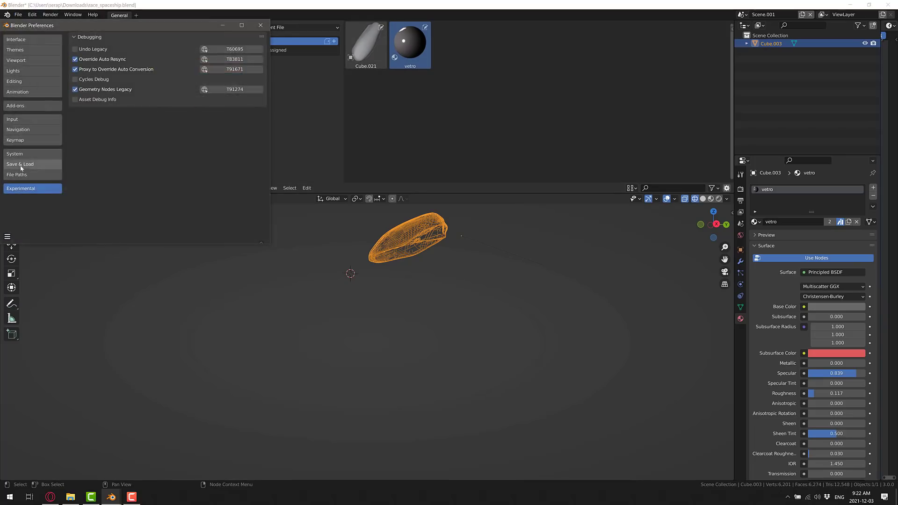
pyautogui.click(16, 174)
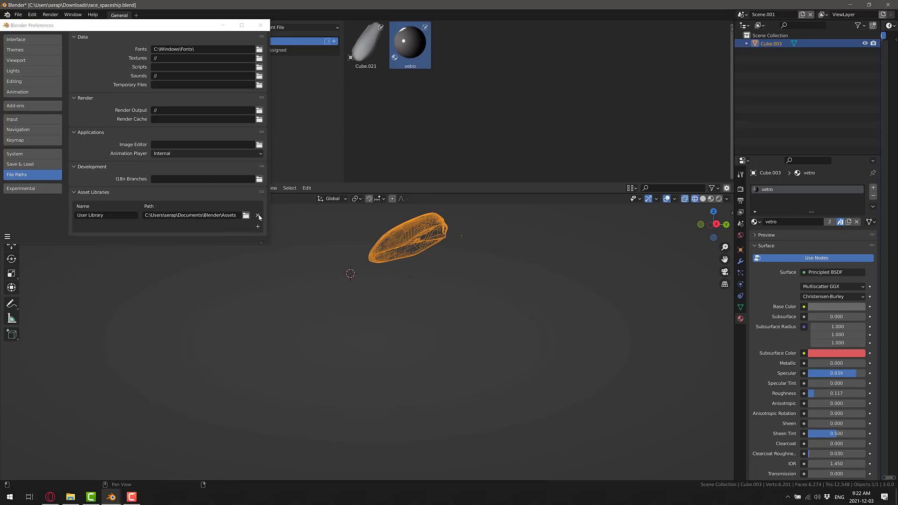
pyautogui.click(261, 25)
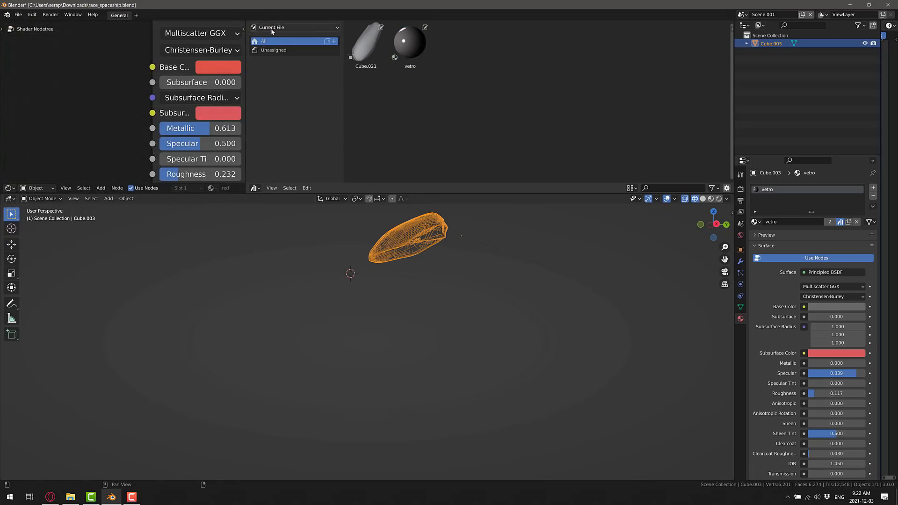
# Switch the Asset Browser library from Current File to User Library.
pyautogui.click(294, 27)
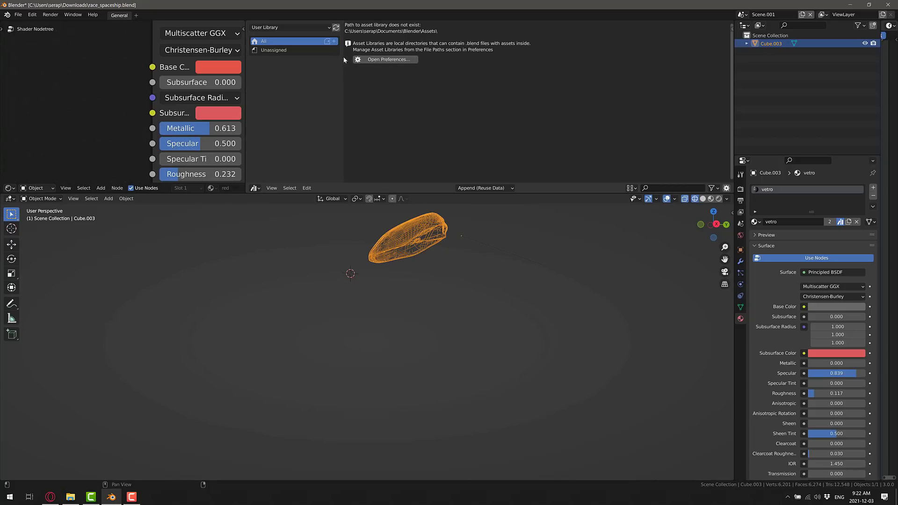
pyautogui.moveTo(416, 68)
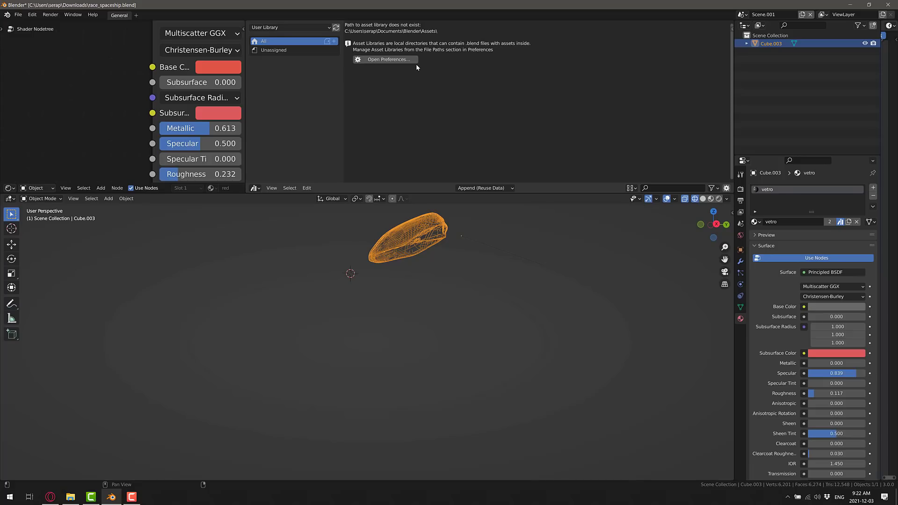
pyautogui.moveTo(435, 69)
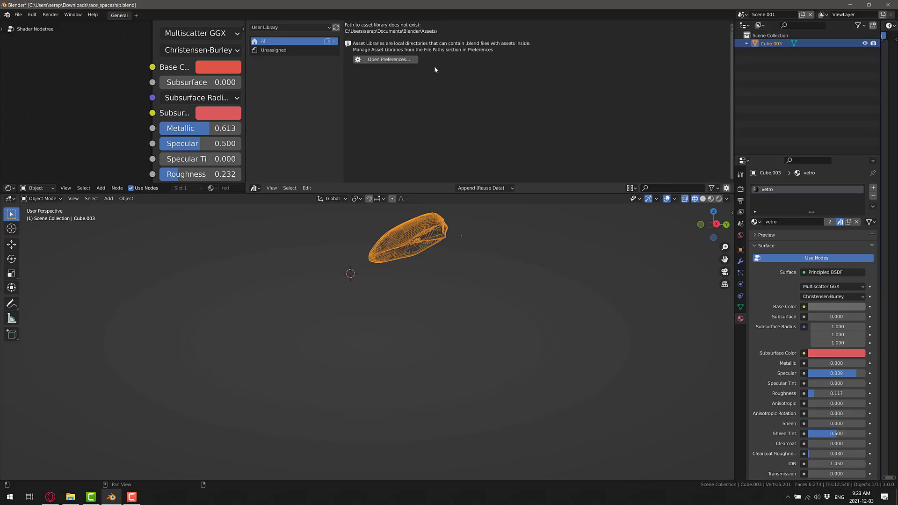
pyautogui.moveTo(430, 89)
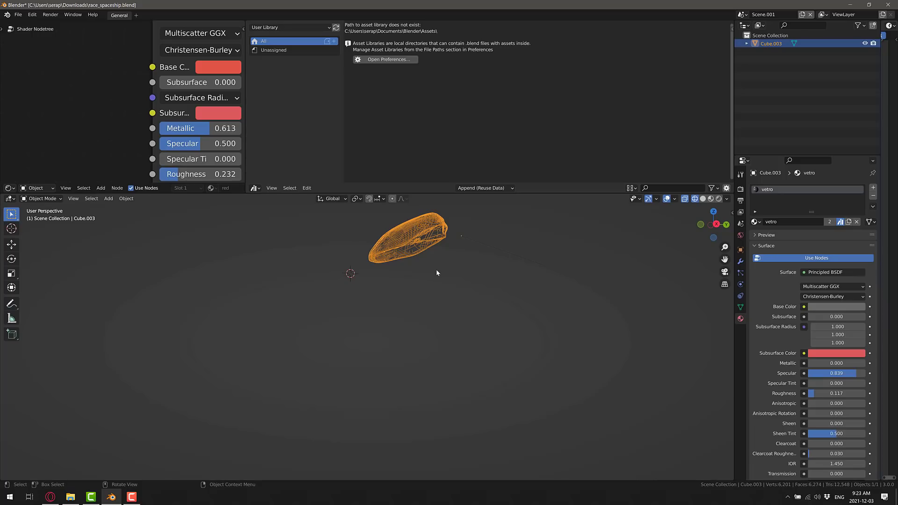
pyautogui.moveTo(488, 244)
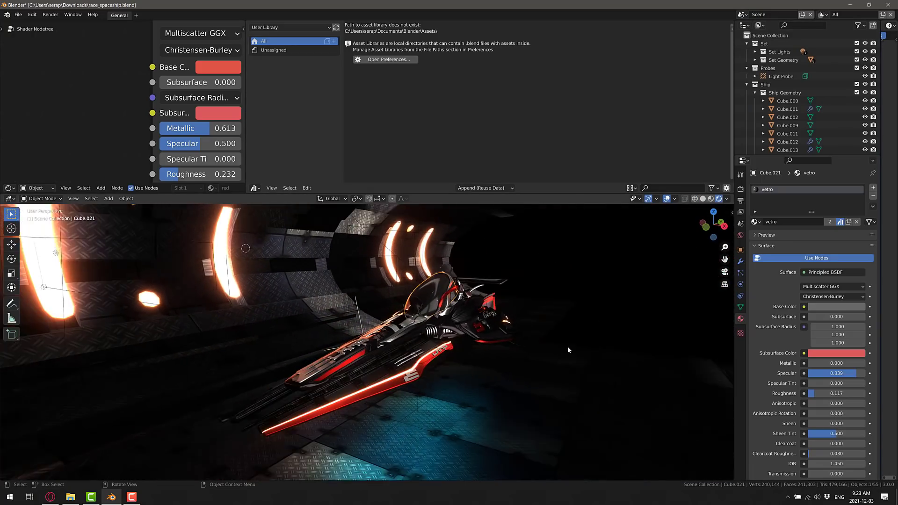
# Orbit the viewport around the red-lit spaceship to see it from the front.
pyautogui.moveTo(567, 349); pyautogui.dragTo(286, 353)
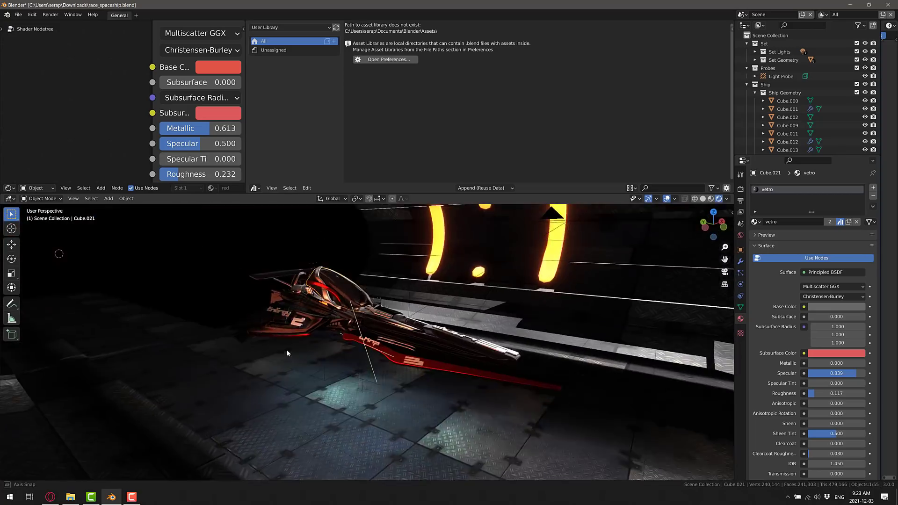
pyautogui.moveTo(286, 353); pyautogui.dragTo(456, 391)
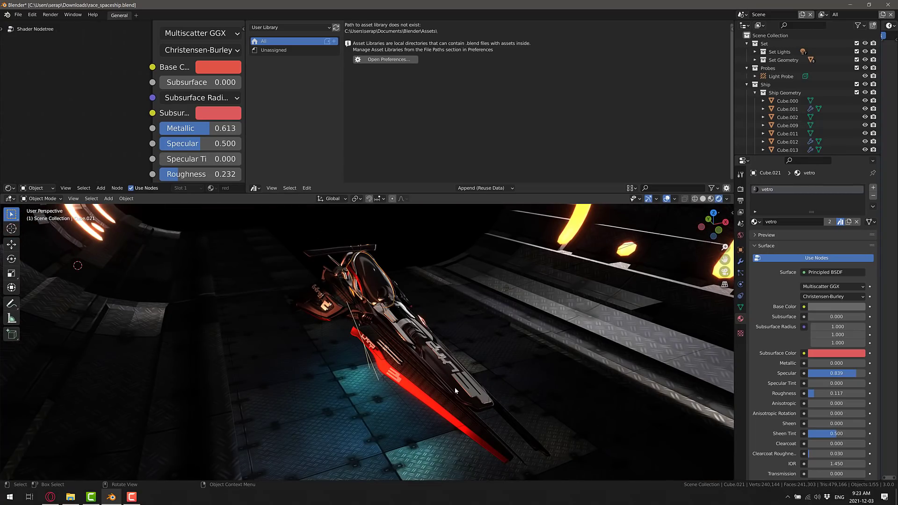
pyautogui.moveTo(455, 284)
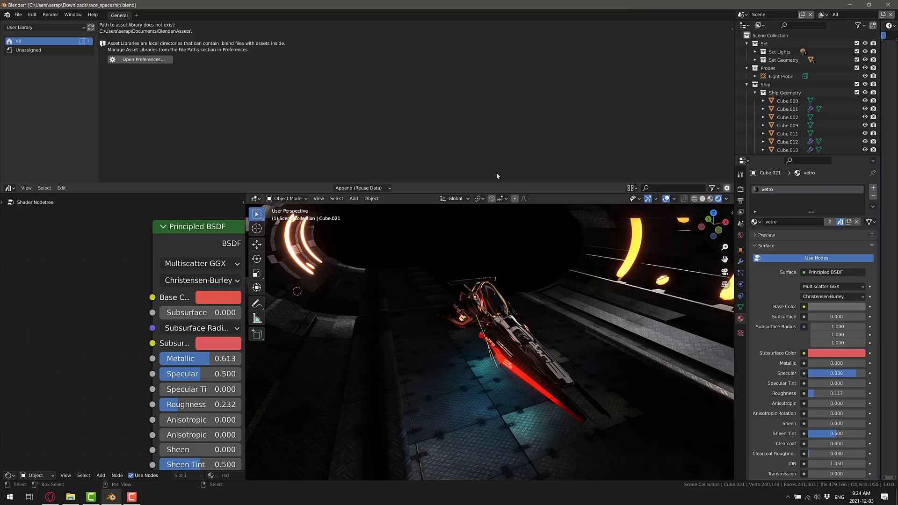
pyautogui.moveTo(215, 86)
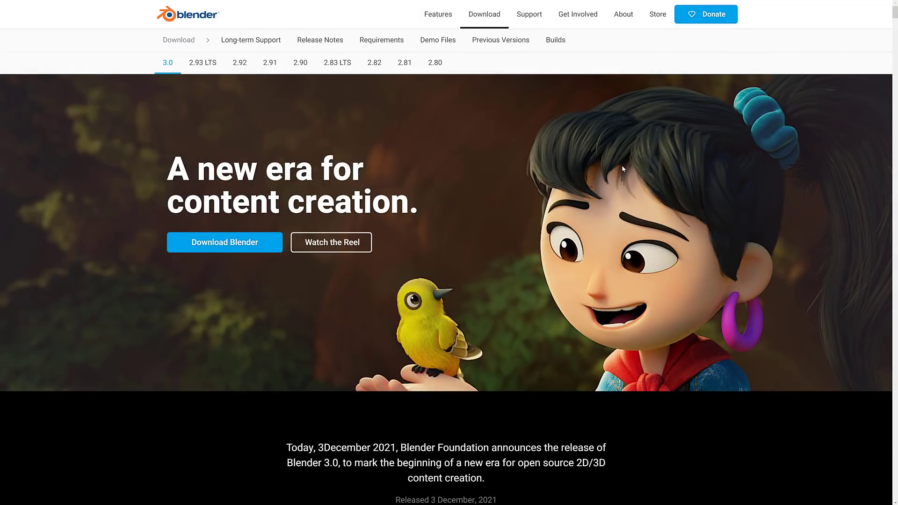
pyautogui.moveTo(659, 184)
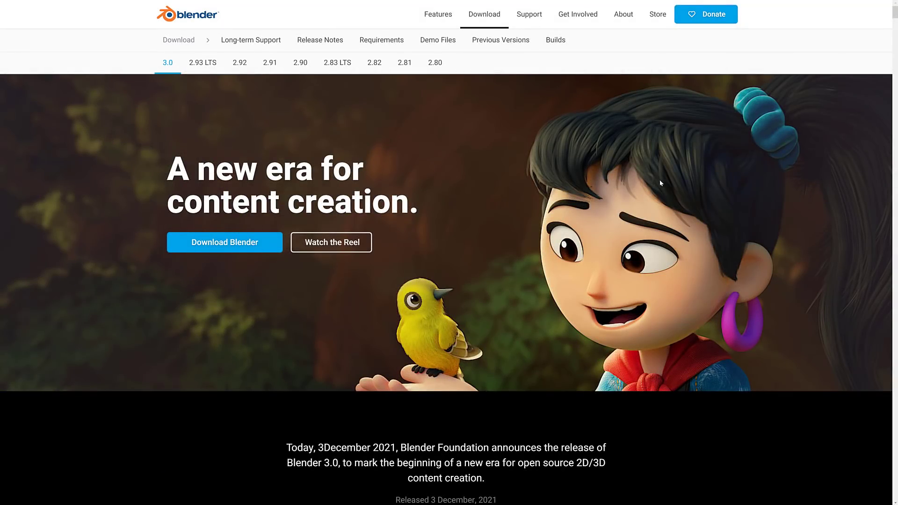
# Scroll the Blender 3.0 page past the Showoff Reel and What's New videos.
pyautogui.click(330, 242)
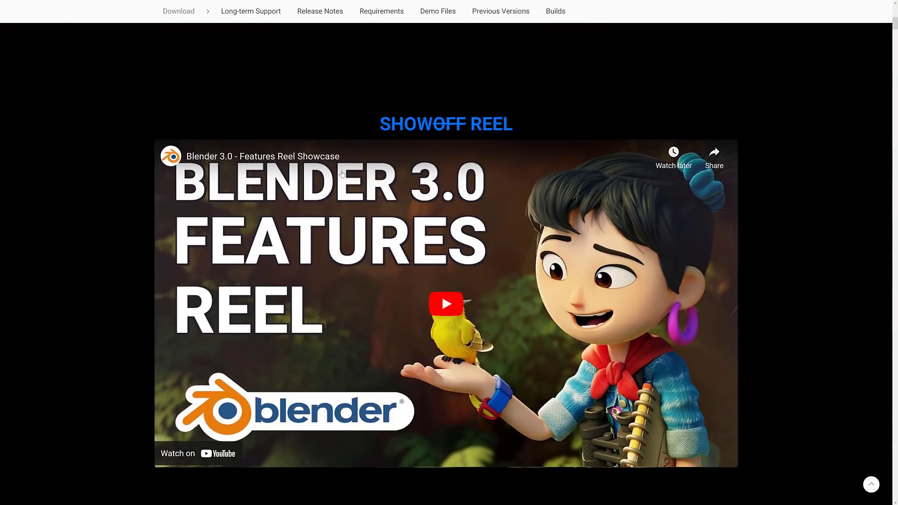
pyautogui.scroll(-3)
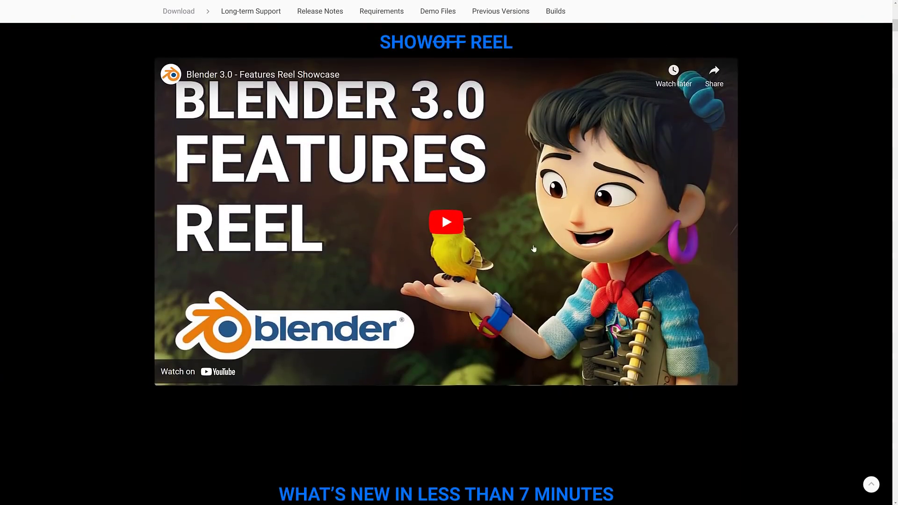
pyautogui.scroll(-3)
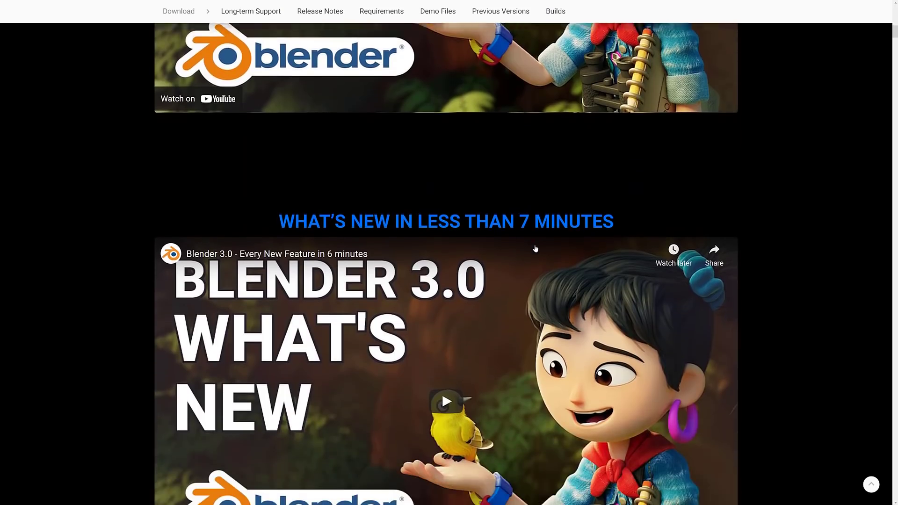
pyautogui.scroll(3)
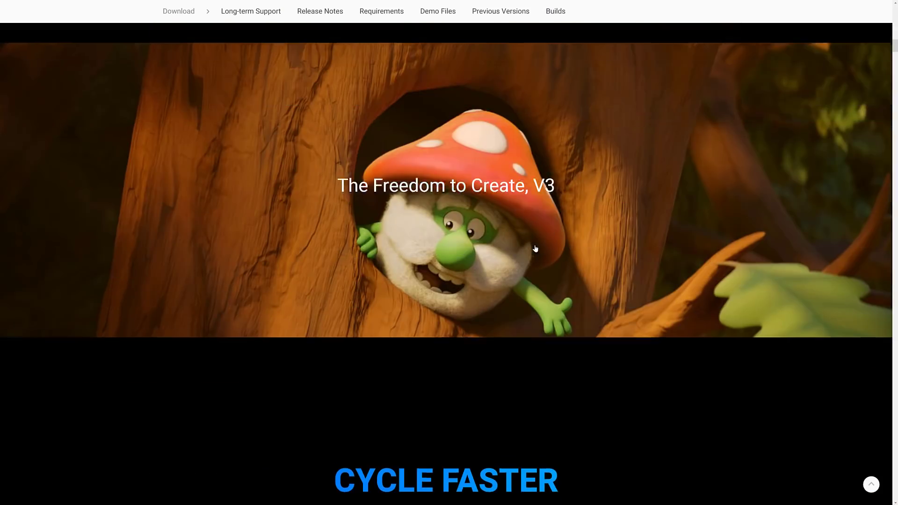
pyautogui.scroll(-3)
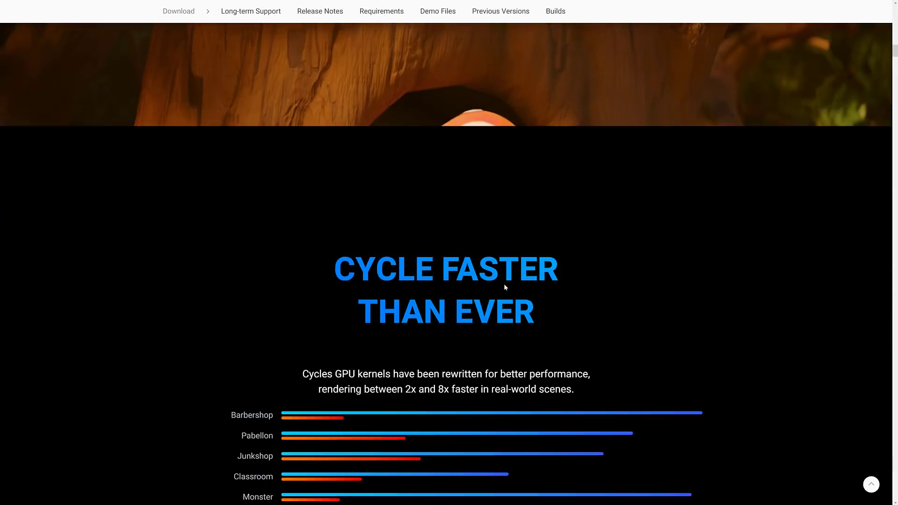
pyautogui.scroll(-3)
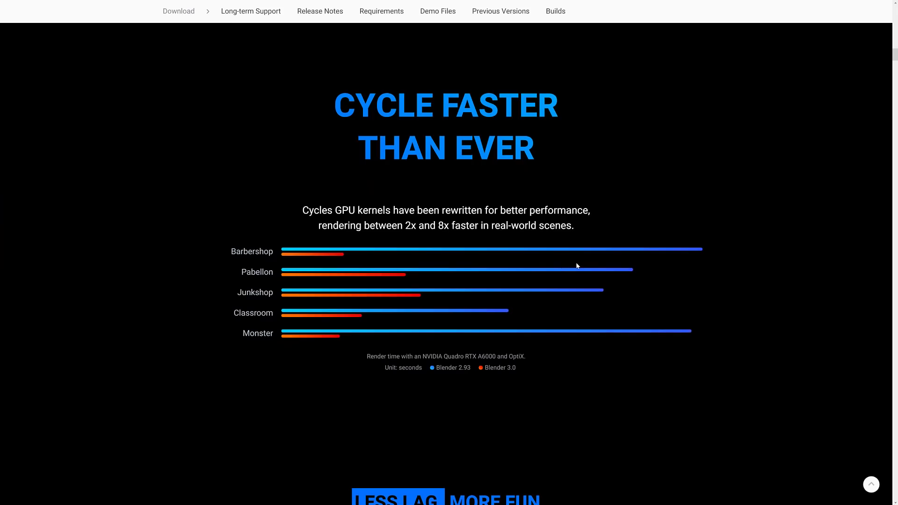
pyautogui.moveTo(351, 105)
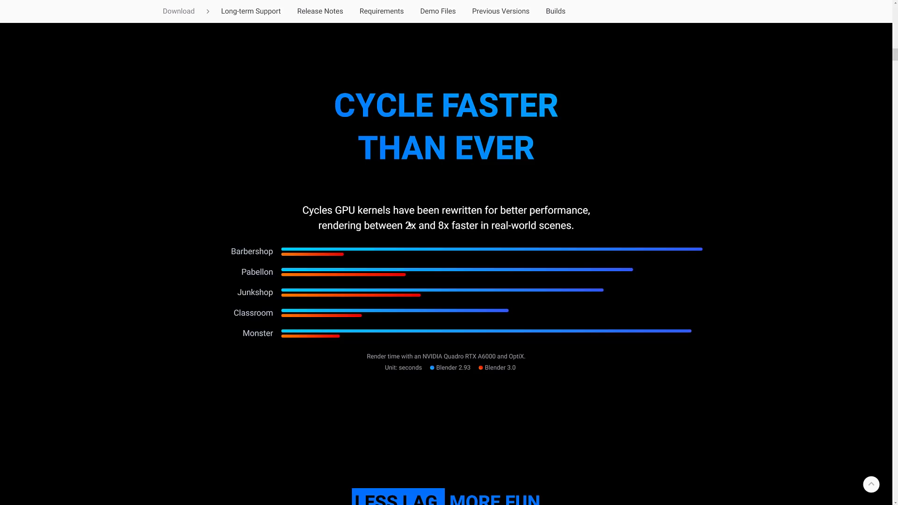
pyautogui.moveTo(479, 244)
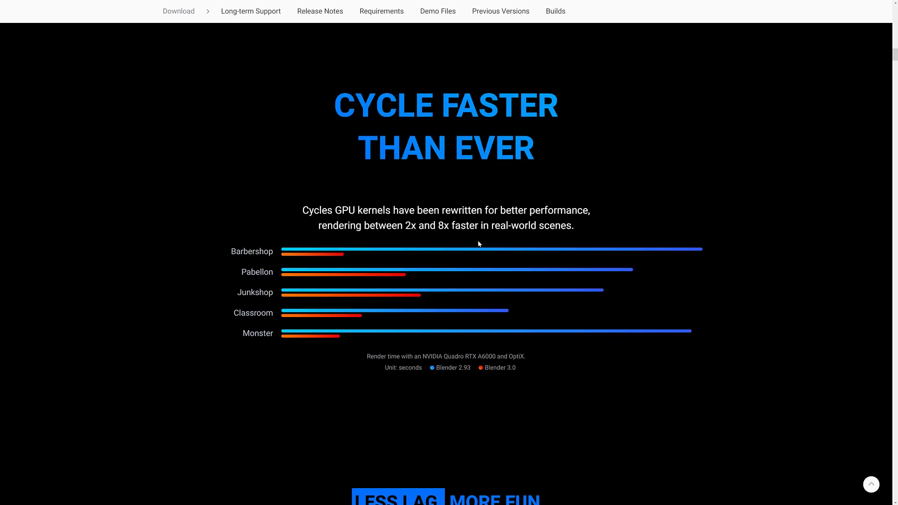
# Continue down to the 'Cycles Faster Than Ever' render-time comparison chart.
pyautogui.scroll(-3)
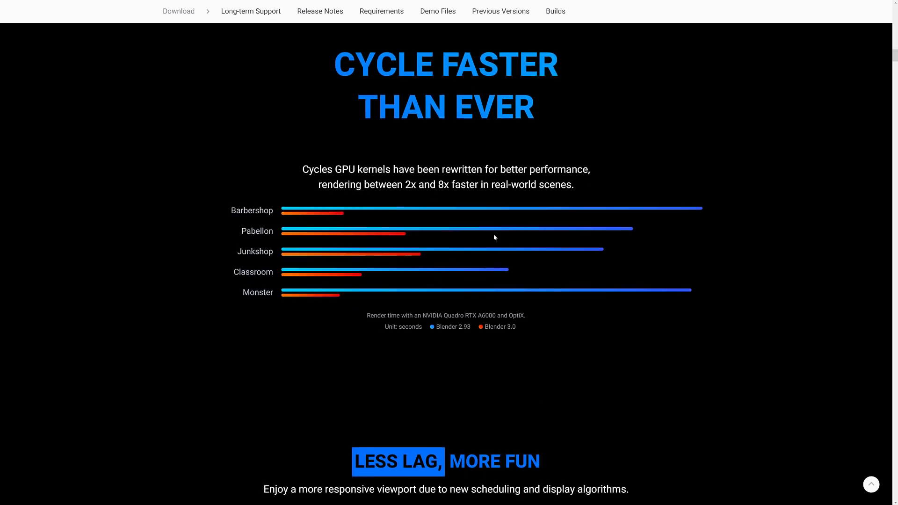
pyautogui.scroll(-3)
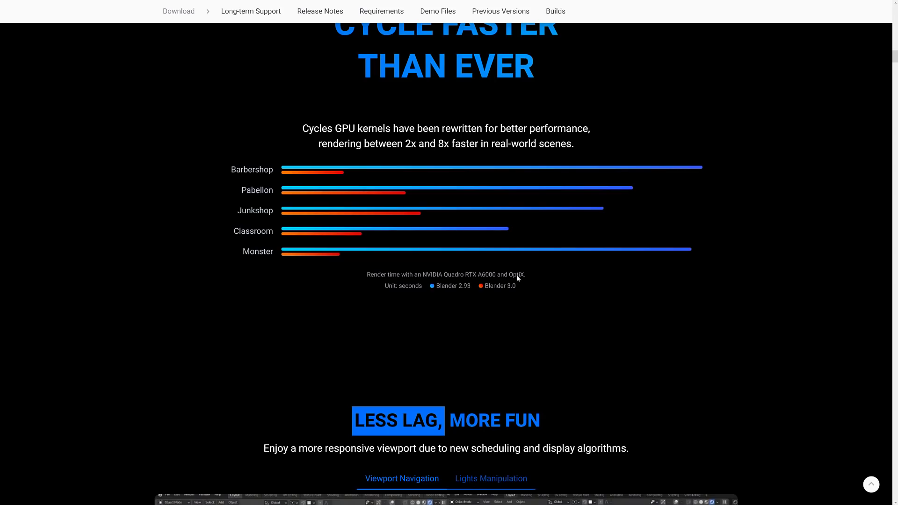
pyautogui.scroll(-3)
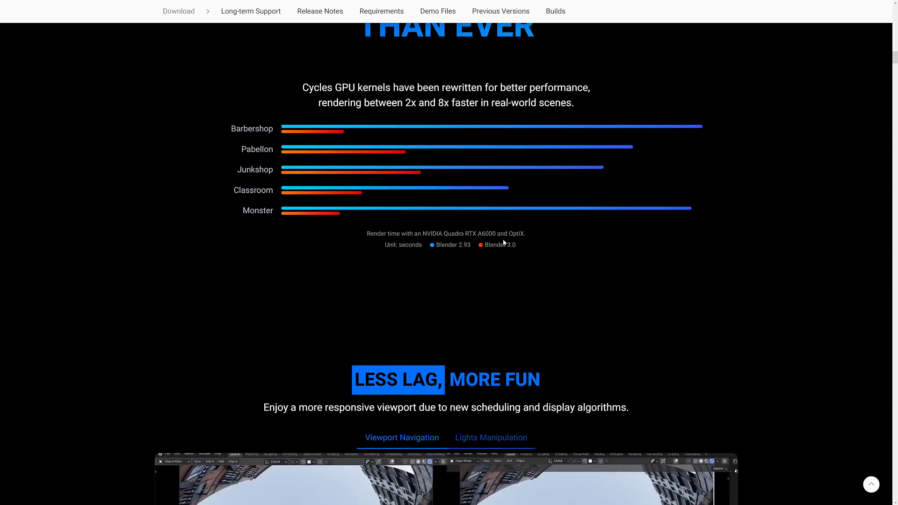
pyautogui.scroll(-3)
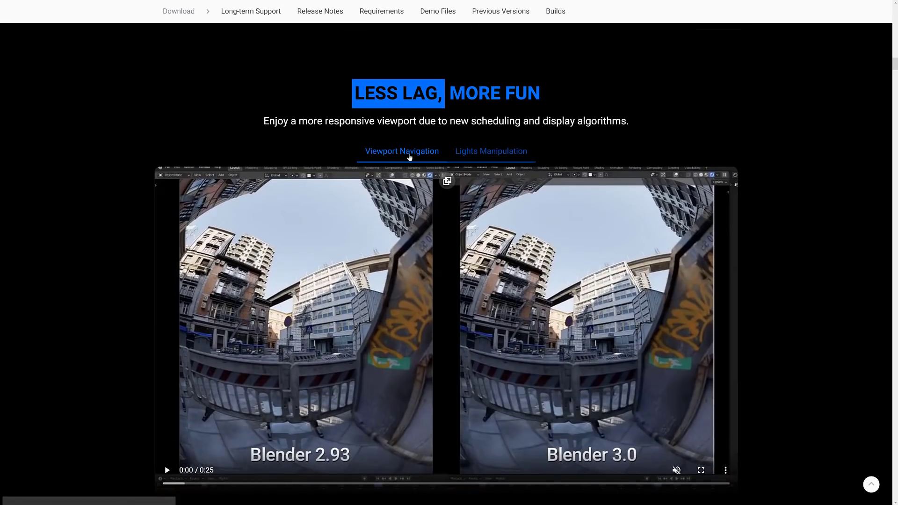
# Show the Lights Manipulation comparison video, then scroll toward the Nice Noise section.
pyautogui.click(491, 152)
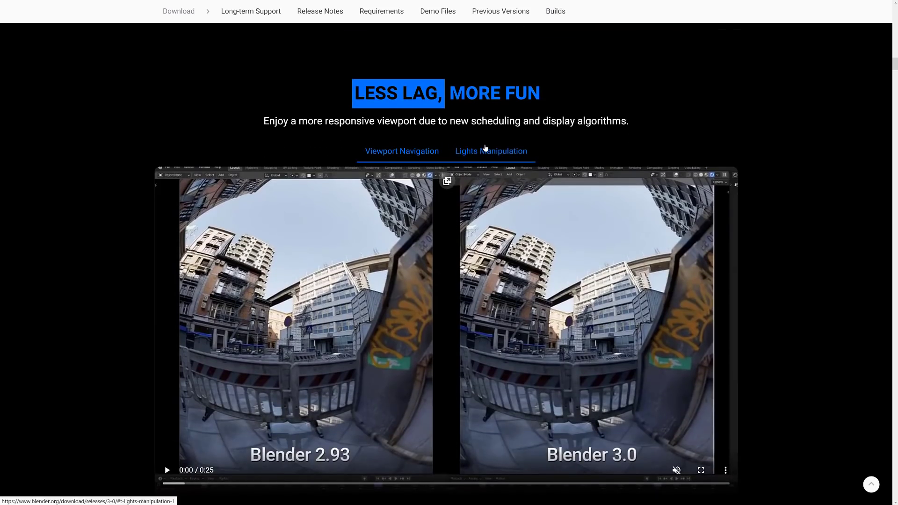
pyautogui.scroll(-3)
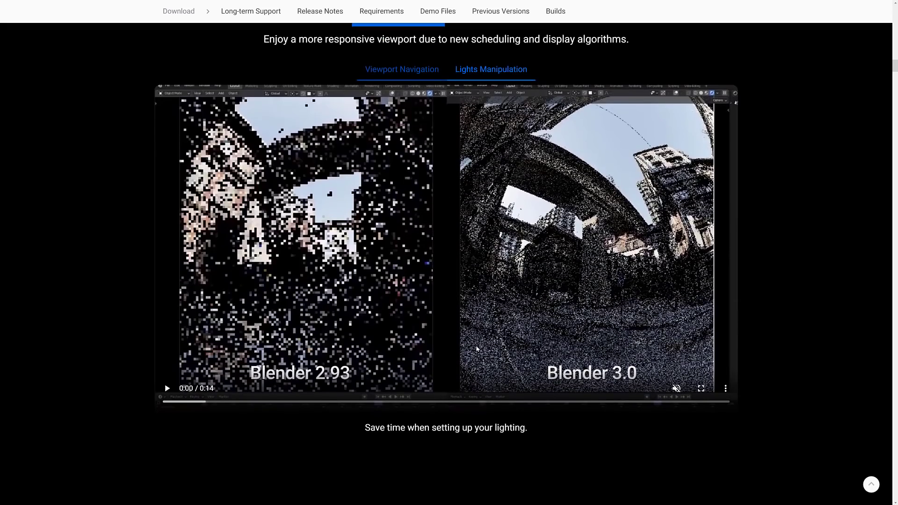
pyautogui.moveTo(580, 248)
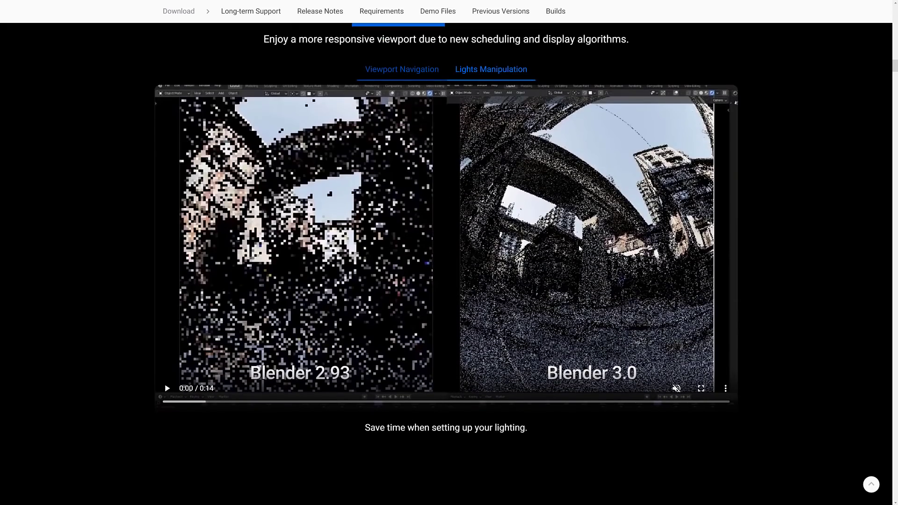
pyautogui.scroll(-3)
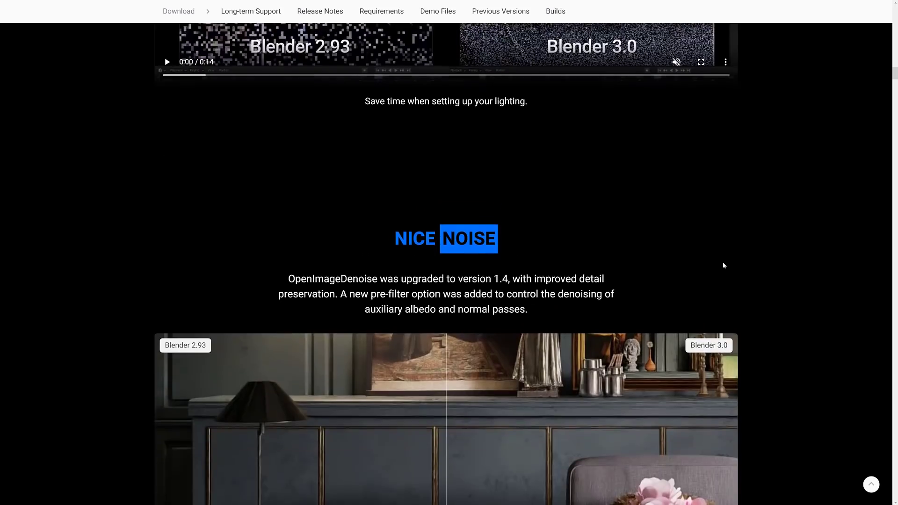
# Slide the living-room denoise comparison between the 2.93 and 3.0 renders, then reach Shadow Terminator.
pyautogui.scroll(-3)
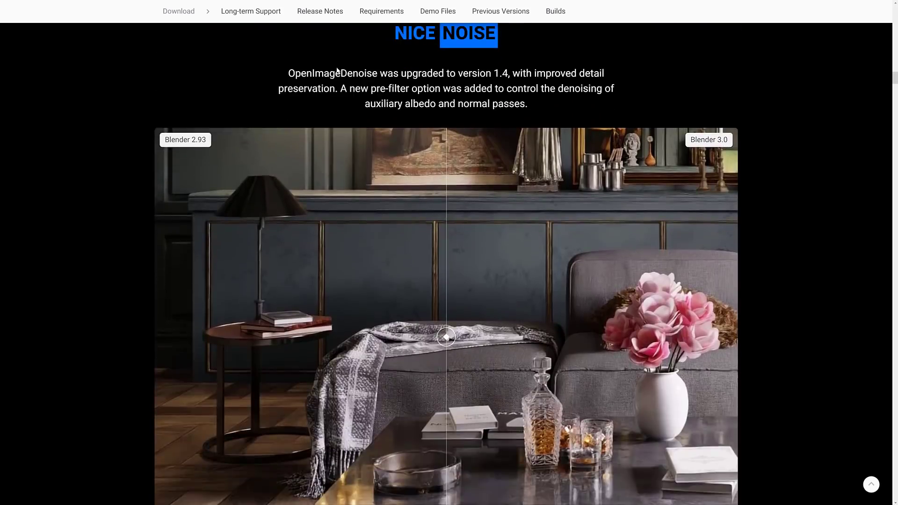
pyautogui.moveTo(450, 70)
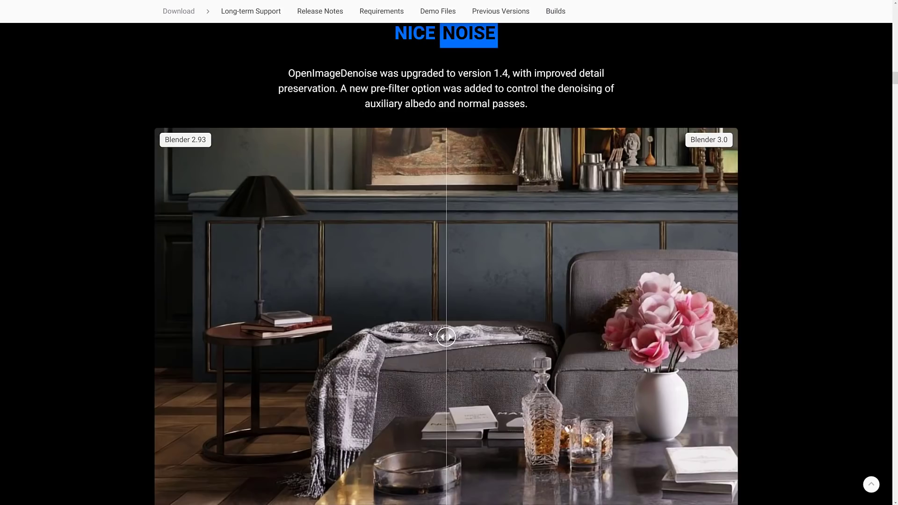
pyautogui.moveTo(446, 337); pyautogui.dragTo(700, 337)
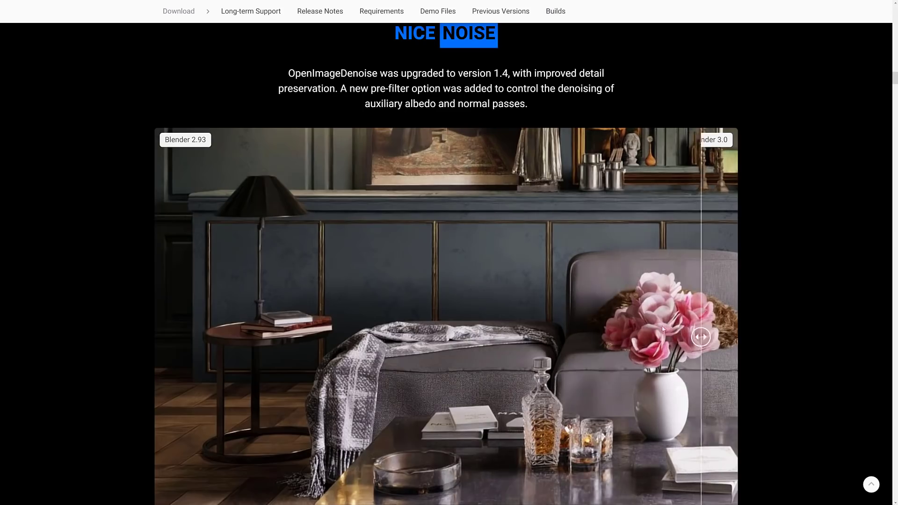
pyautogui.moveTo(701, 337); pyautogui.dragTo(626, 337)
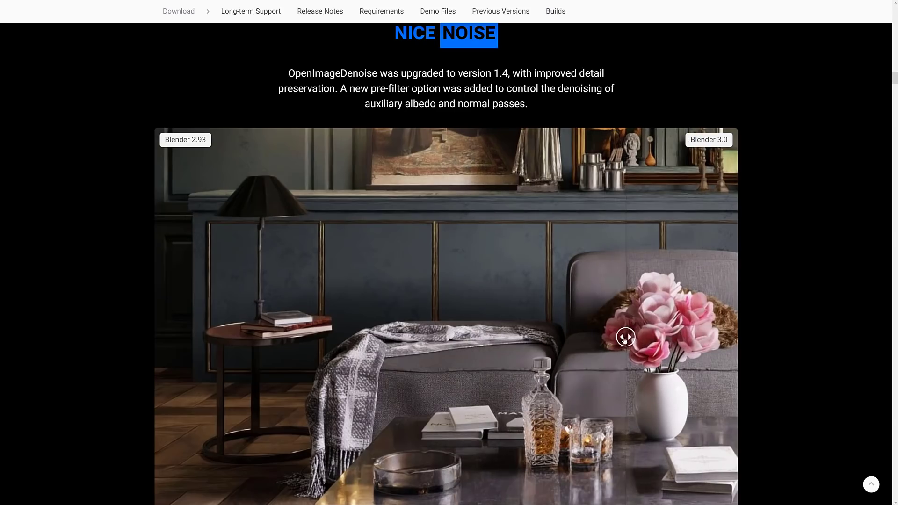
pyautogui.moveTo(626, 337); pyautogui.dragTo(497, 337)
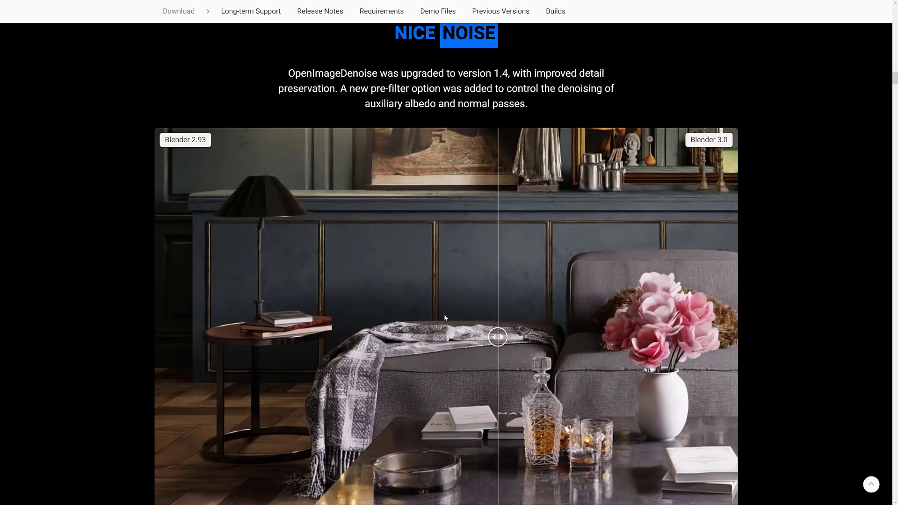
pyautogui.moveTo(497, 336); pyautogui.dragTo(285, 337)
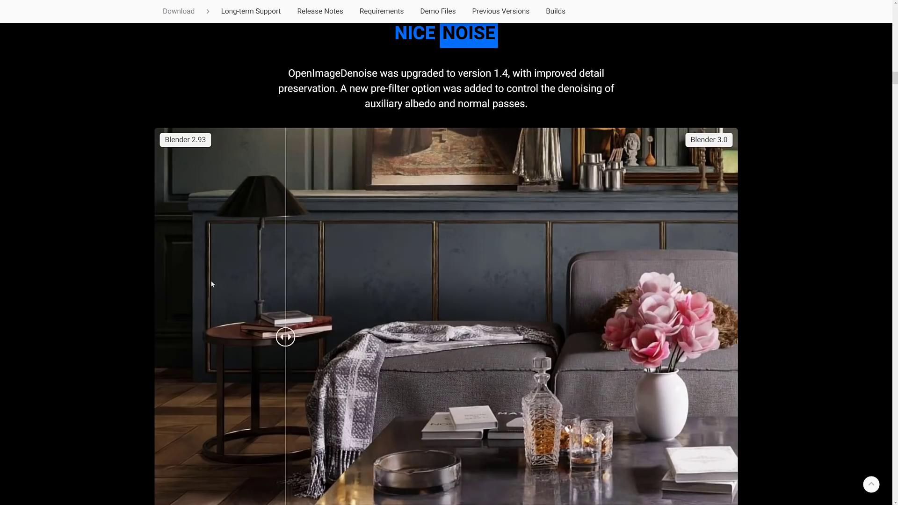
pyautogui.scroll(-3)
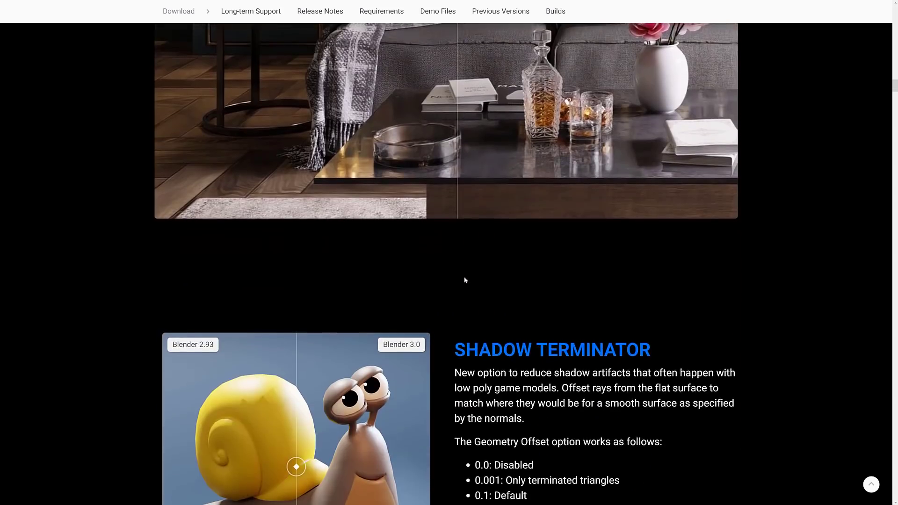
# Scroll the release notes to show the Shadow Terminator section with its snail comparison.
pyautogui.scroll(-3)
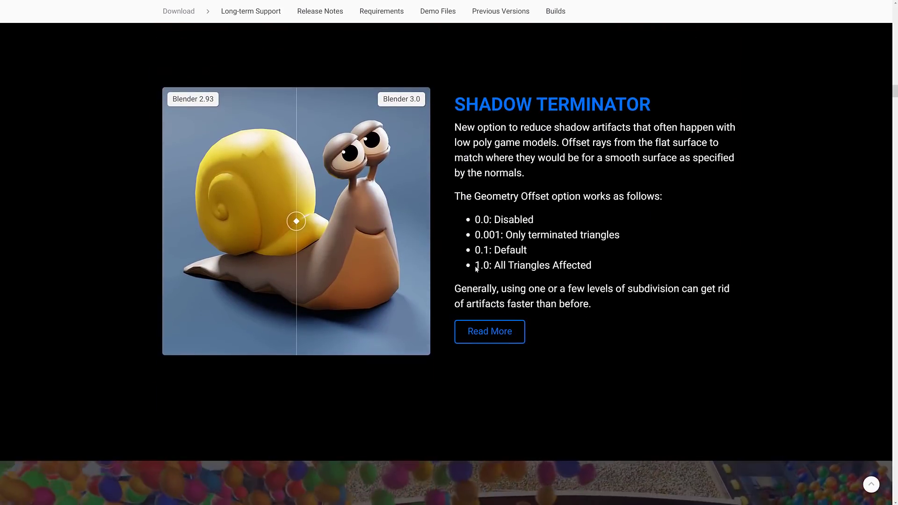
pyautogui.moveTo(611, 132)
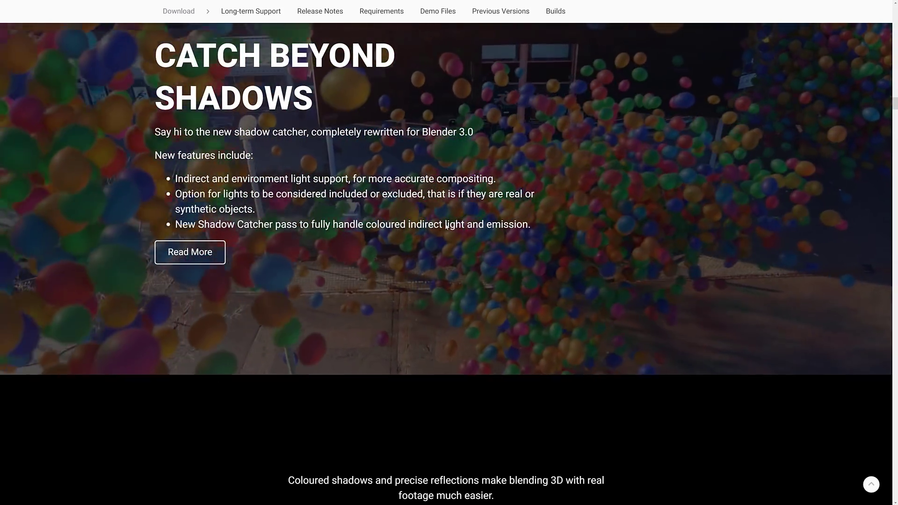
# Slide the Catch Beyond Shadows balloon comparison between 2.93 and 3.0, then reach Skin Care.
pyautogui.scroll(-3)
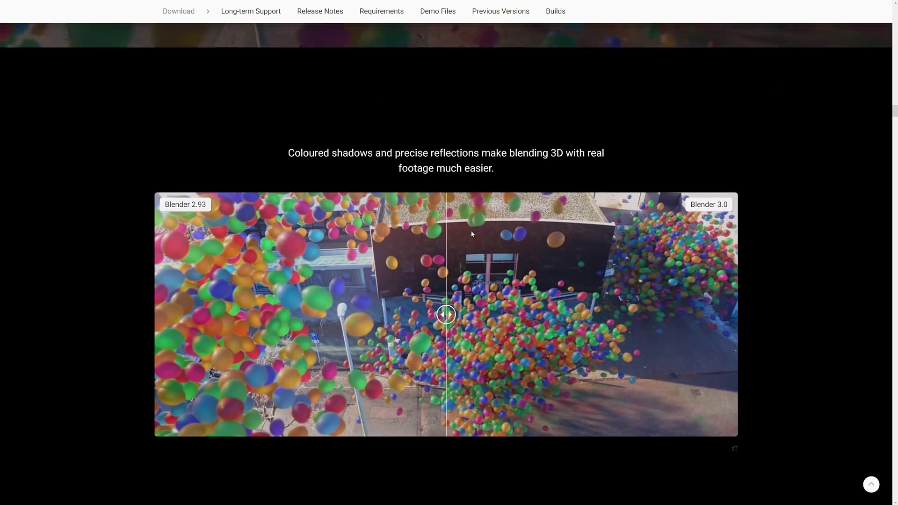
pyautogui.scroll(-3)
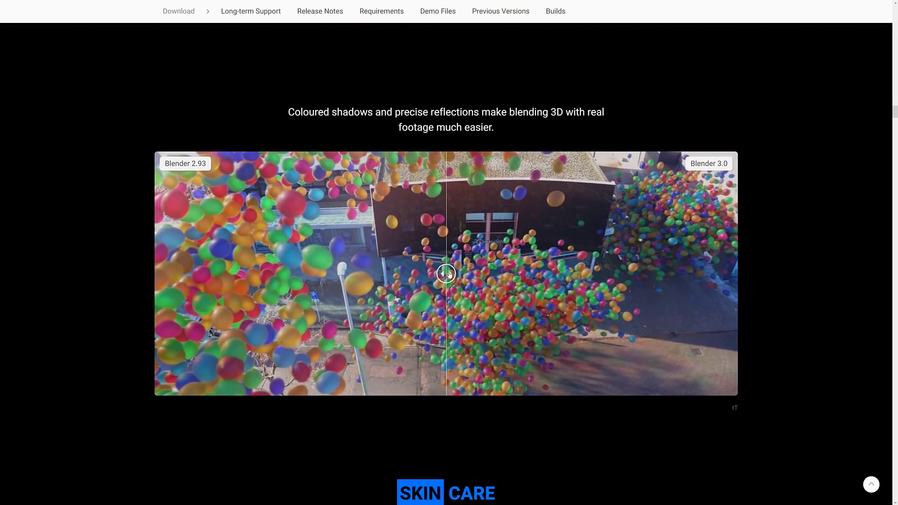
pyautogui.moveTo(445, 273); pyautogui.dragTo(323, 273)
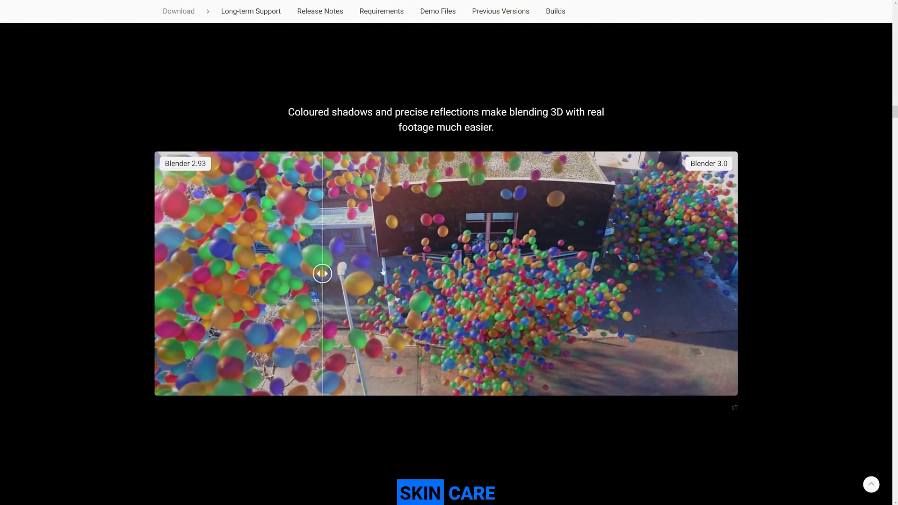
pyautogui.moveTo(321, 273); pyautogui.dragTo(383, 273)
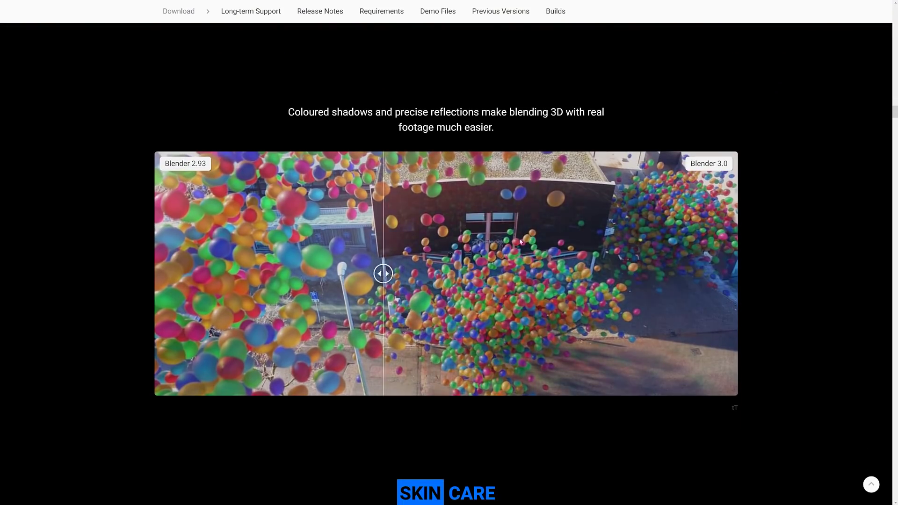
pyautogui.scroll(-3)
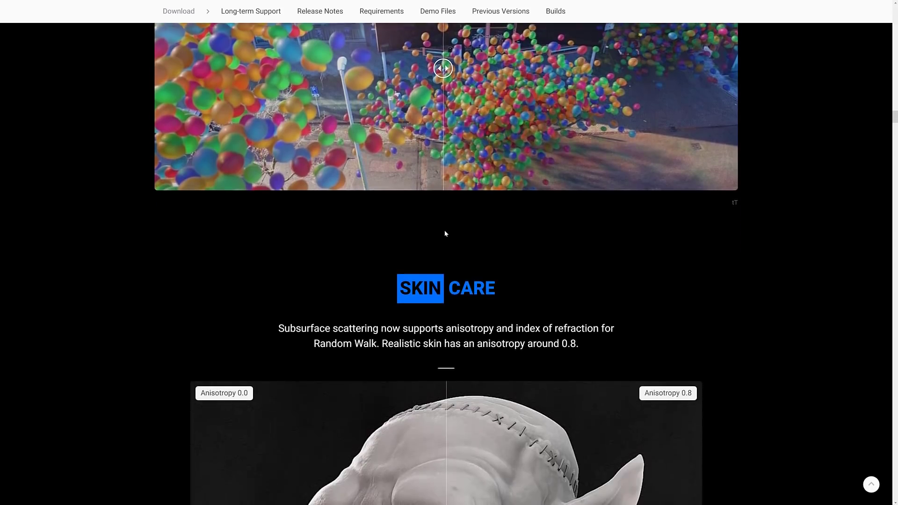
# Slide the Skin Care head comparison between anisotropy 0.0 and 0.8 renders.
pyautogui.scroll(-3)
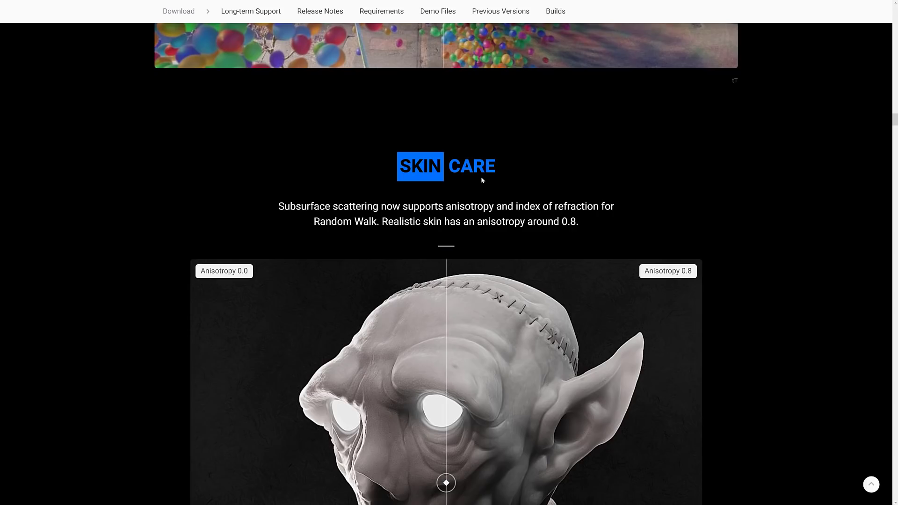
pyautogui.scroll(-3)
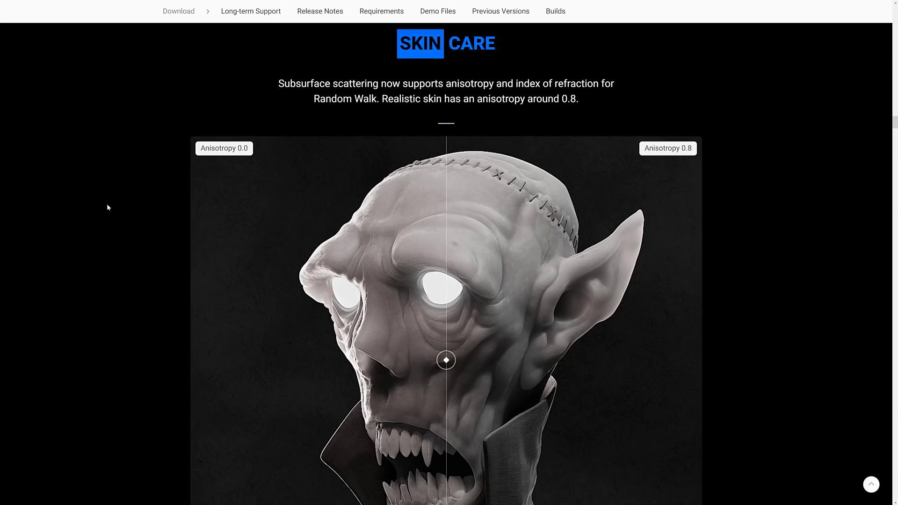
pyautogui.moveTo(516, 93)
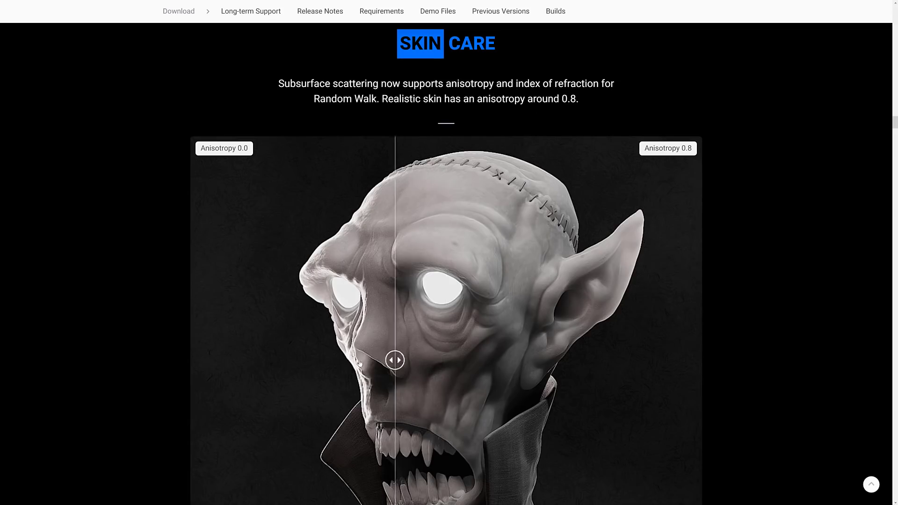
pyautogui.moveTo(394, 360); pyautogui.dragTo(344, 359)
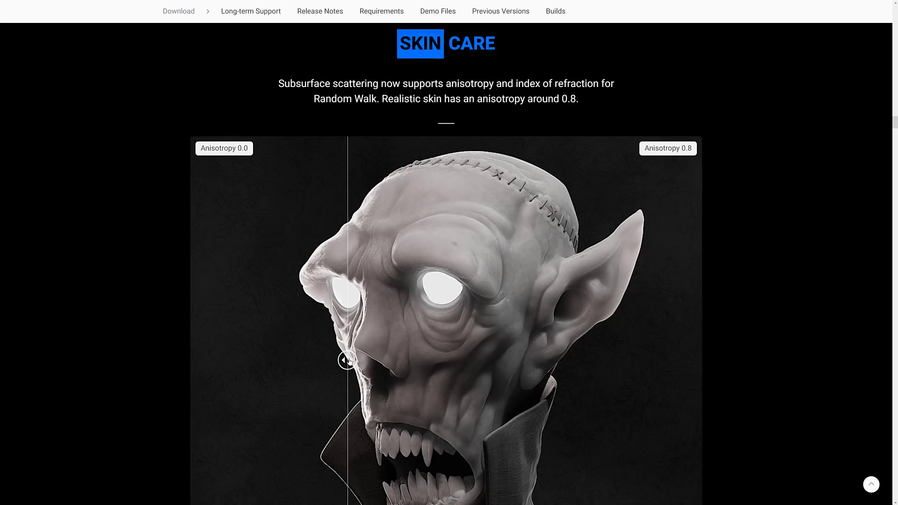
pyautogui.moveTo(346, 360); pyautogui.dragTo(416, 361)
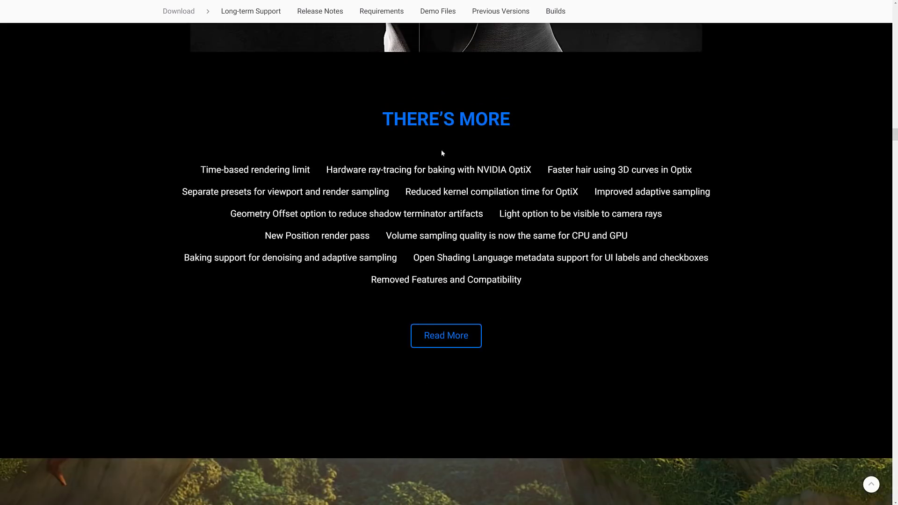
pyautogui.moveTo(489, 238)
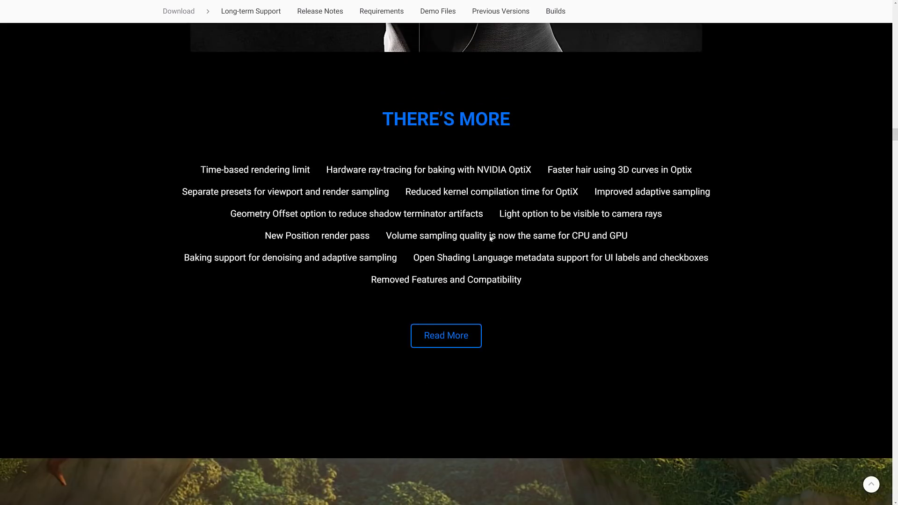
# Scroll through Asset Browser, Drag & Drop, Catalogs and And More to the Geometry Nodes heading.
pyautogui.scroll(-3)
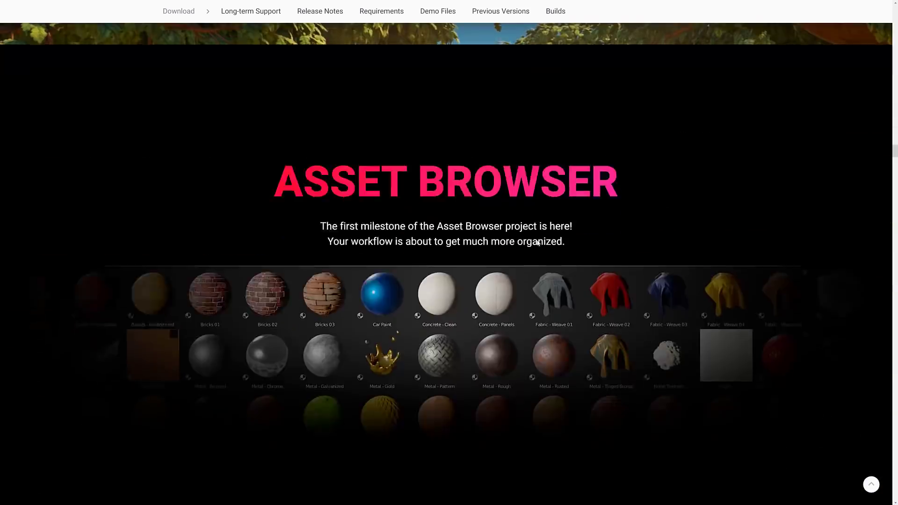
pyautogui.scroll(-3)
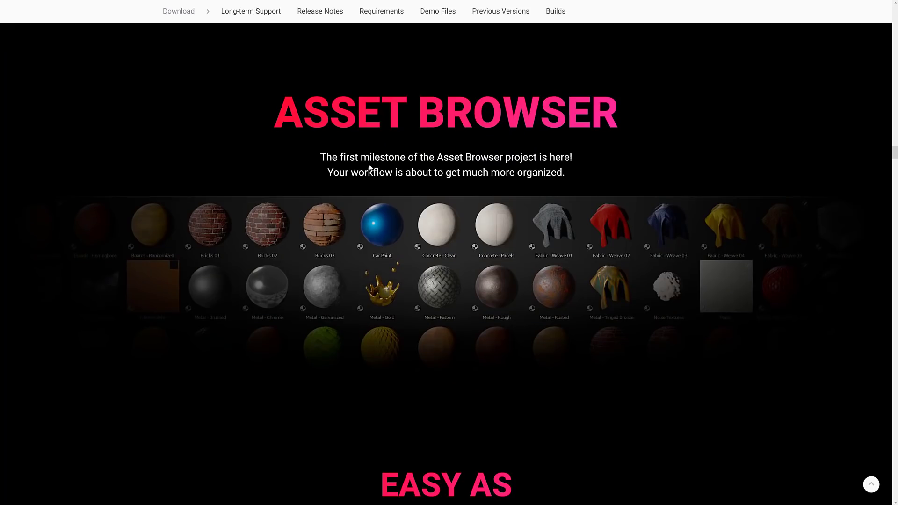
pyautogui.moveTo(385, 149)
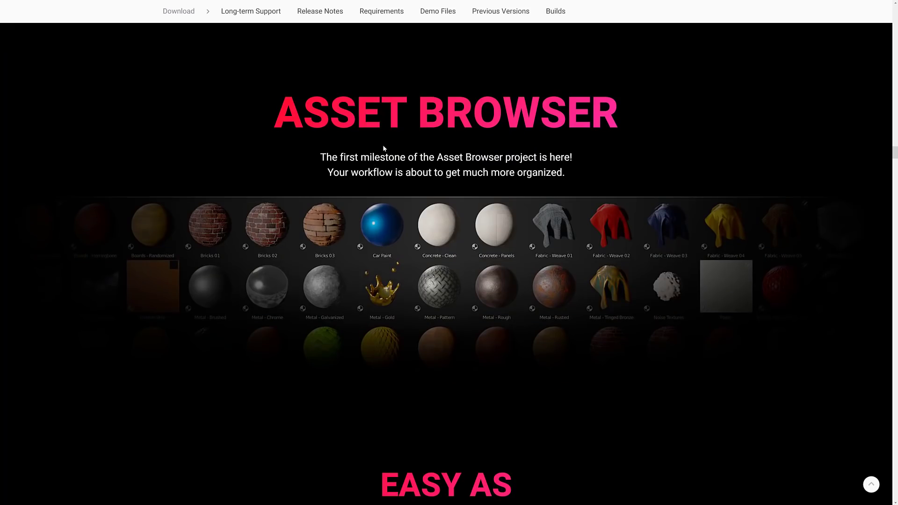
pyautogui.scroll(-3)
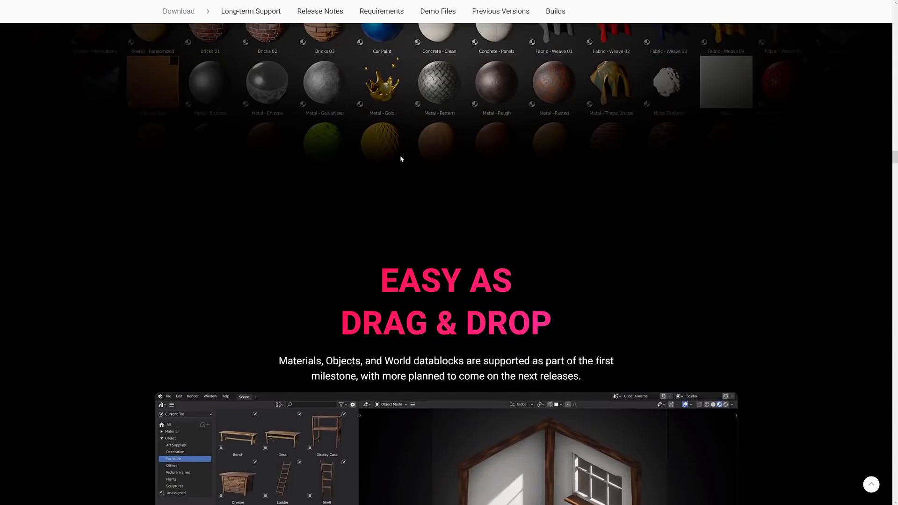
pyautogui.scroll(-3)
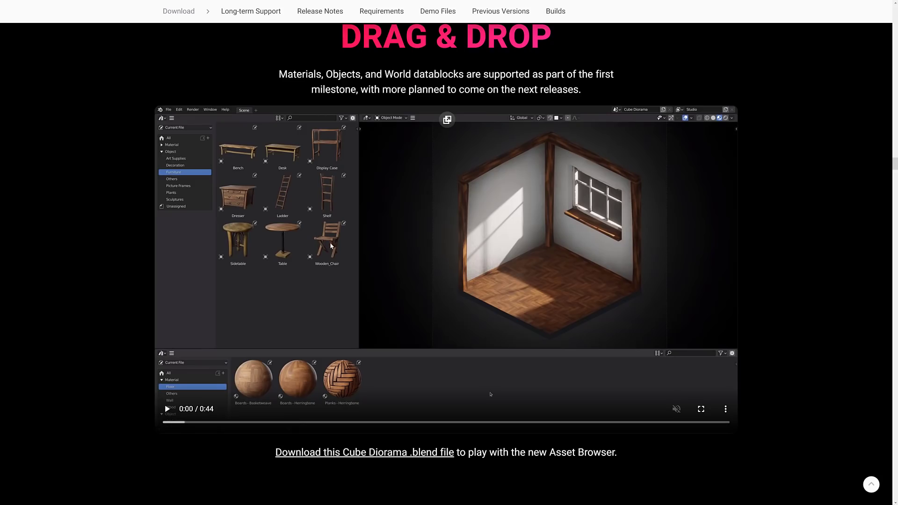
pyautogui.moveTo(262, 191)
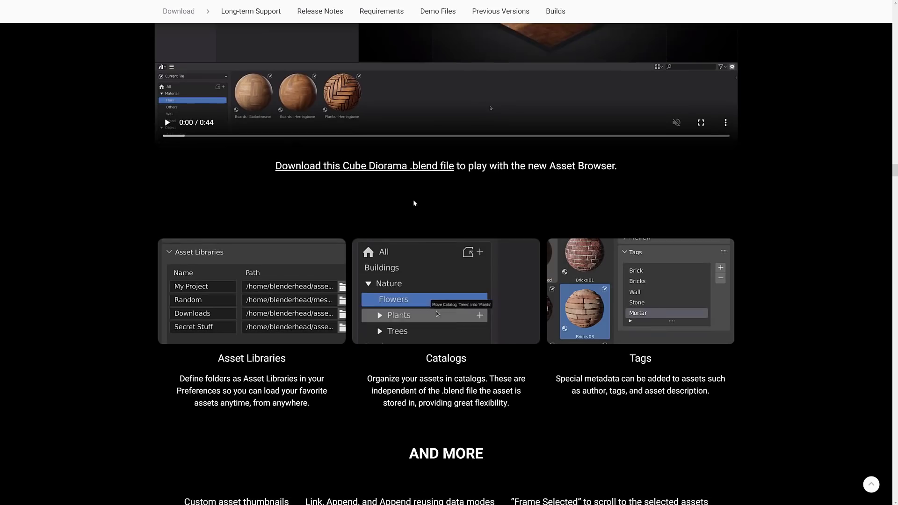
pyautogui.scroll(-3)
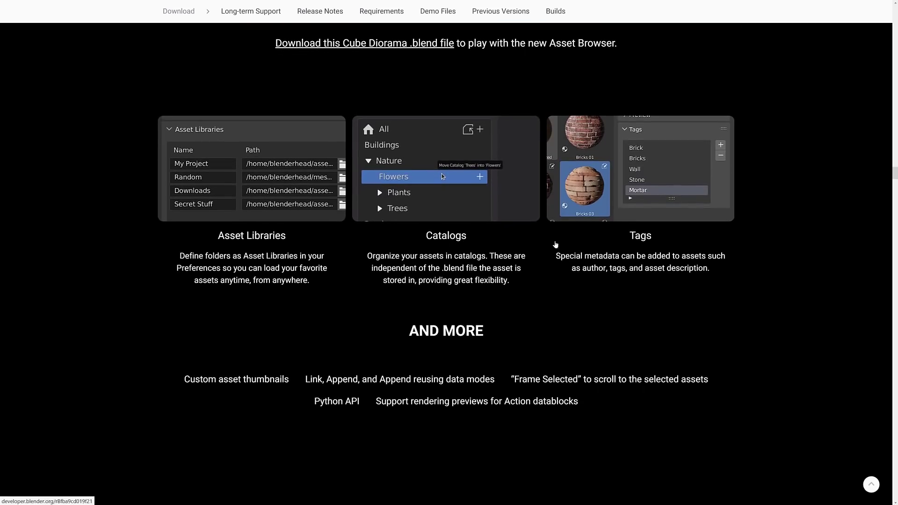
pyautogui.scroll(-3)
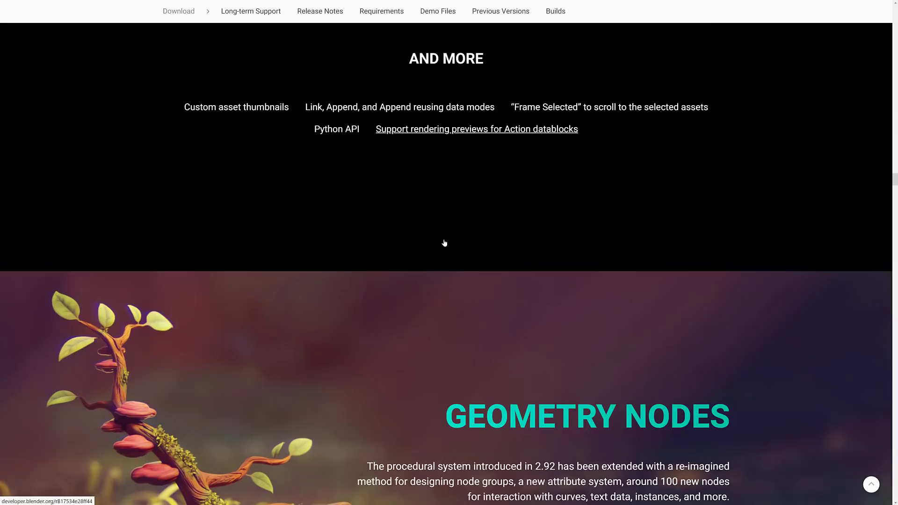
# Switch to the Named Attributes Workflow video and move on through the Geometry Nodes curve notes.
pyautogui.scroll(-3)
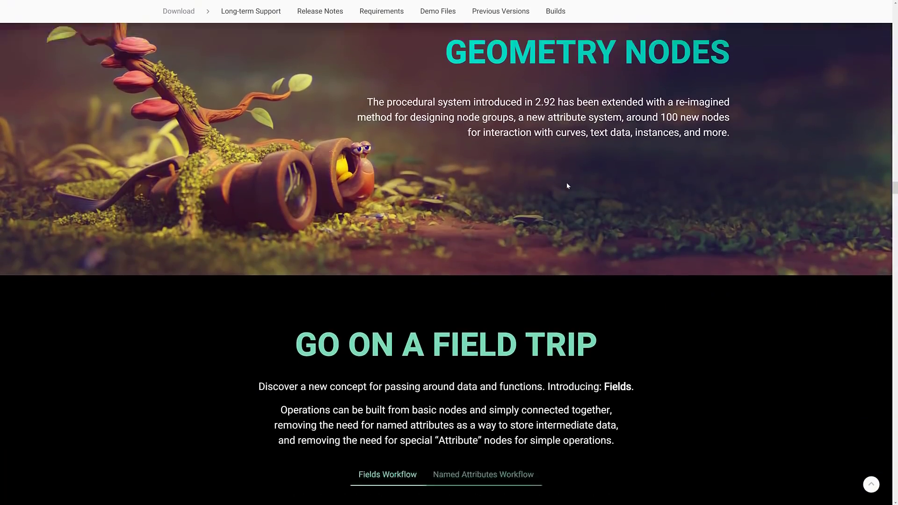
pyautogui.scroll(-3)
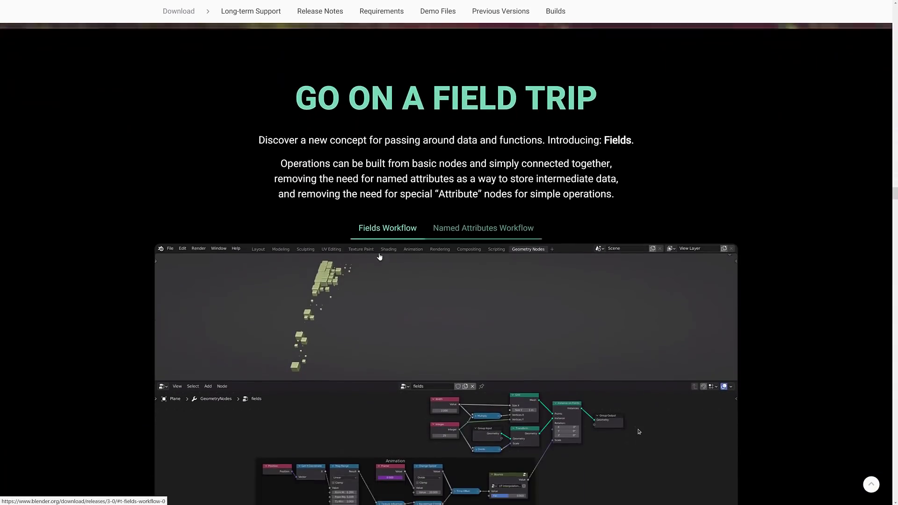
pyautogui.click(483, 228)
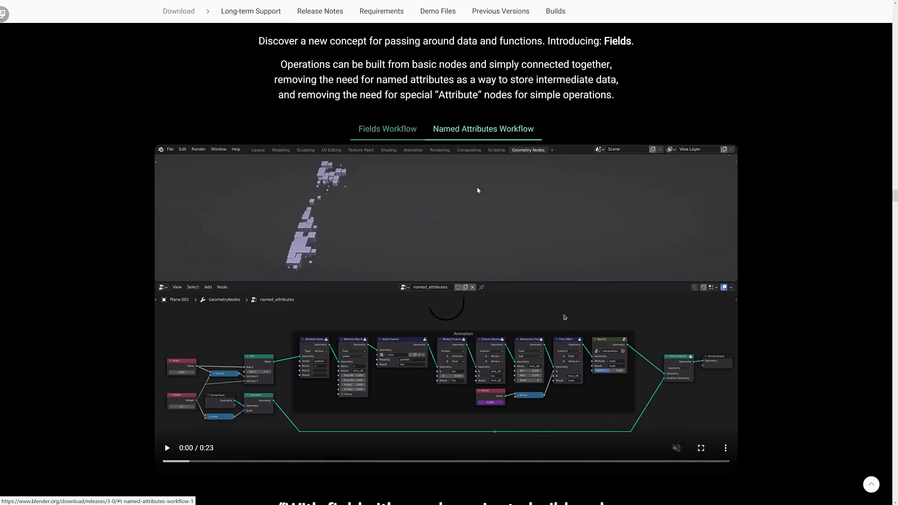
pyautogui.scroll(-3)
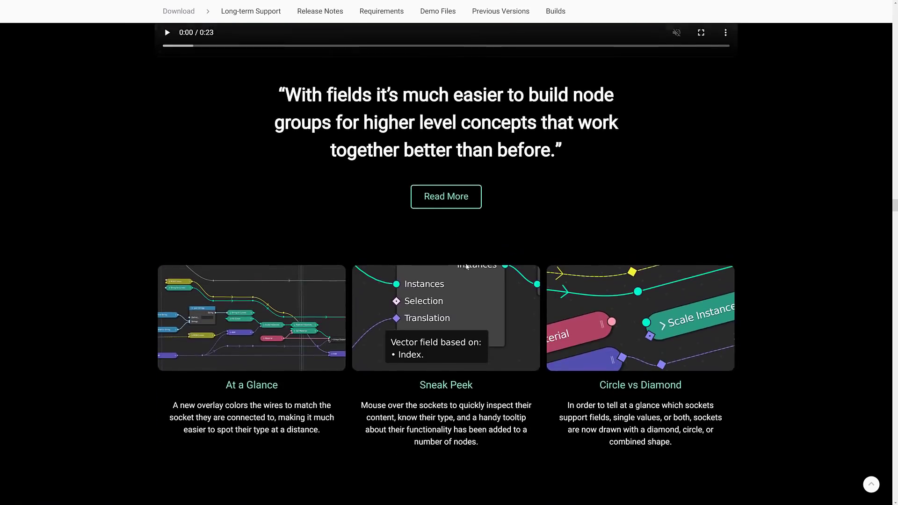
pyautogui.scroll(-3)
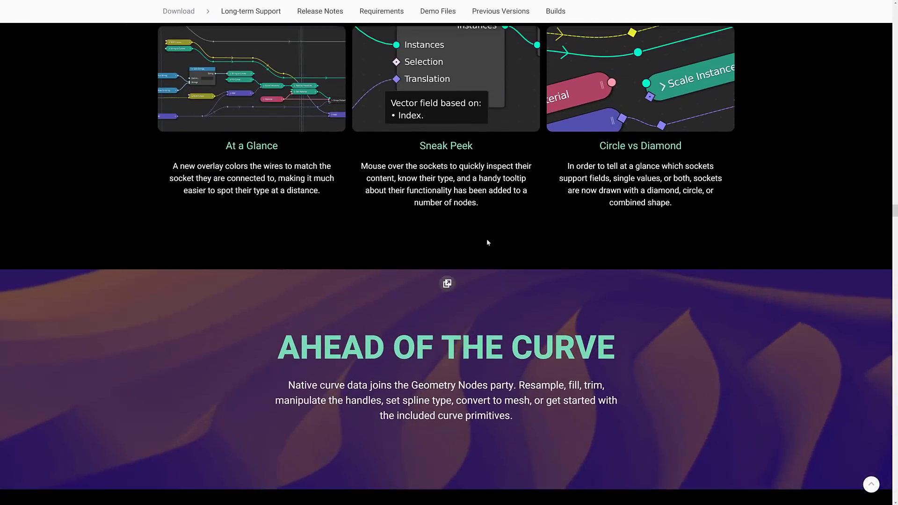
# Scroll past the Text Nodes and Materials sections down to the Instancing notes.
pyautogui.scroll(-3)
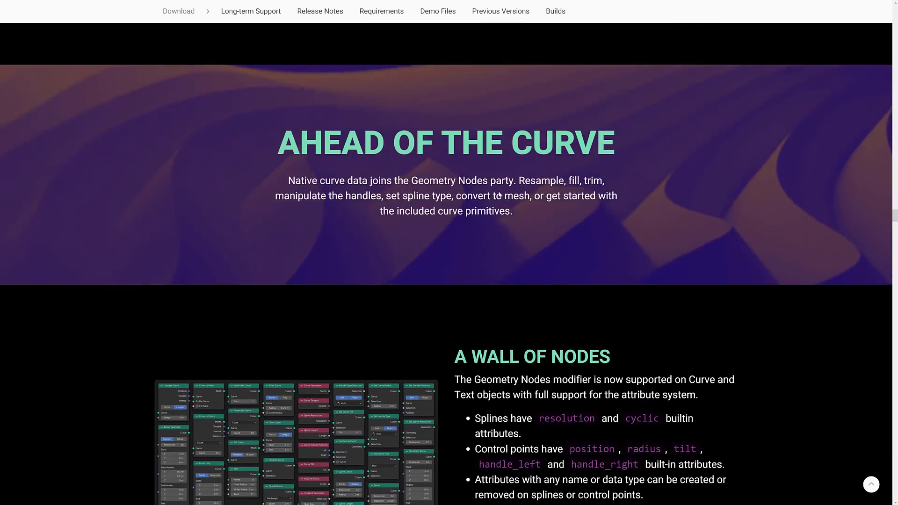
pyautogui.scroll(-3)
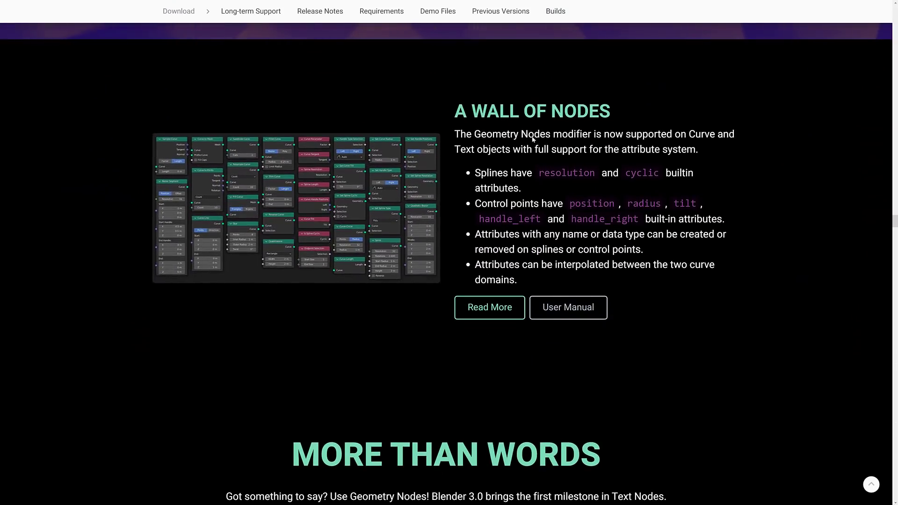
pyautogui.scroll(-3)
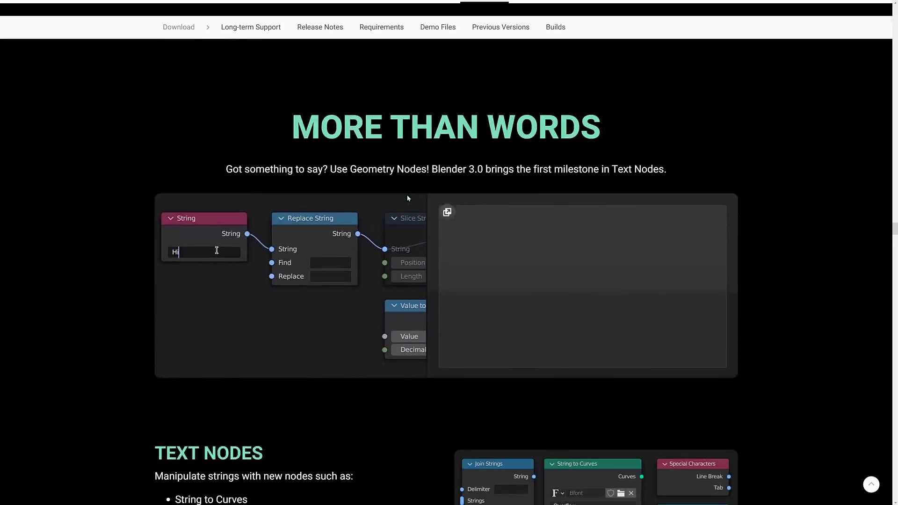
pyautogui.scroll(-3)
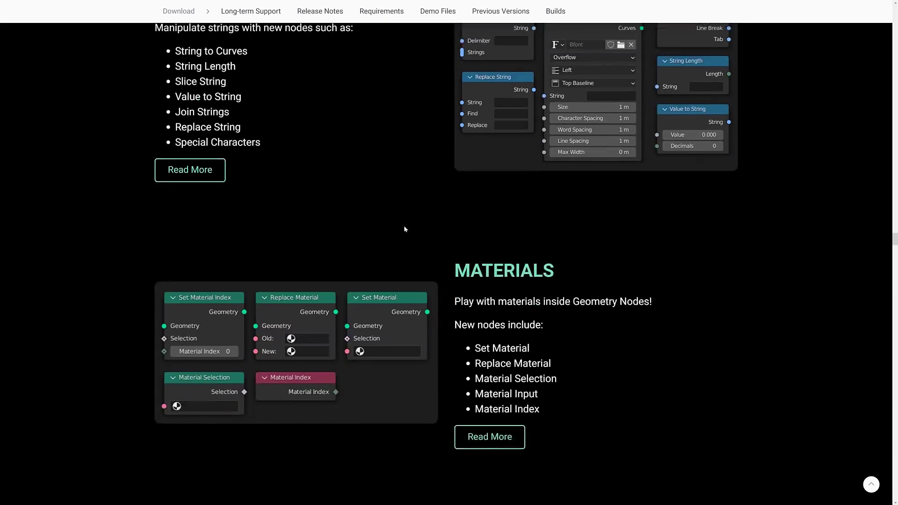
pyautogui.scroll(-3)
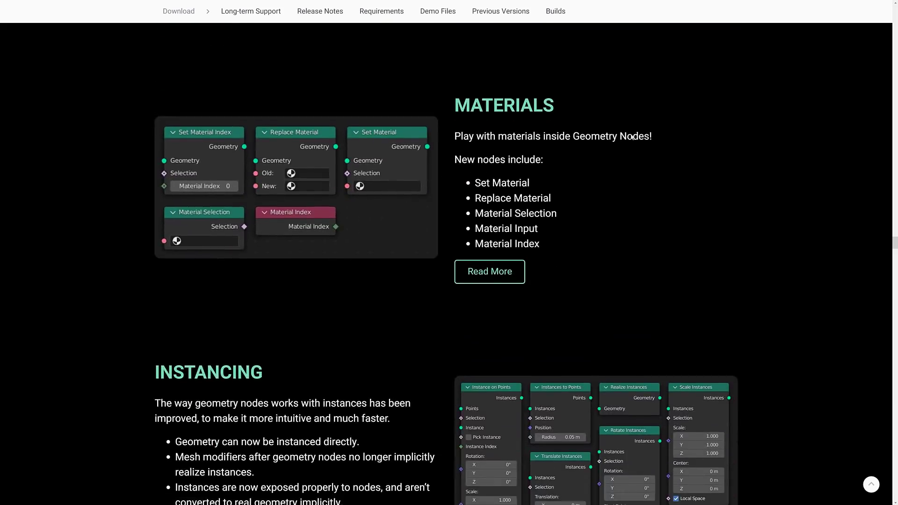
pyautogui.moveTo(512, 198)
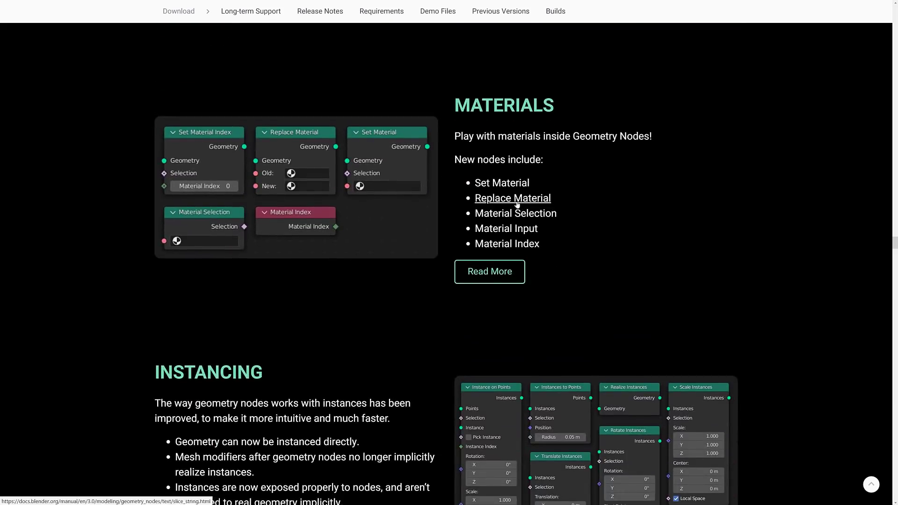
pyautogui.scroll(-3)
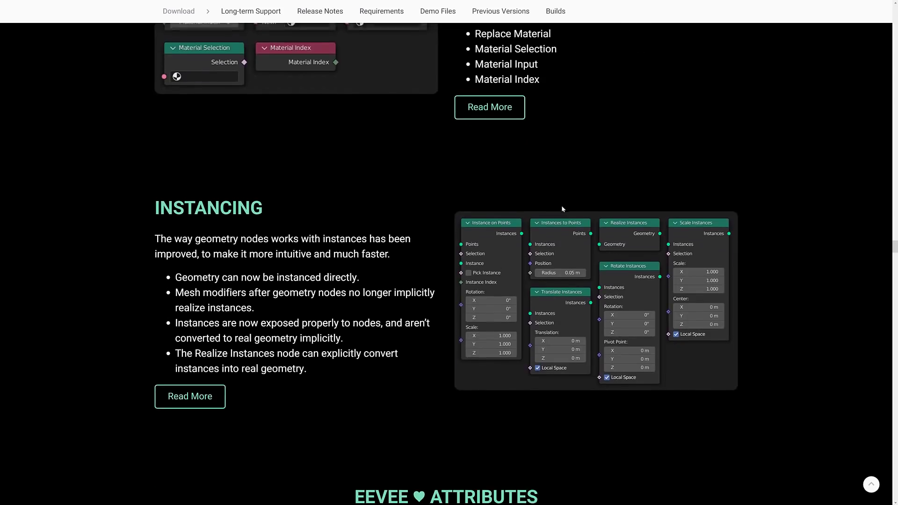
# Scroll past Instancing, Eevee Attributes and the embedded tweets to Even More Geometry Nodes.
pyautogui.scroll(-3)
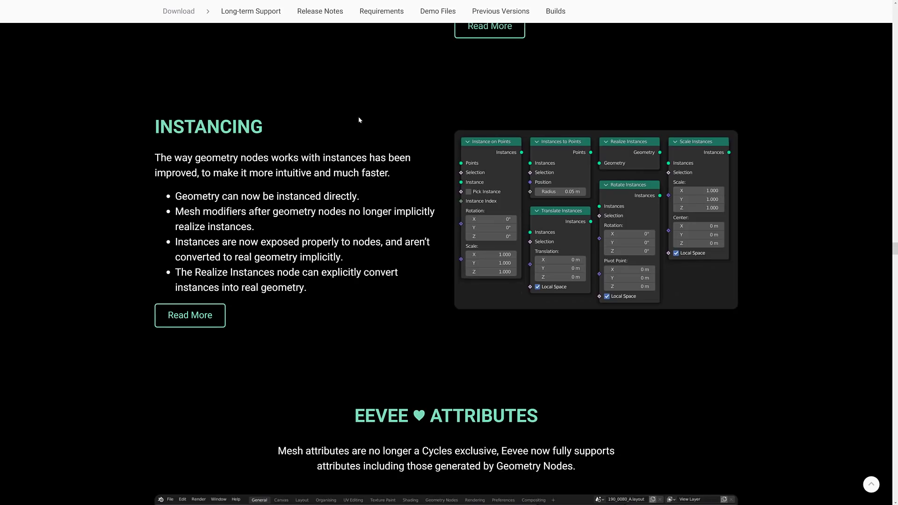
pyautogui.moveTo(465, 111)
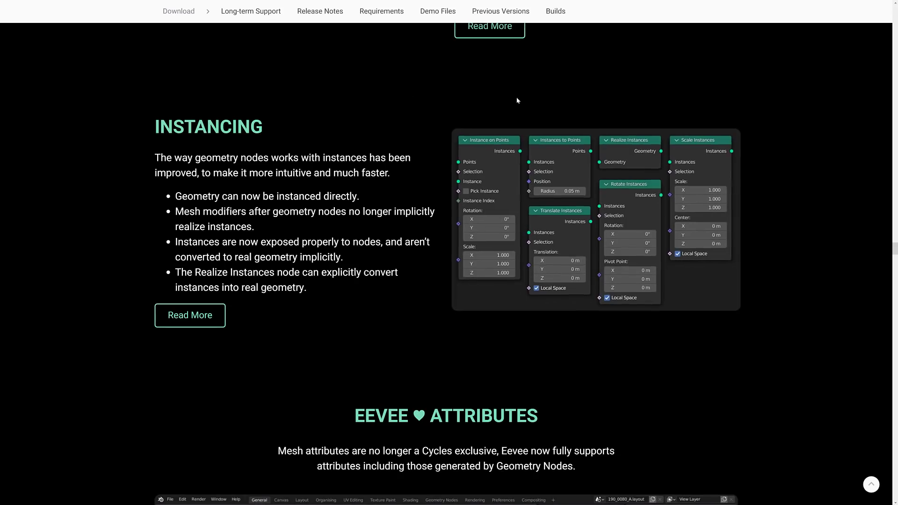
pyautogui.scroll(-3)
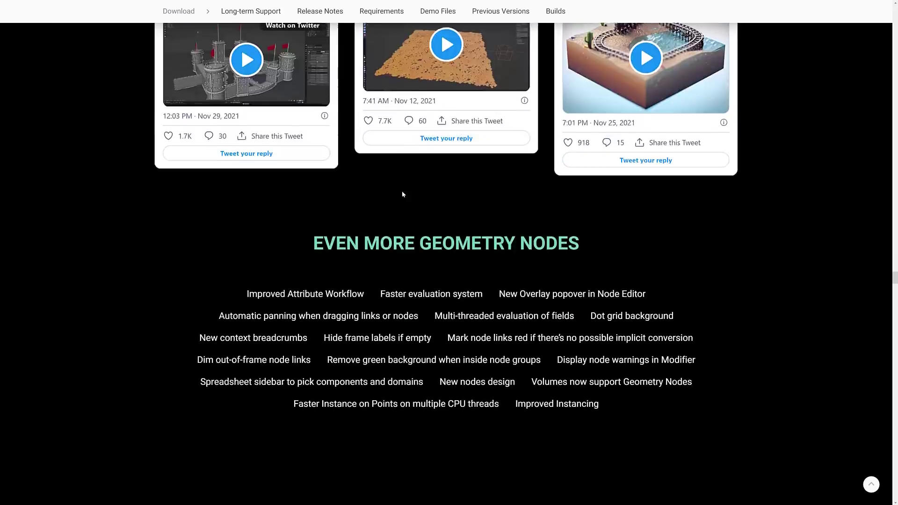
pyautogui.scroll(-3)
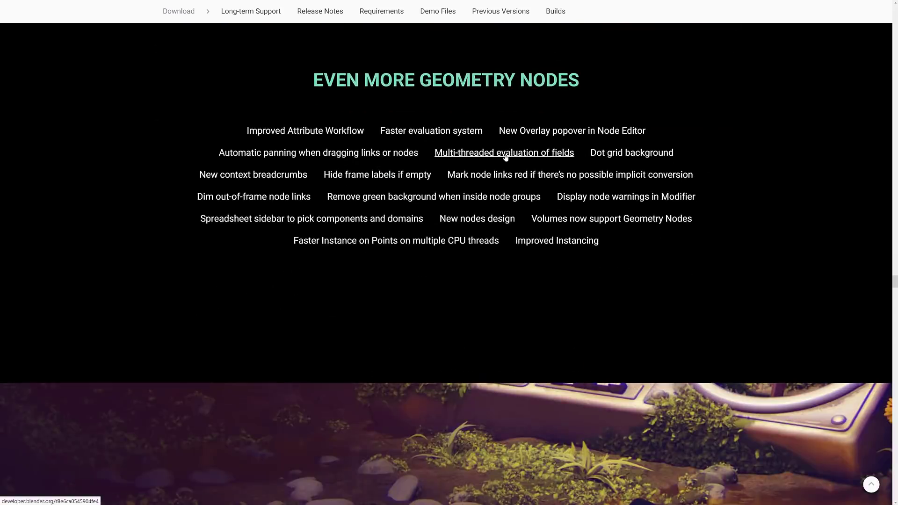
# Scroll through Visual Refresh, Area Management and UI tweaks to What You See Is What You Get.
pyautogui.scroll(-3)
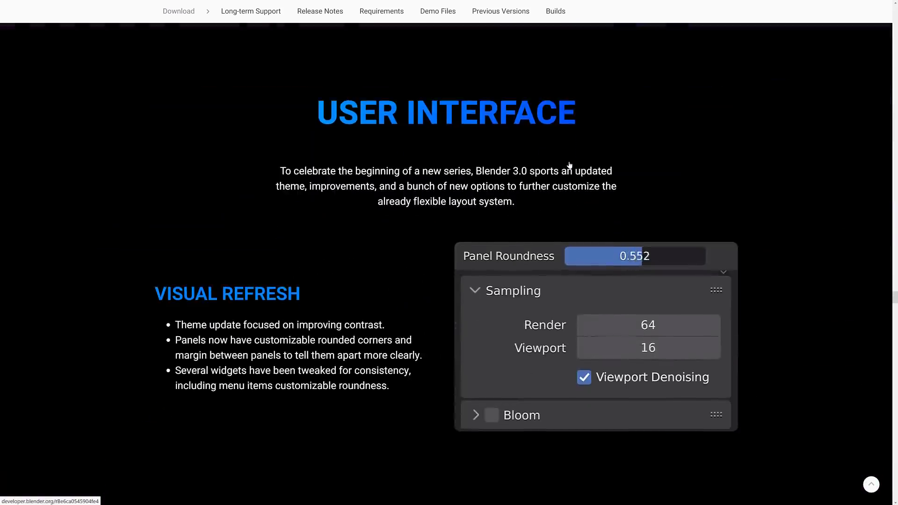
pyautogui.scroll(-3)
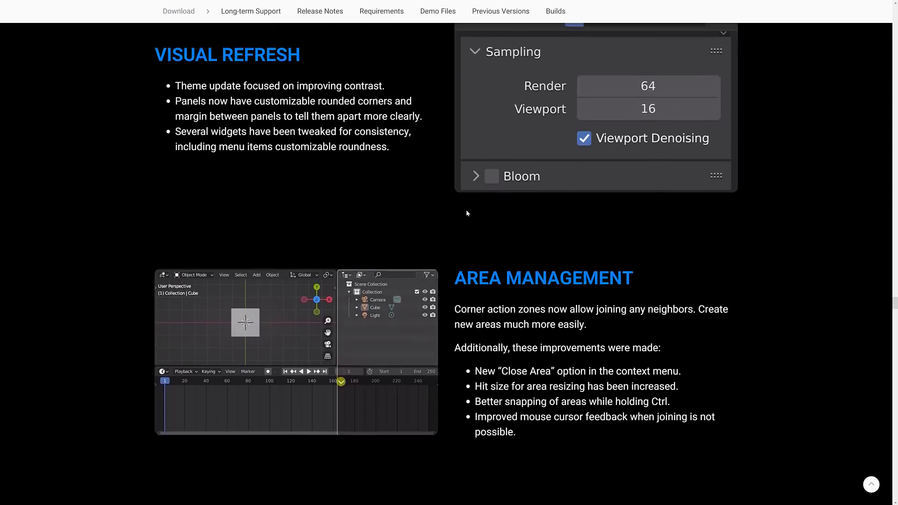
pyautogui.scroll(-3)
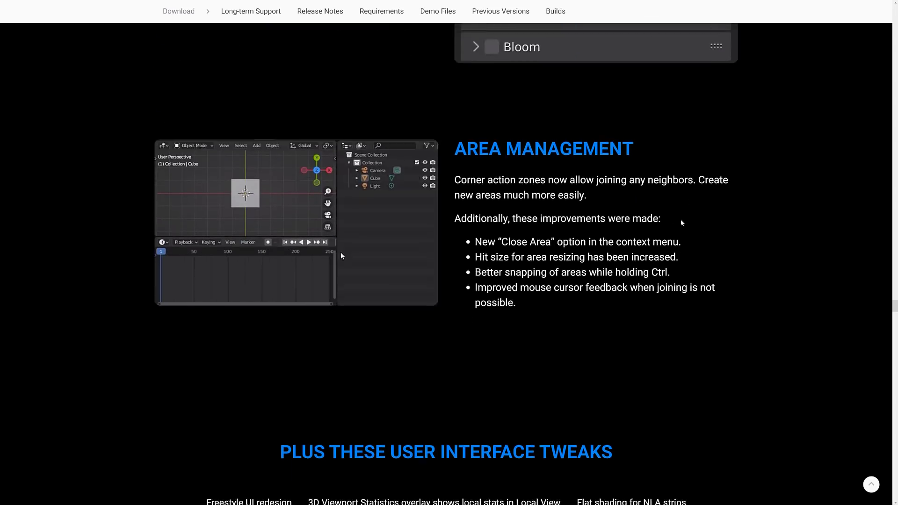
pyautogui.scroll(-3)
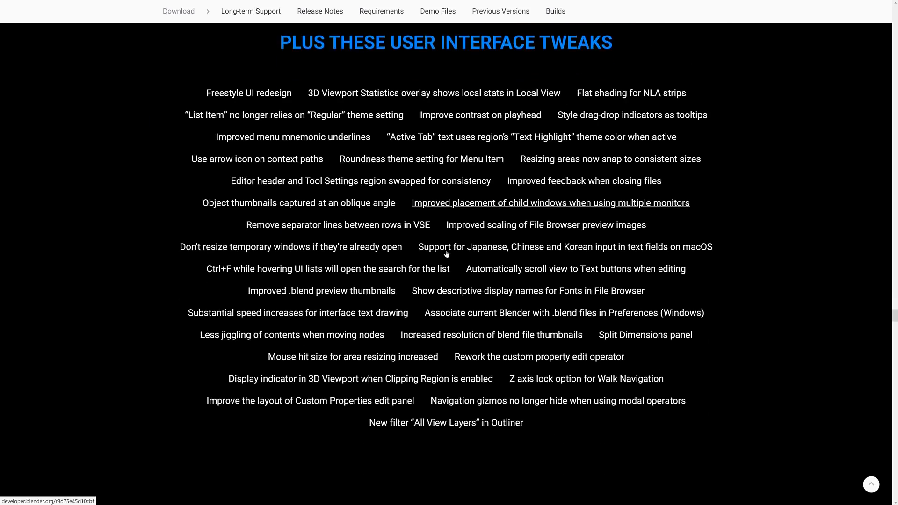
pyautogui.scroll(-3)
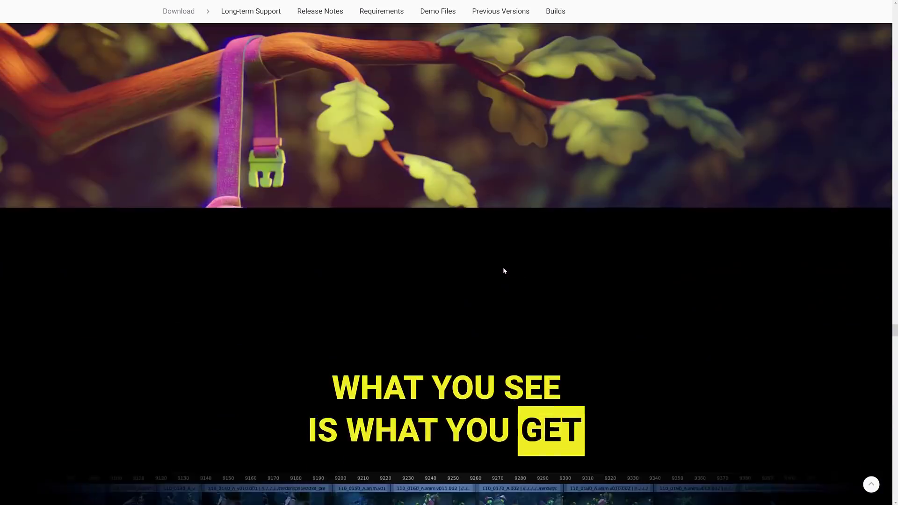
# Scroll through Strip Thumbnails, Strip Transform Tools and the Color Tags/Overwrite/Snapping cards to Take Control.
pyautogui.scroll(-3)
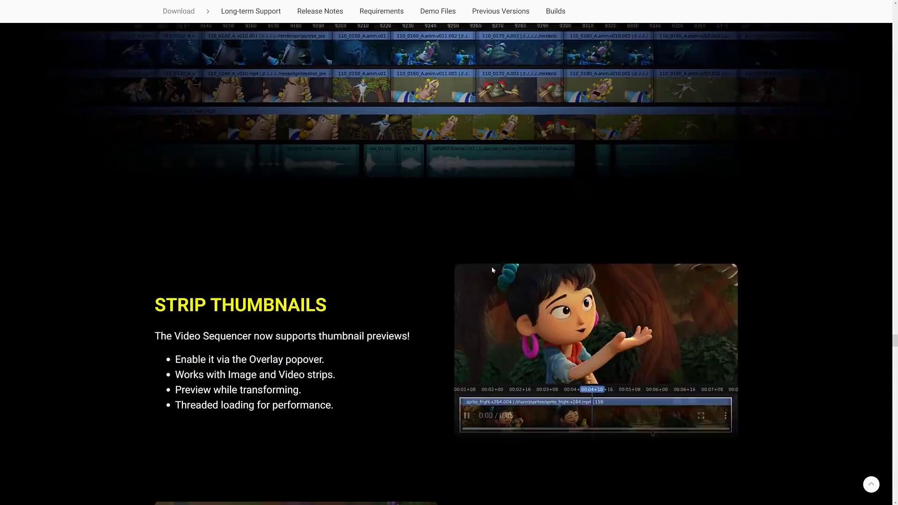
pyautogui.scroll(-3)
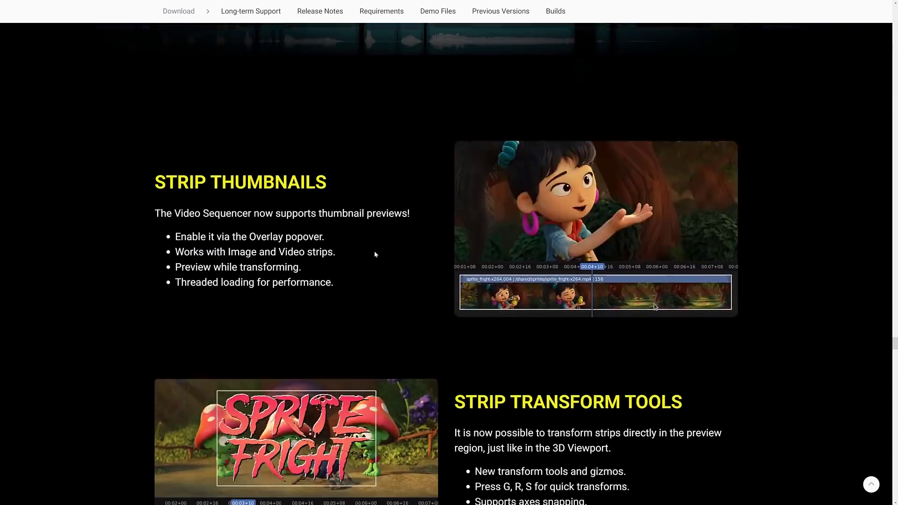
pyautogui.scroll(-3)
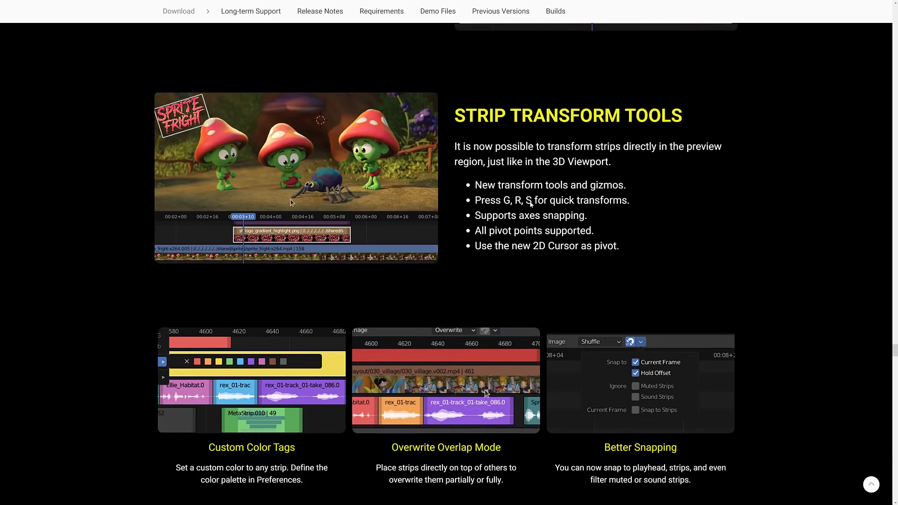
pyautogui.scroll(-3)
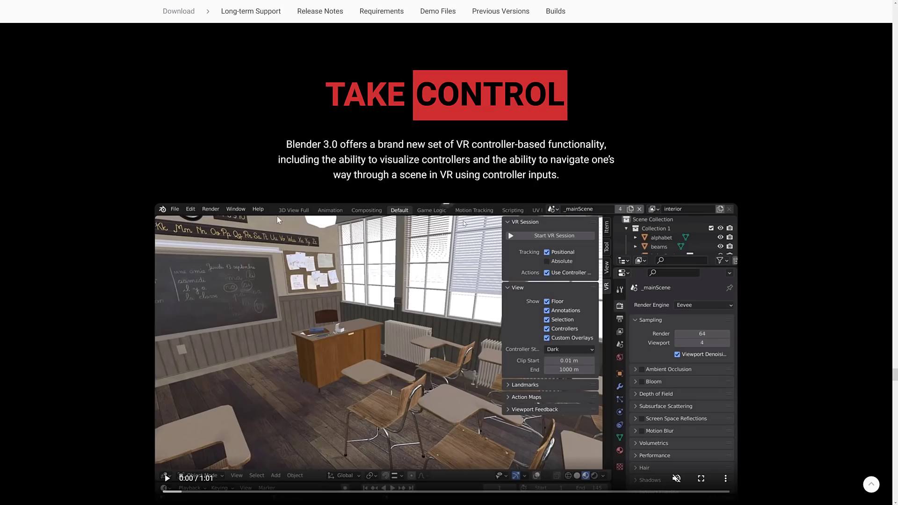
# Scroll past the Take Control VR video and Plus More VR list to the Strike a Pose pose library.
pyautogui.scroll(-3)
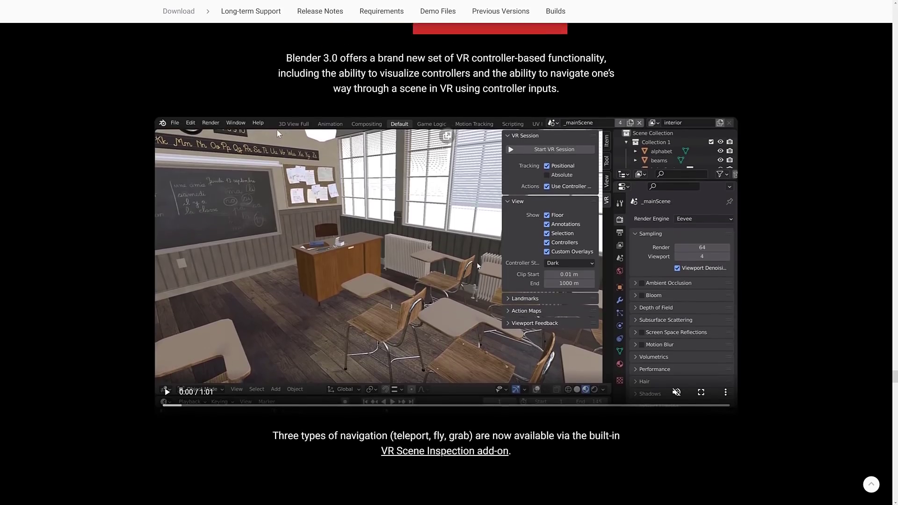
pyautogui.scroll(-3)
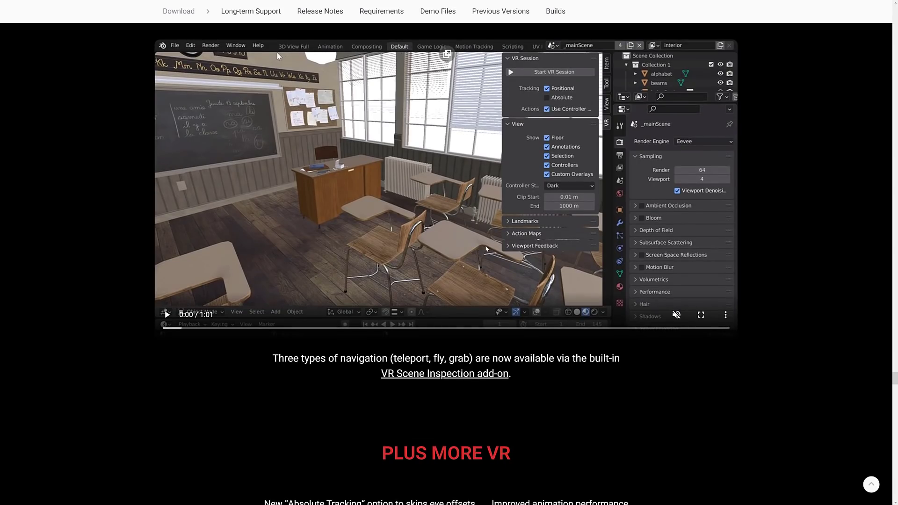
pyautogui.scroll(-3)
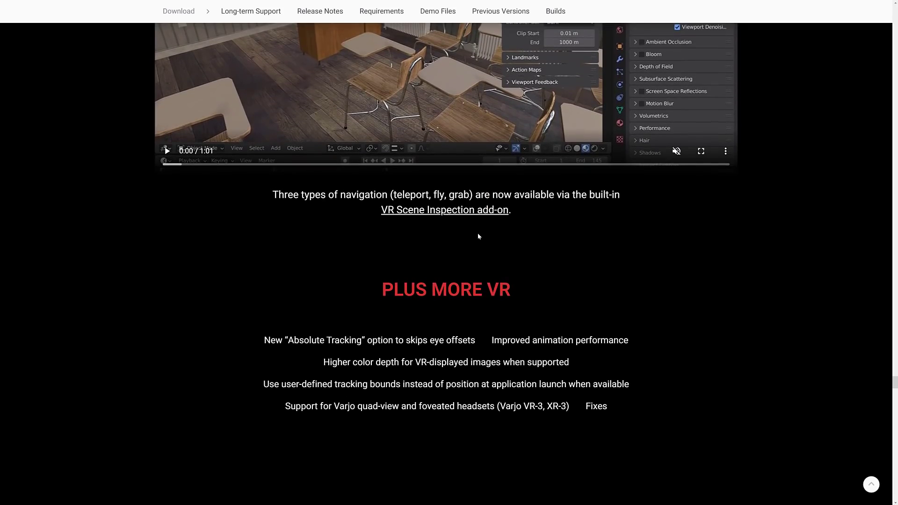
pyautogui.scroll(-3)
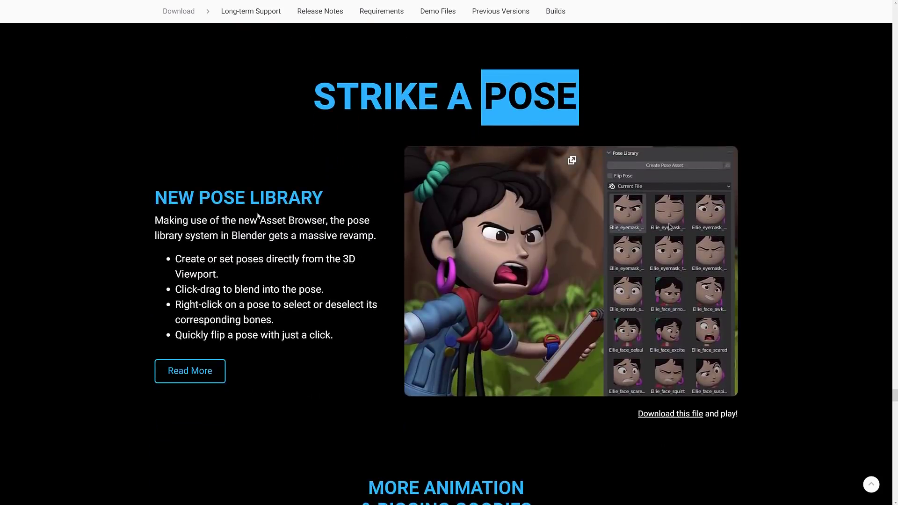
# Highlight 'of the new Asset Browser' in the New Pose Library text and continue past More Animation & Rigging Goodies to the ladybug image.
pyautogui.moveTo(202, 220); pyautogui.dragTo(325, 220)
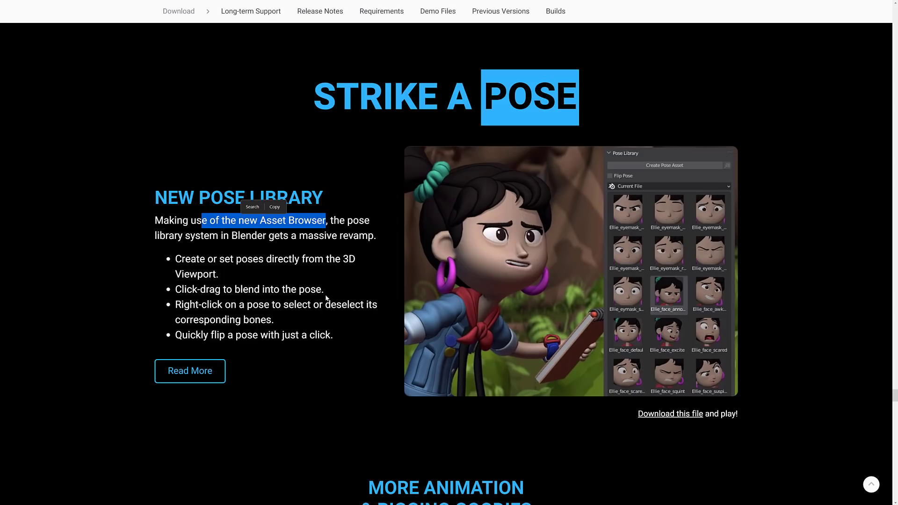
pyautogui.scroll(-3)
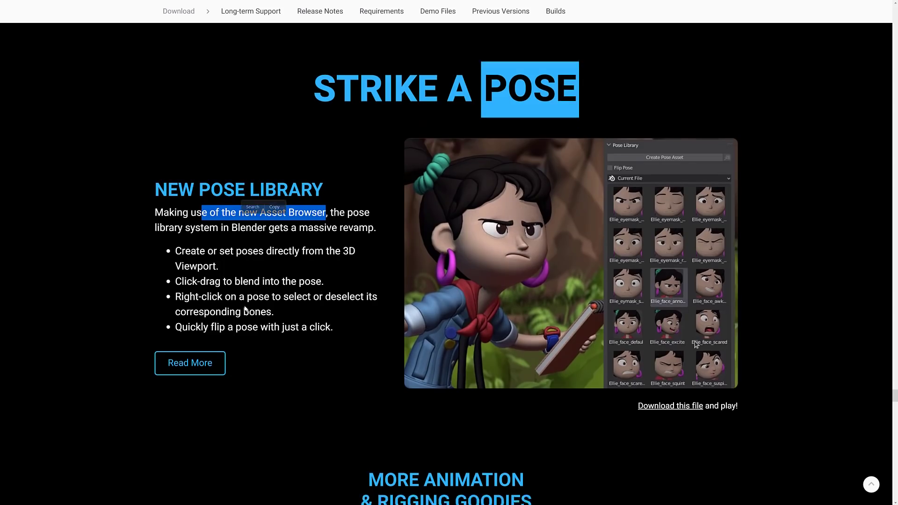
pyautogui.scroll(-3)
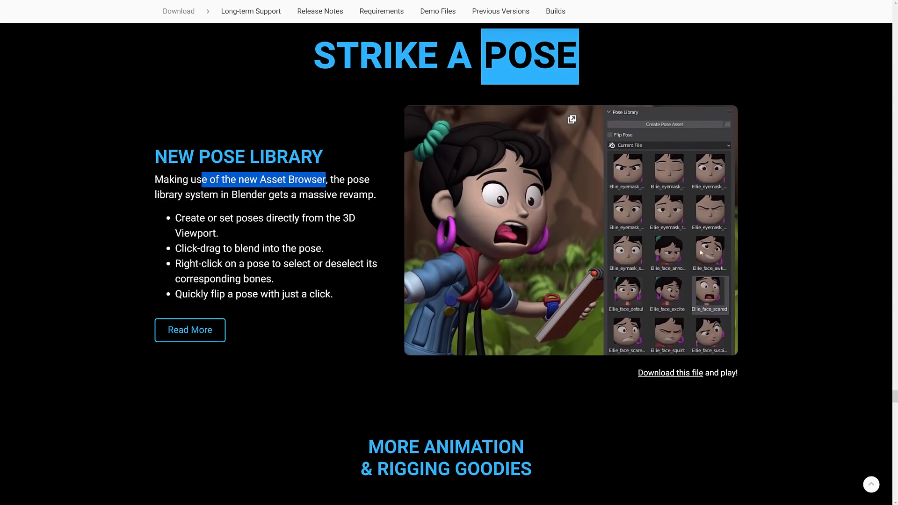
pyautogui.scroll(-3)
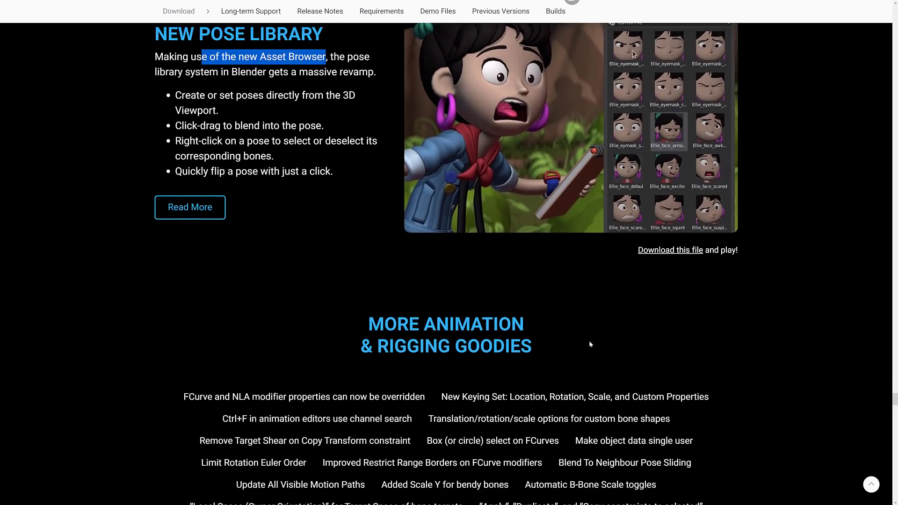
pyautogui.scroll(-3)
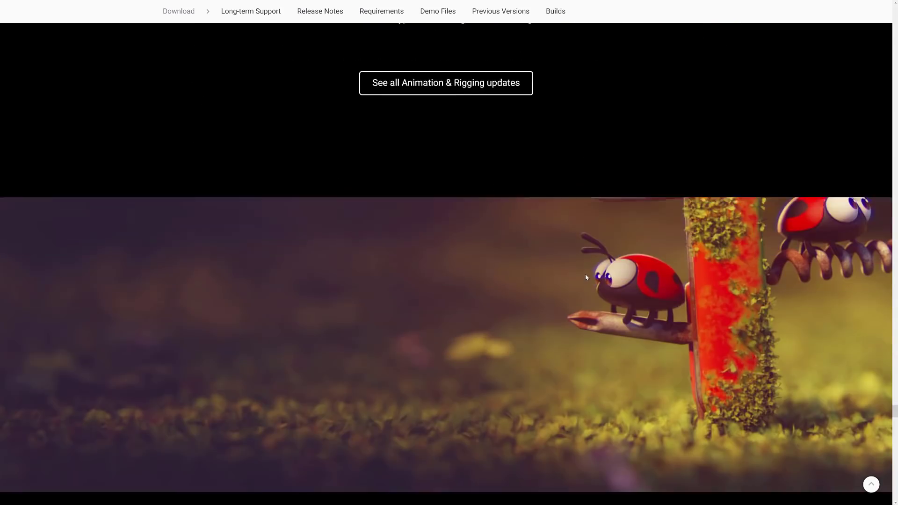
# Scroll through the Grease Pencil and Dot Dash sections down to the 'More Grease Pencil + Line Art' list.
pyautogui.scroll(-3)
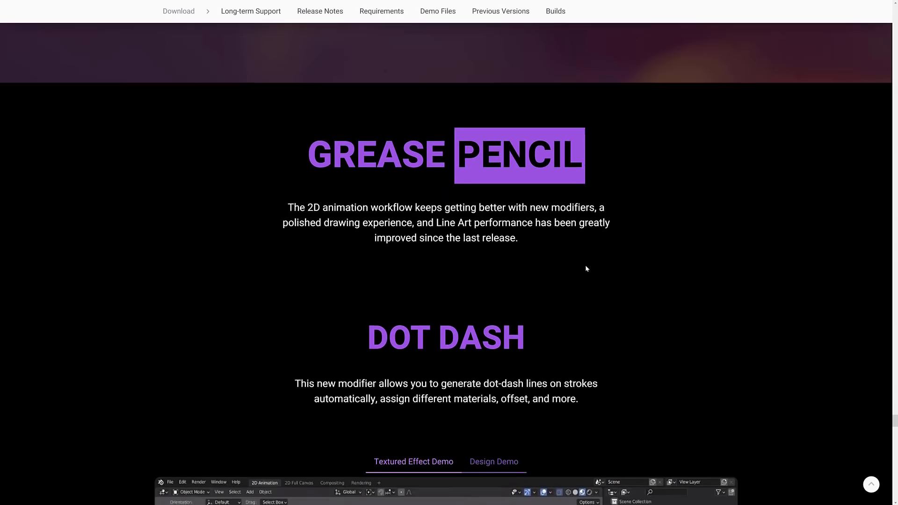
pyautogui.scroll(-3)
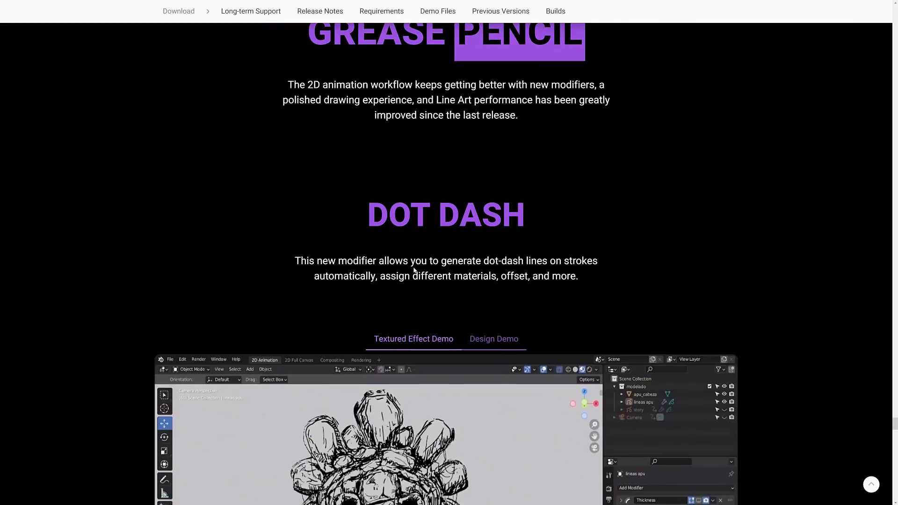
pyautogui.moveTo(617, 265)
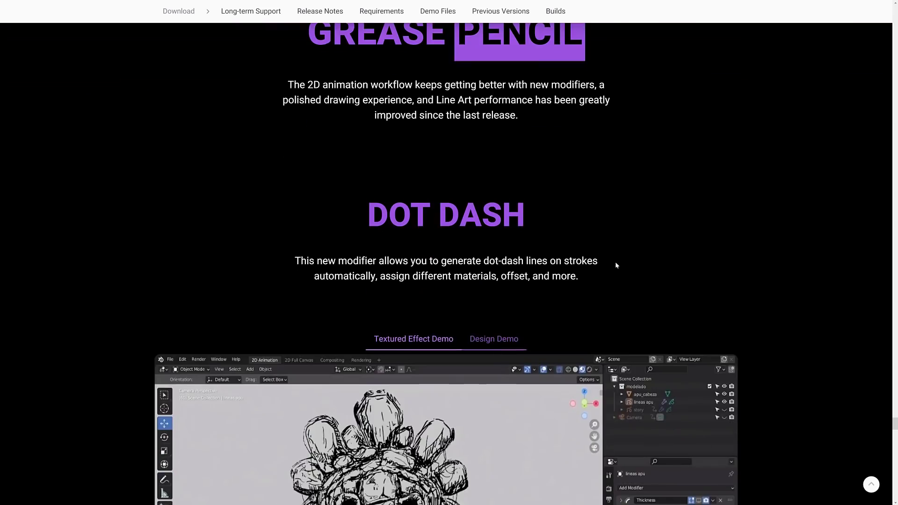
pyautogui.scroll(-3)
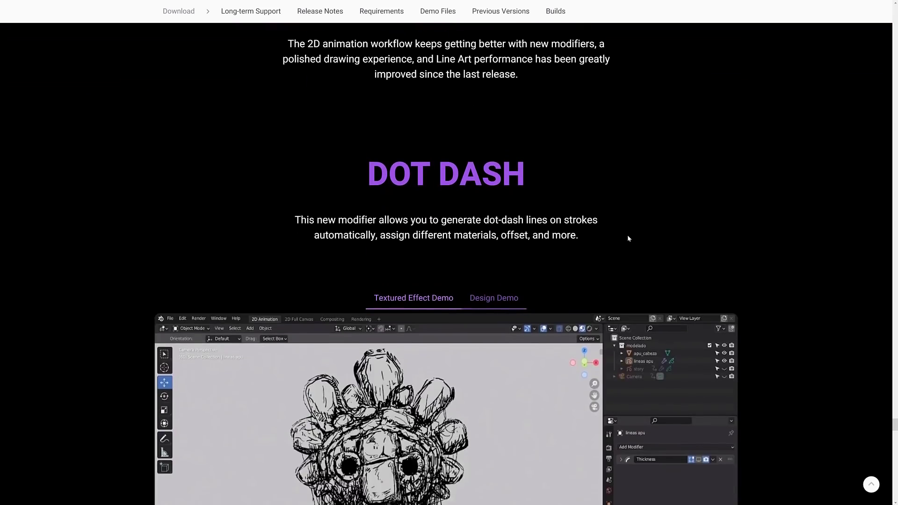
pyautogui.scroll(-3)
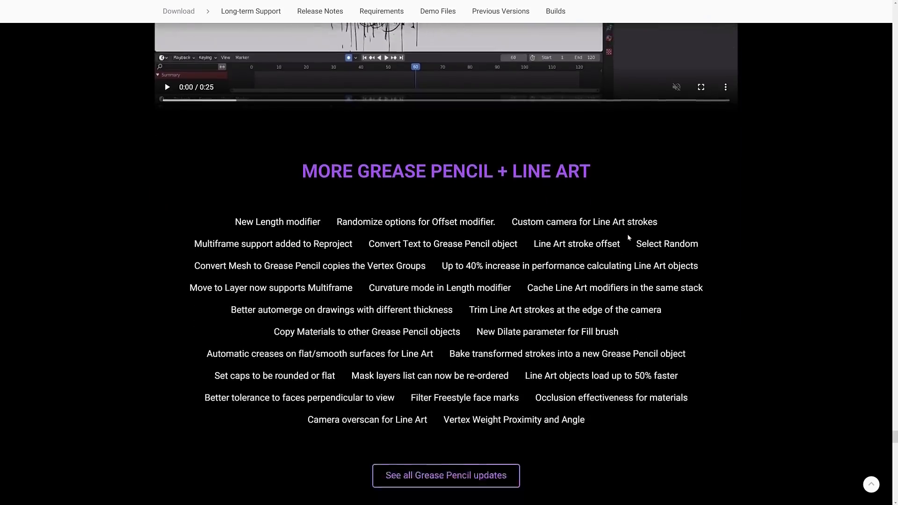
pyautogui.scroll(-3)
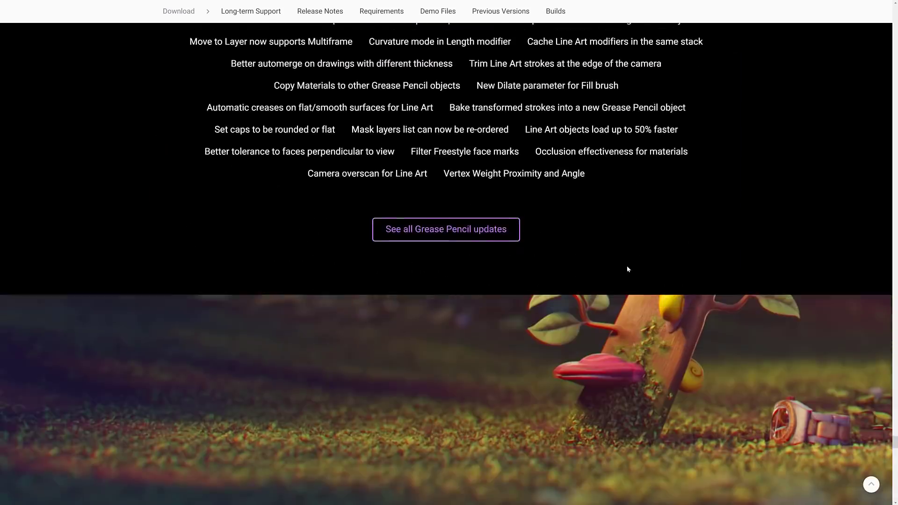
# Scroll to the QUICKSAVE section showing the Load Fast and Save Faster charts for 2.93 vs 3.0.
pyautogui.scroll(-3)
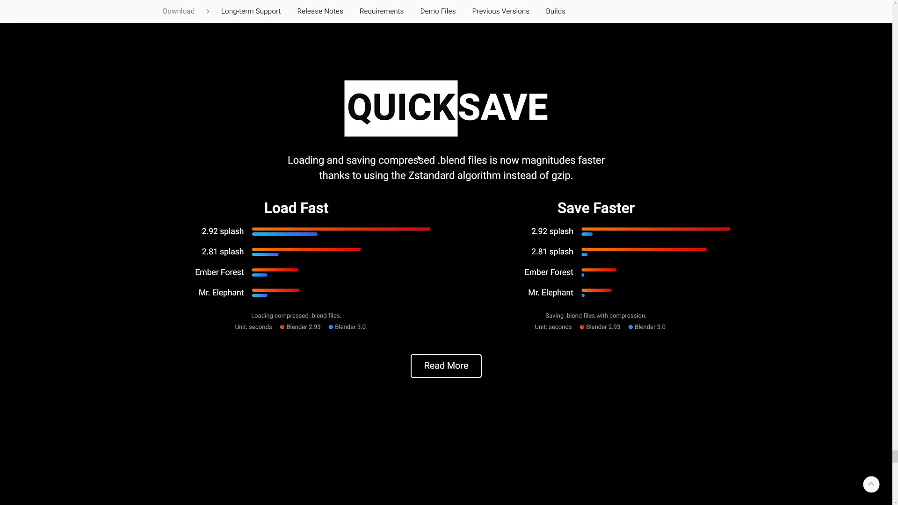
pyautogui.moveTo(469, 160)
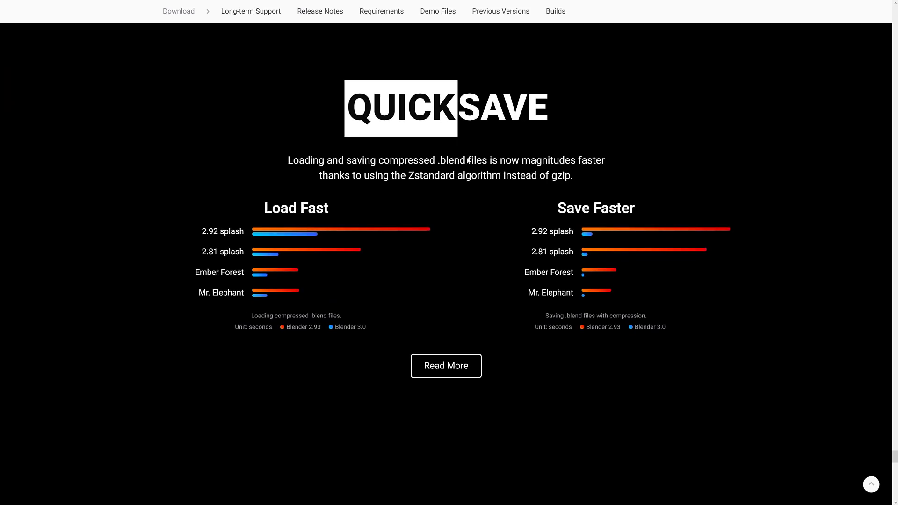
pyautogui.moveTo(360, 182)
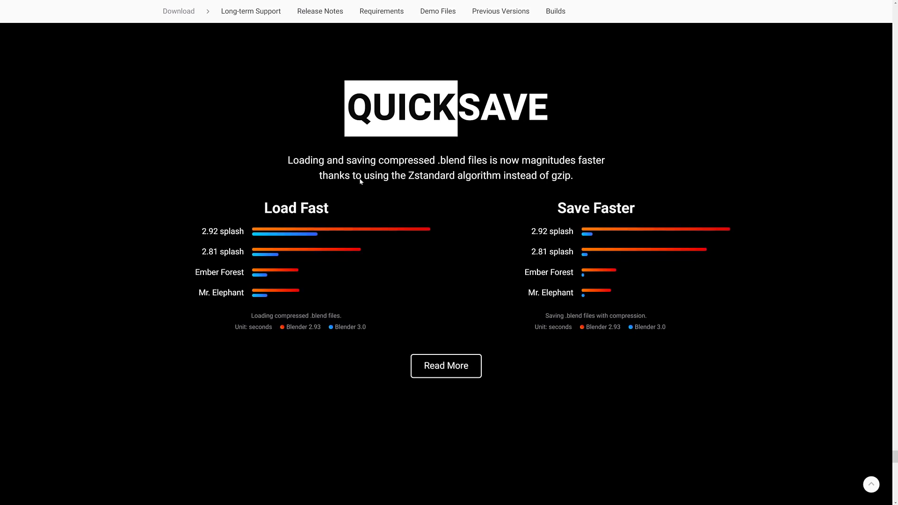
pyautogui.moveTo(513, 185)
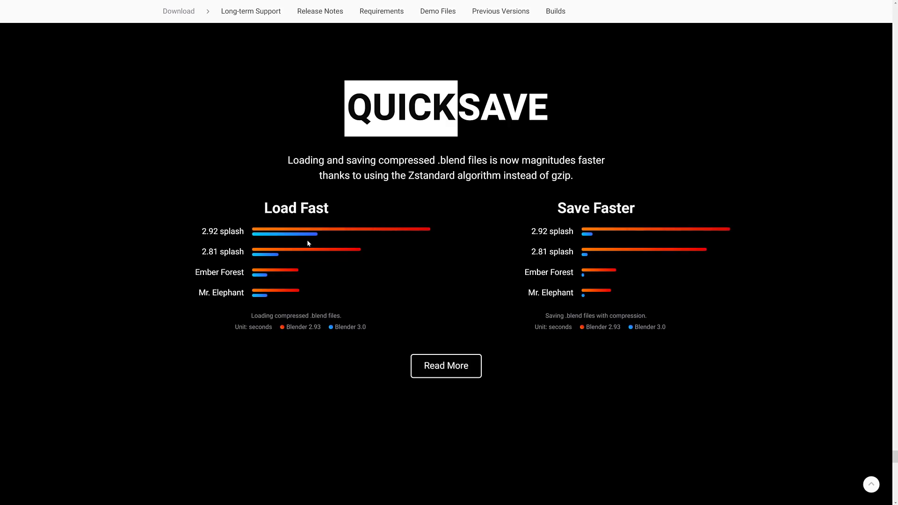
pyautogui.moveTo(350, 240)
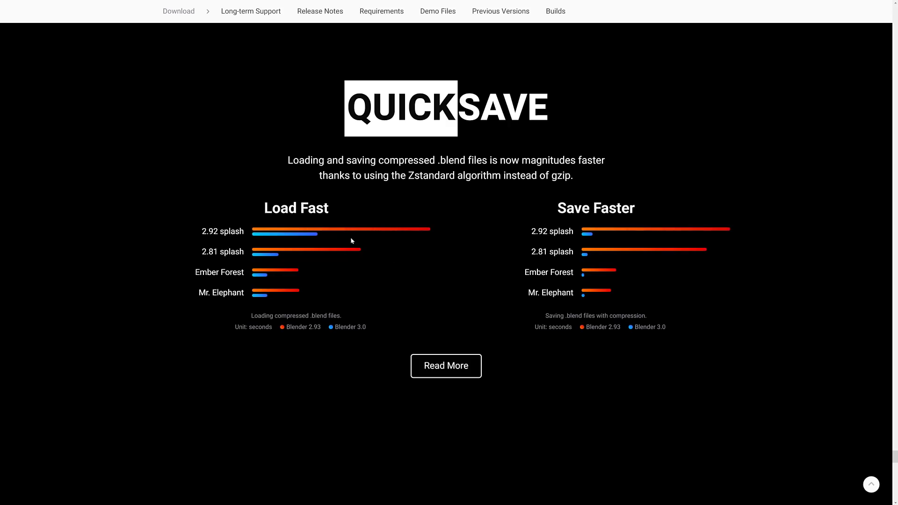
pyautogui.moveTo(342, 226)
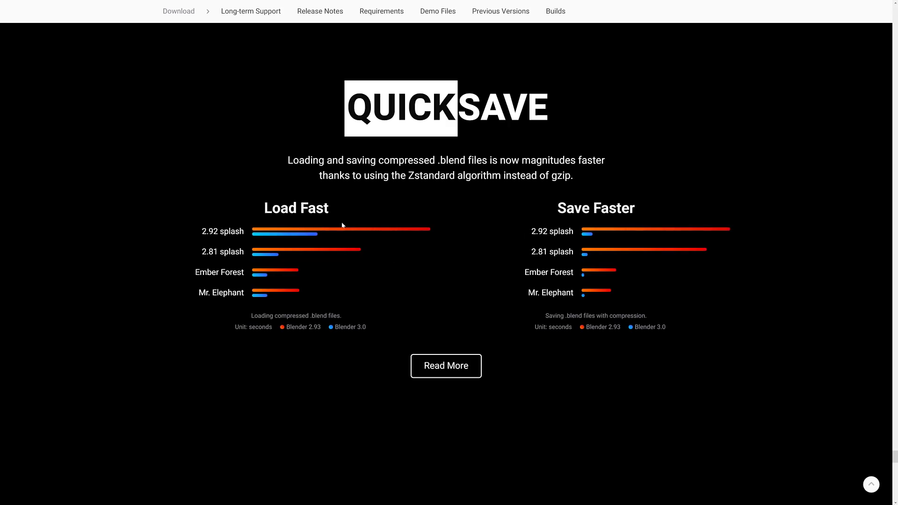
pyautogui.moveTo(248, 237)
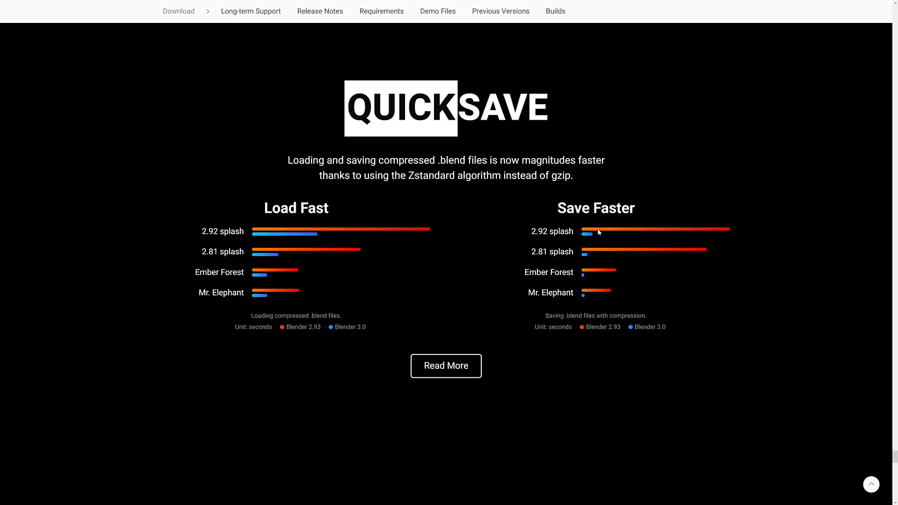
pyautogui.moveTo(608, 259)
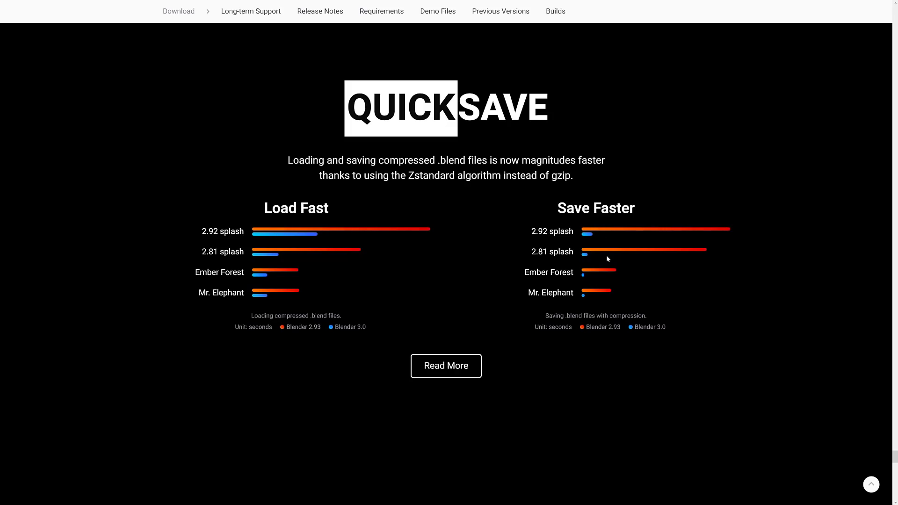
pyautogui.scroll(-3)
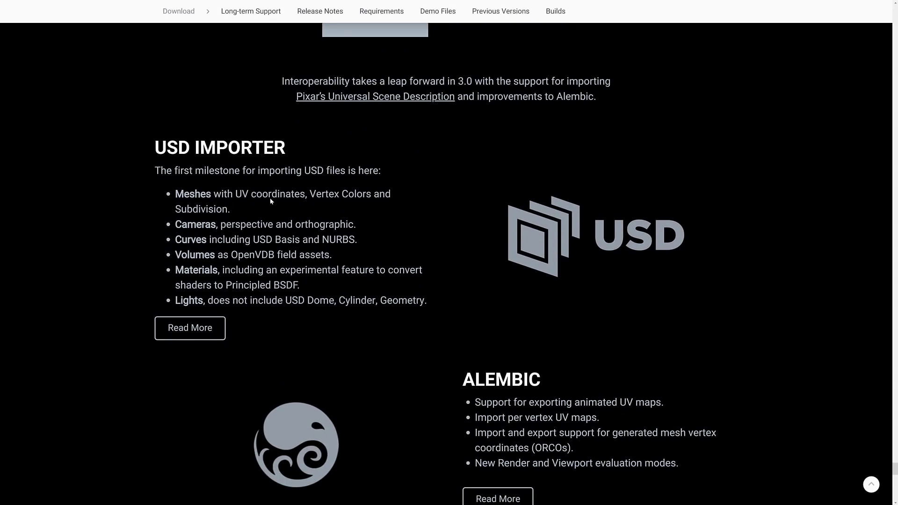
# Scroll past the USD IMPORTER and ALEMBIC sections toward the Visual Refresh notes.
pyautogui.scroll(-3)
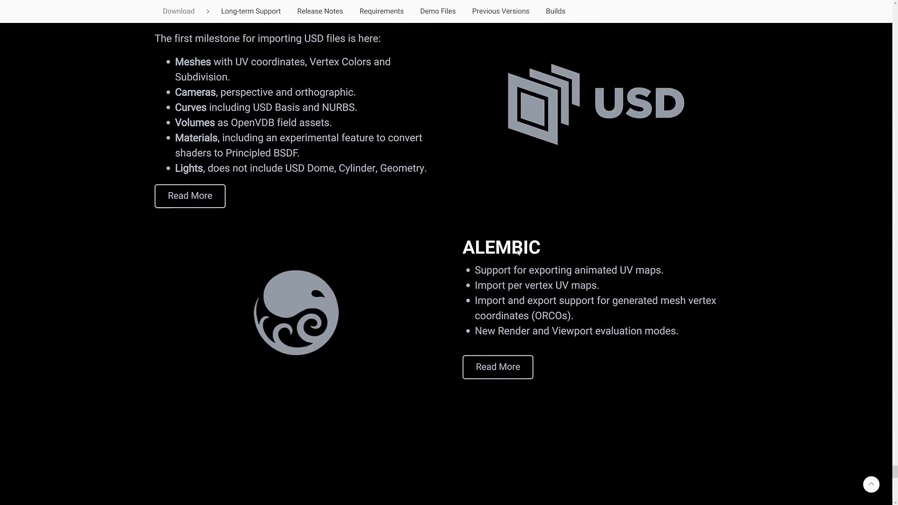
pyautogui.scroll(-3)
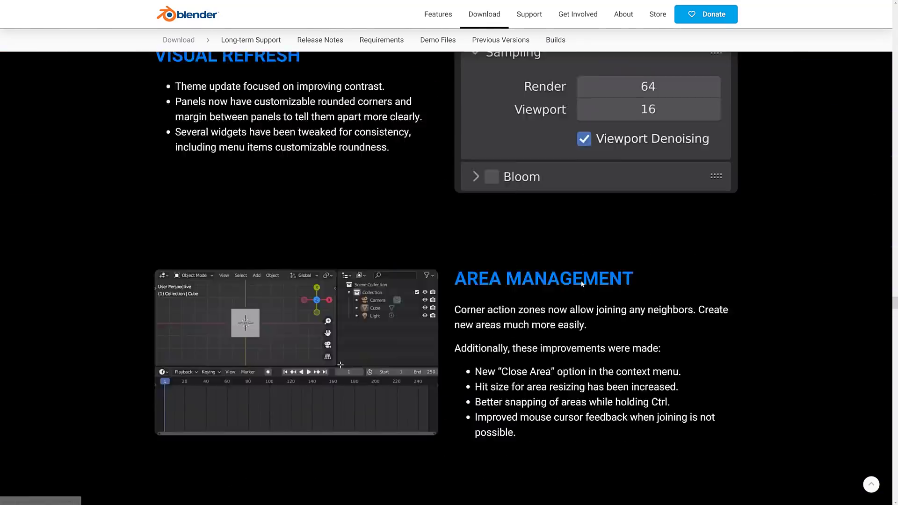
# Scroll through Visual Refresh, Area Management, Geometry Nodes, Asset Browser and Cycles down to CATCH BEYOND SHADOWS.
pyautogui.scroll(-3)
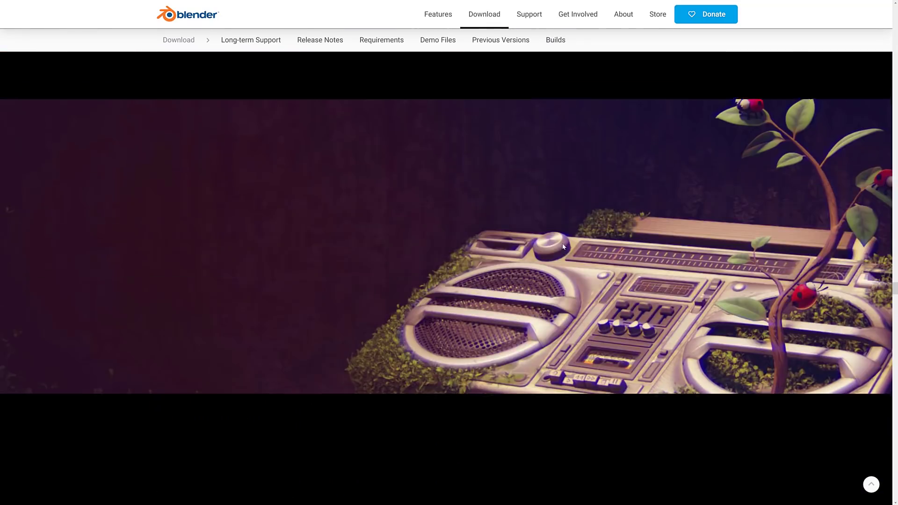
pyautogui.scroll(-3)
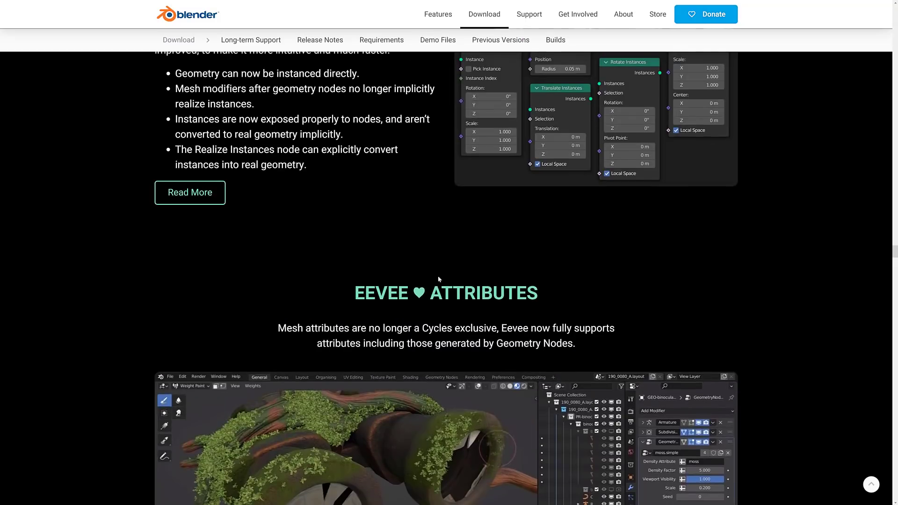
pyautogui.scroll(-3)
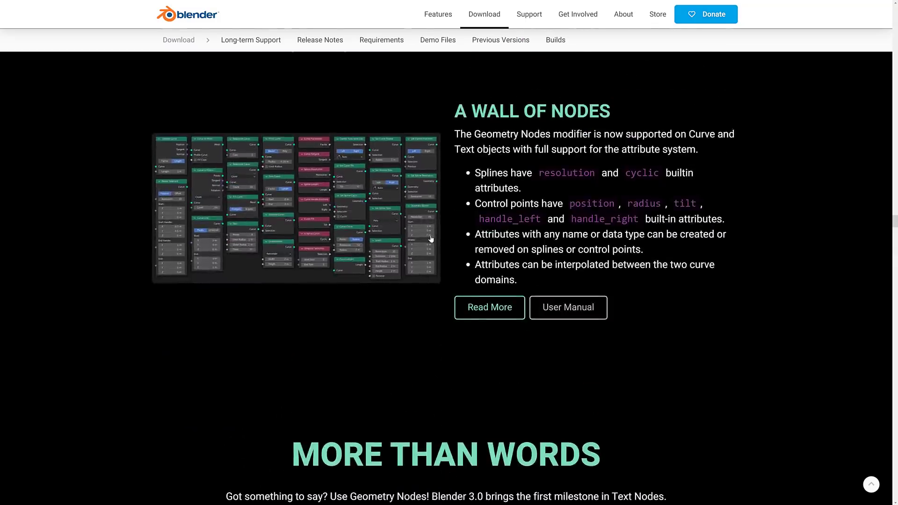
pyautogui.scroll(-3)
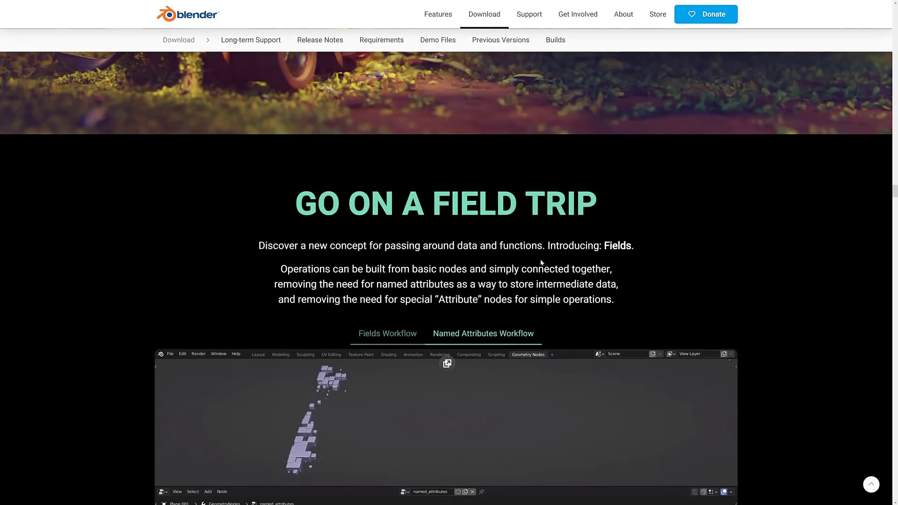
pyautogui.scroll(-3)
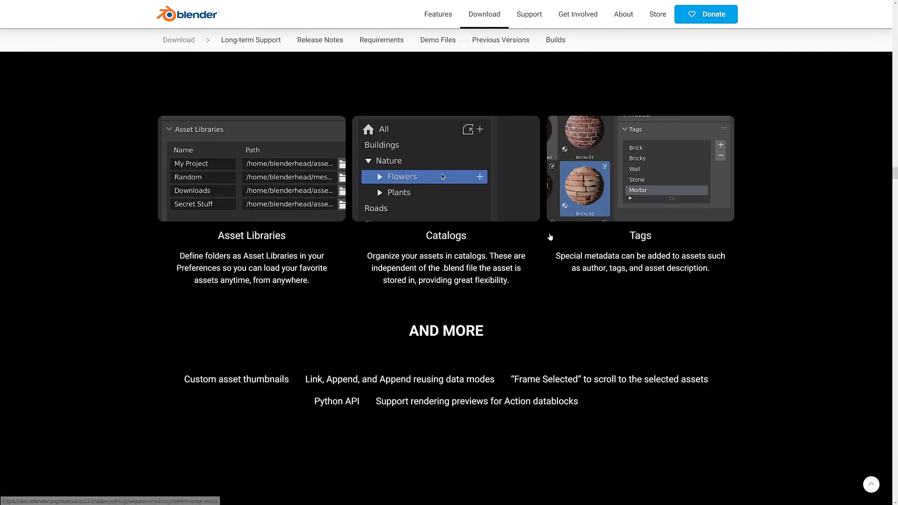
pyautogui.scroll(-3)
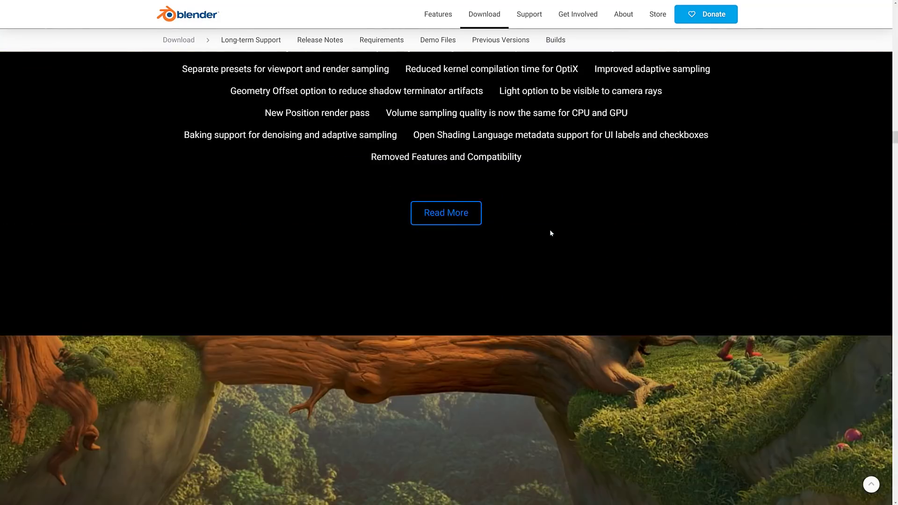
pyautogui.scroll(-3)
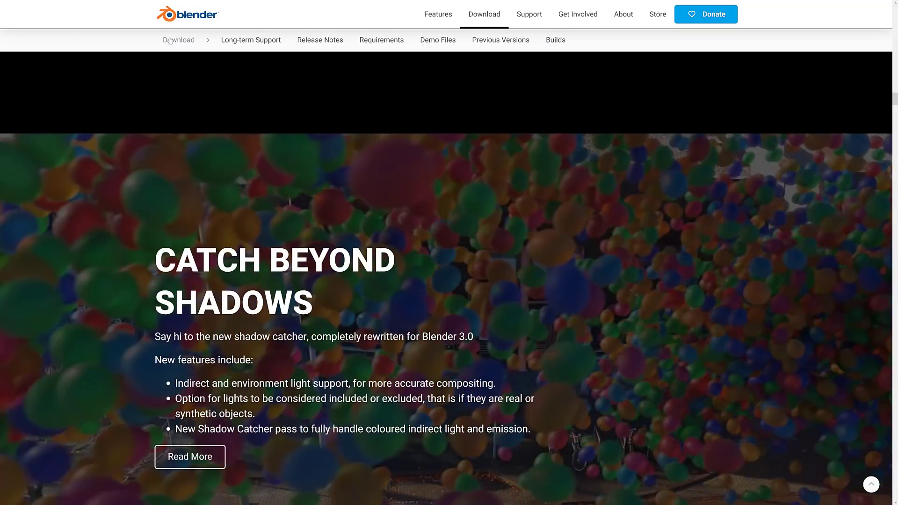
# Download the Blender 3.0 Windows installer, saving the .msi into the Downloads folder.
pyautogui.scroll(-3)
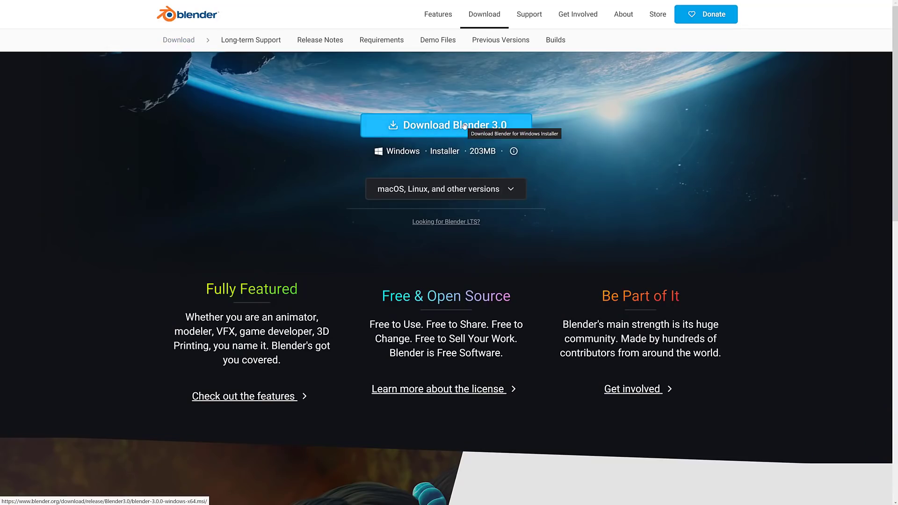
pyautogui.click(578, 14)
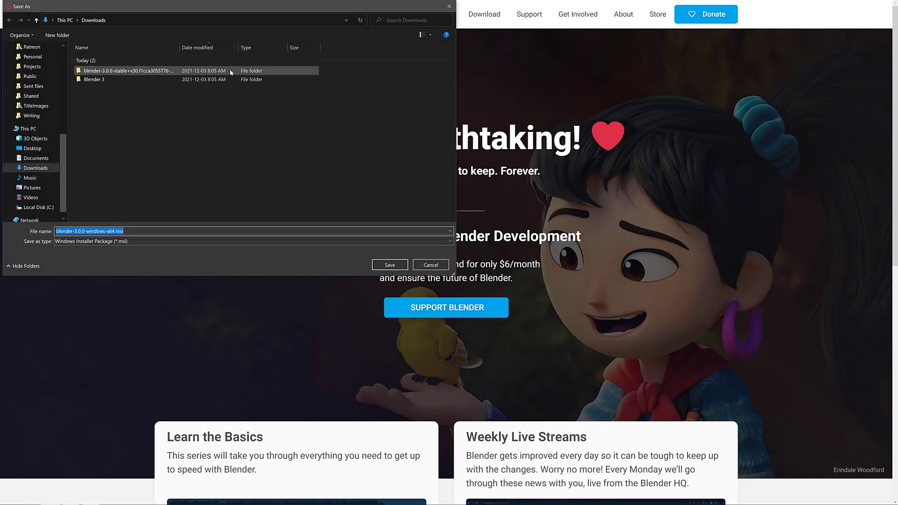
pyautogui.click(389, 265)
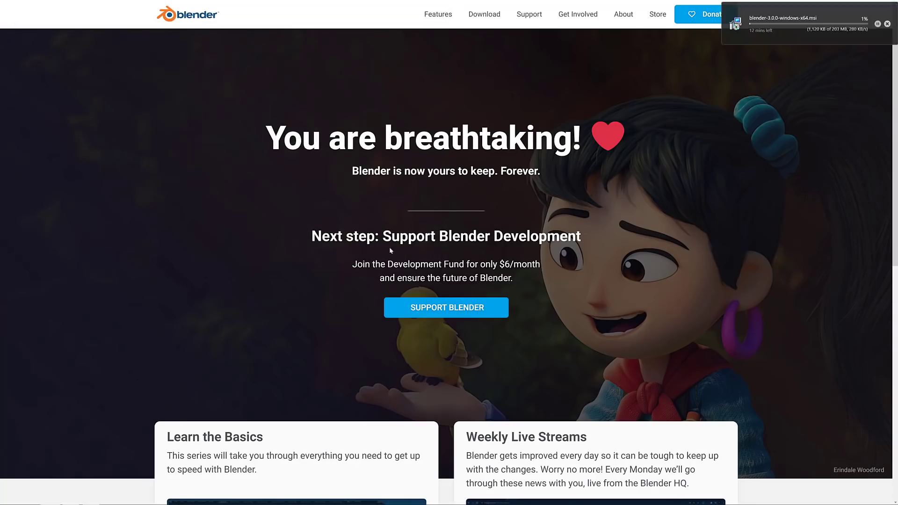